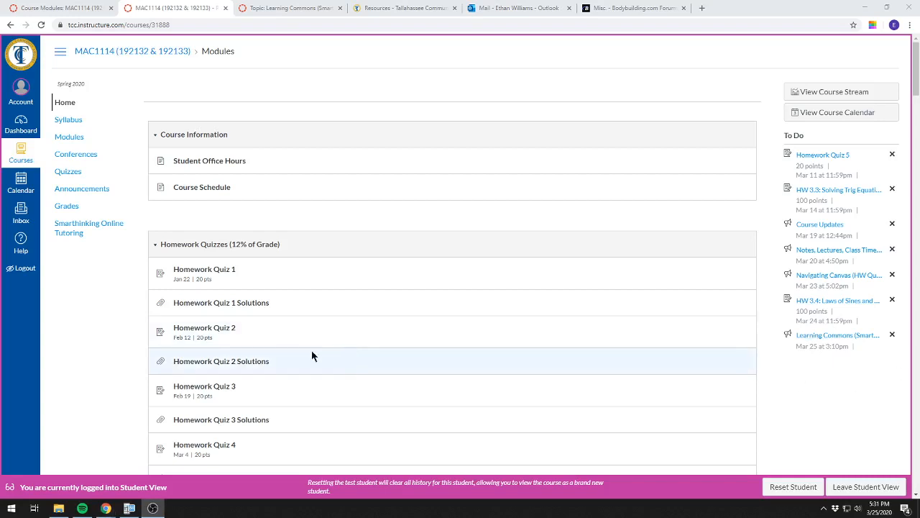
pyautogui.moveTo(3, 324)
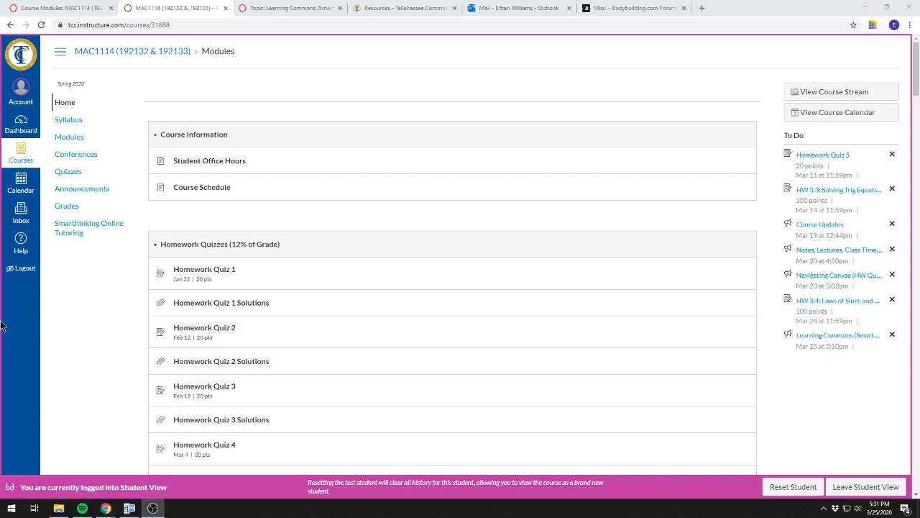
pyautogui.moveTo(372, 296)
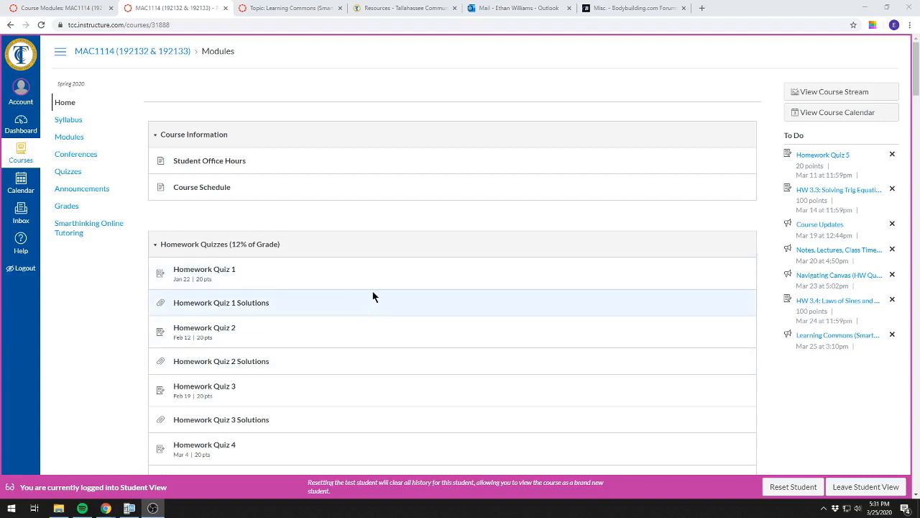
pyautogui.moveTo(77, 50)
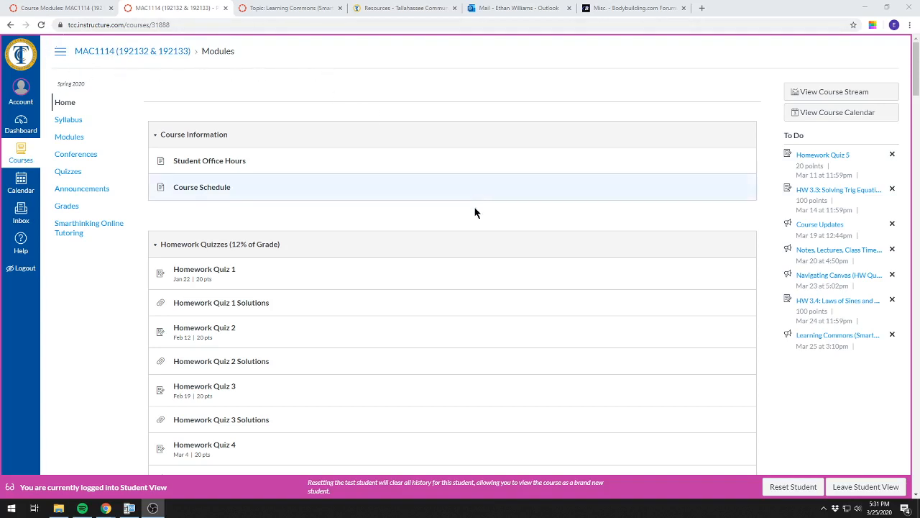
pyautogui.moveTo(453, 276)
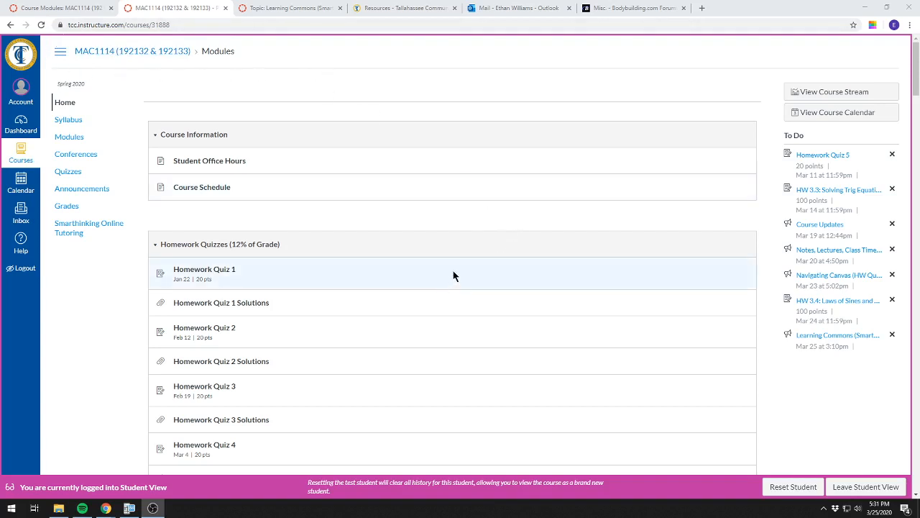
# - Scroll the Modules page to the Test 3 Module and select the instructor-only Test 3 quiz
pyautogui.scroll(-3)
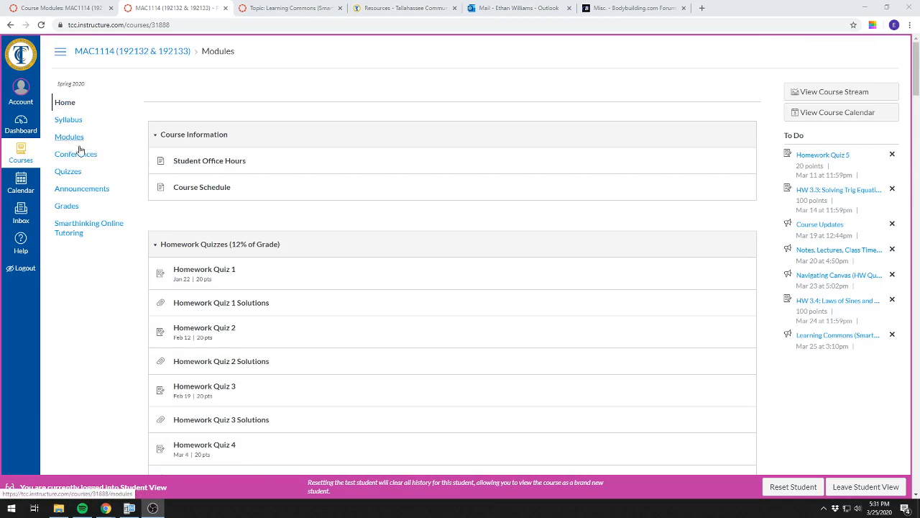
pyautogui.moveTo(69, 138)
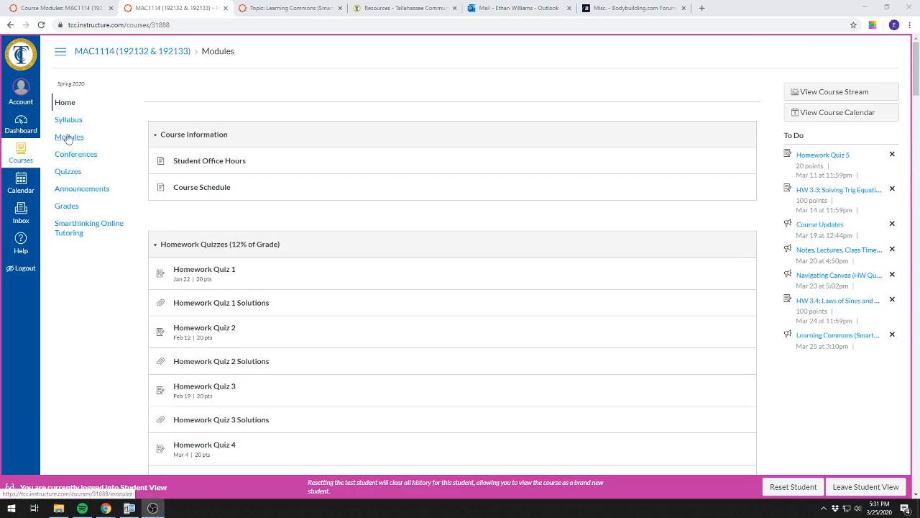
pyautogui.scroll(-3)
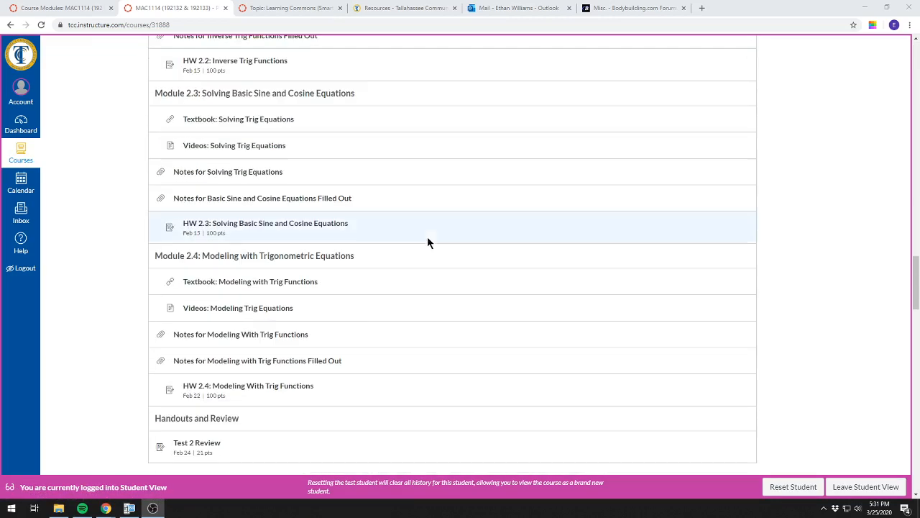
pyautogui.scroll(-3)
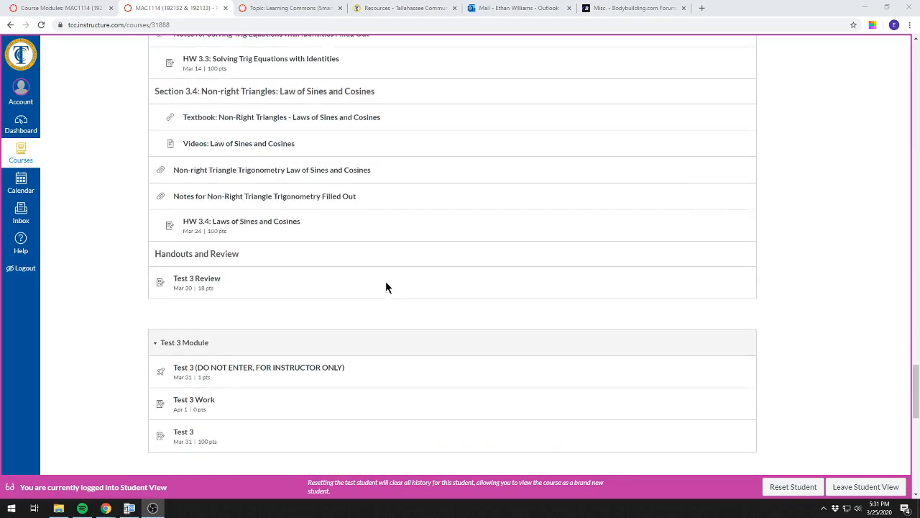
pyautogui.scroll(3)
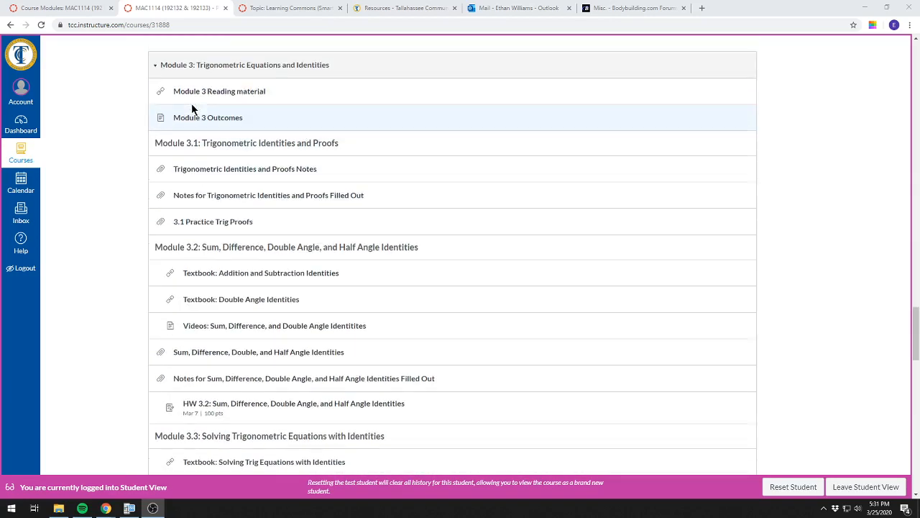
pyautogui.scroll(-3)
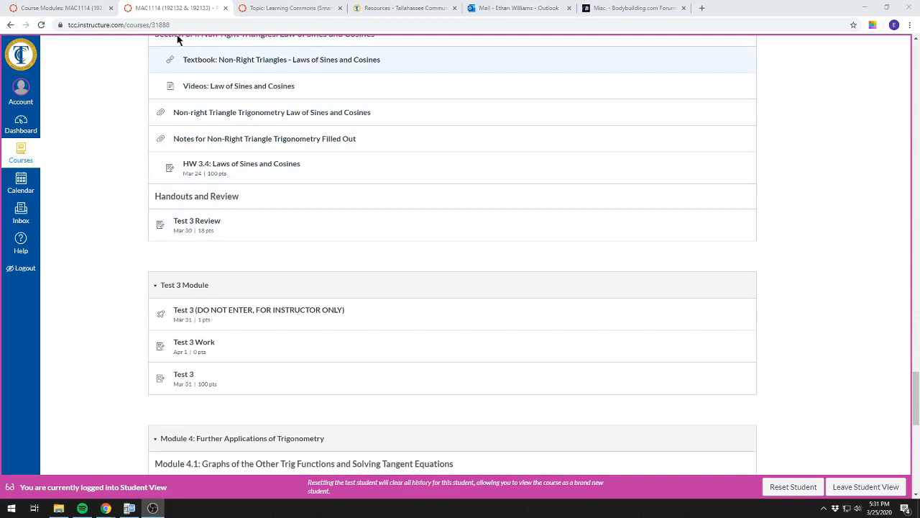
pyautogui.scroll(-3)
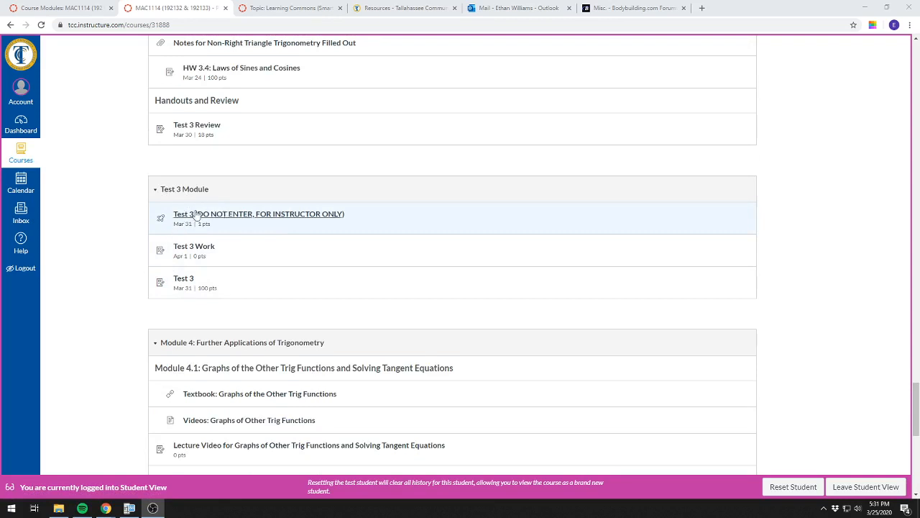
pyautogui.moveTo(152, 223)
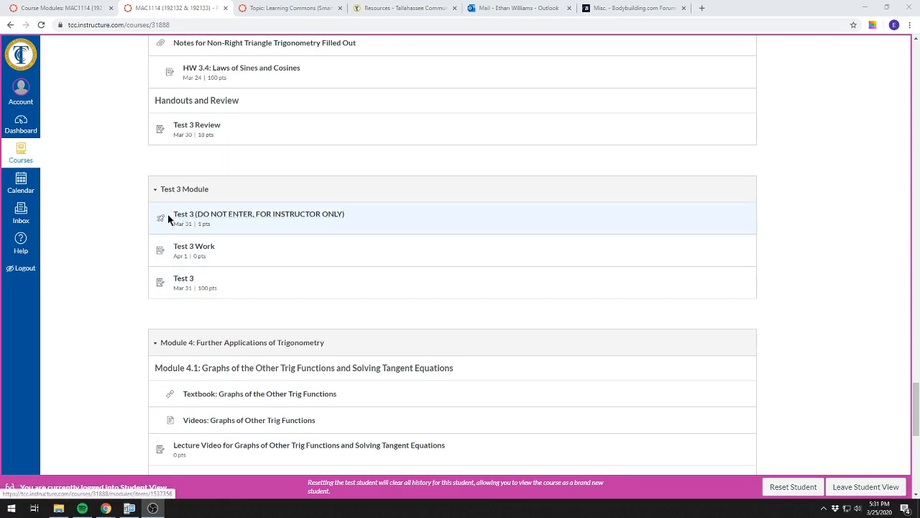
pyautogui.moveTo(333, 230)
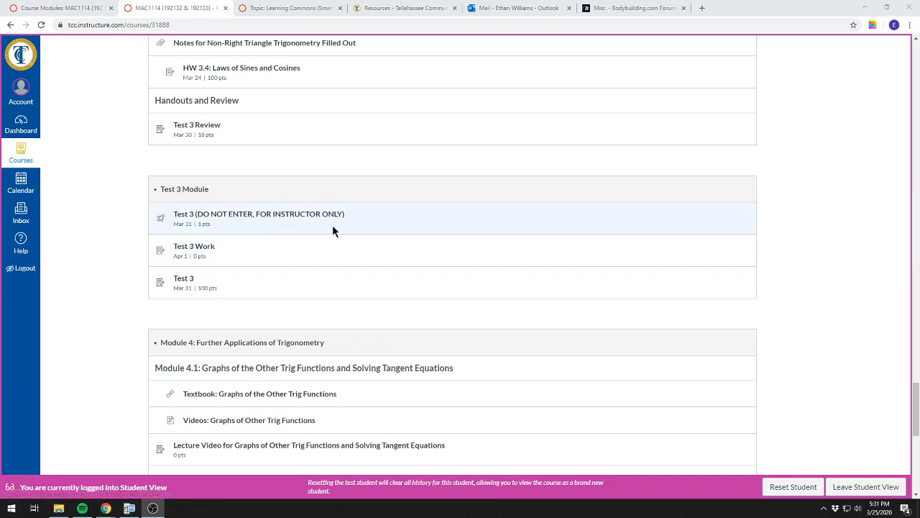
pyautogui.moveTo(259, 213)
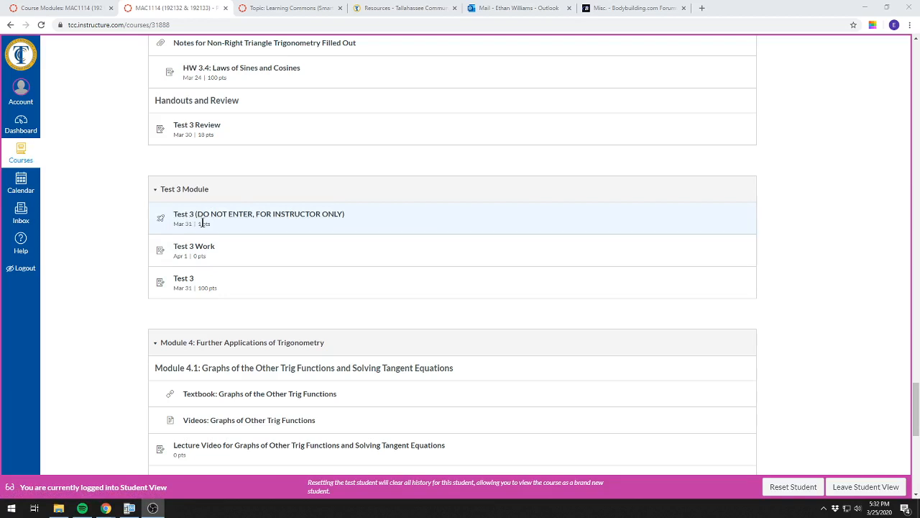
pyautogui.moveTo(181, 253)
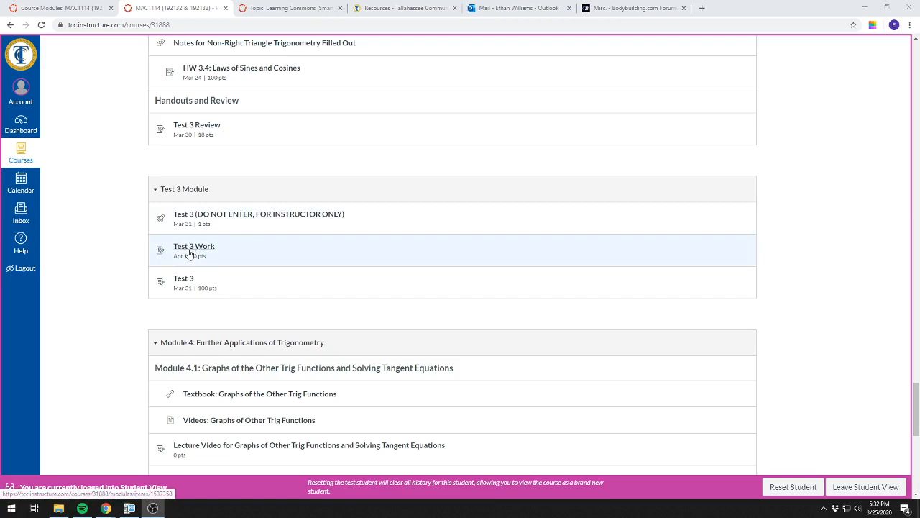
pyautogui.moveTo(184, 282)
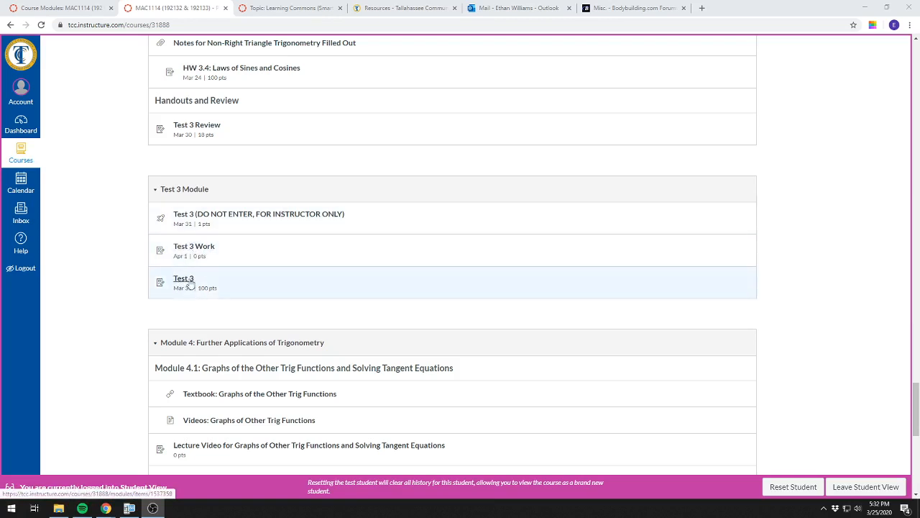
pyautogui.moveTo(174, 282)
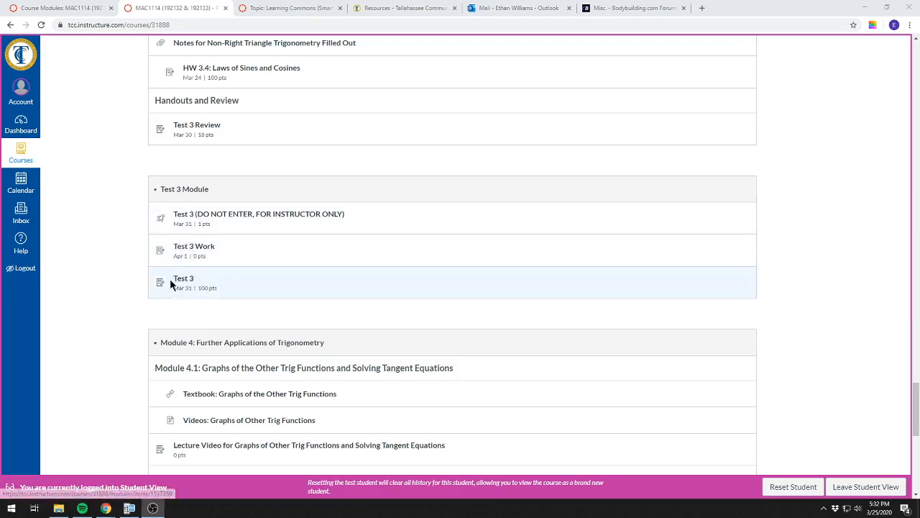
pyautogui.moveTo(184, 279)
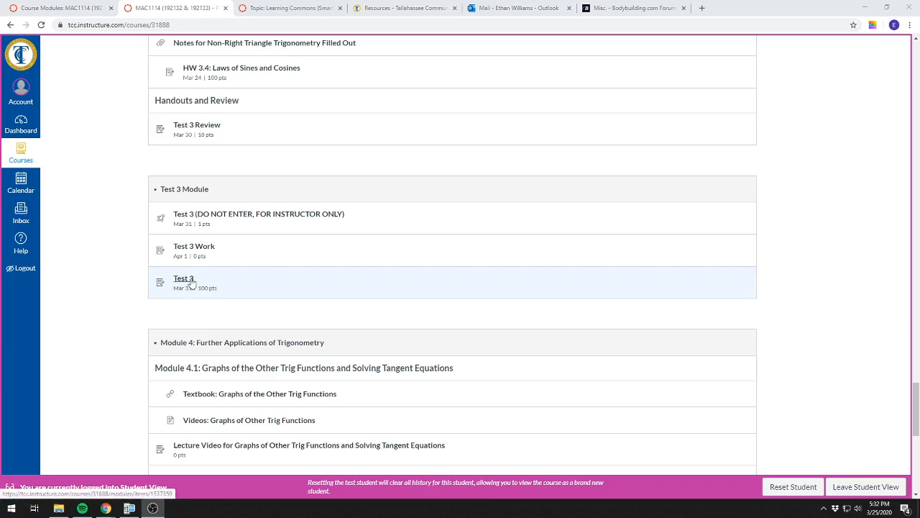
pyautogui.moveTo(210, 281)
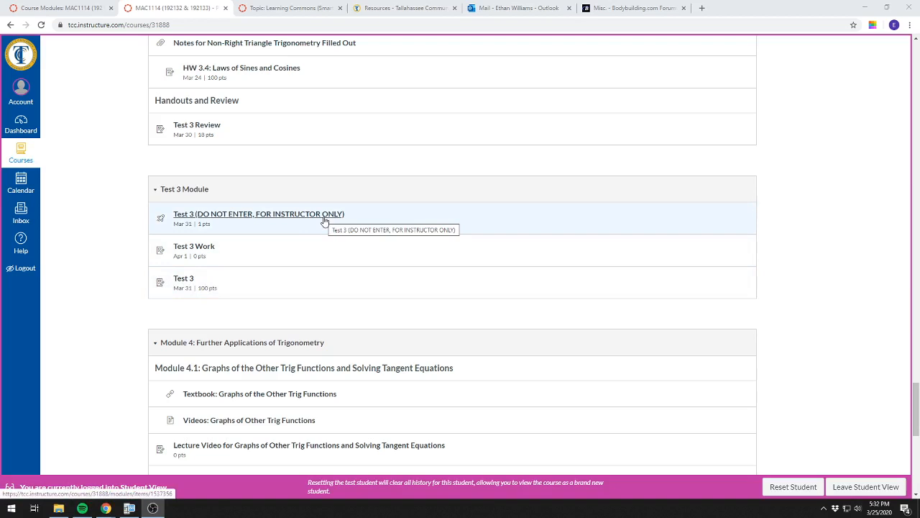
pyautogui.moveTo(229, 204)
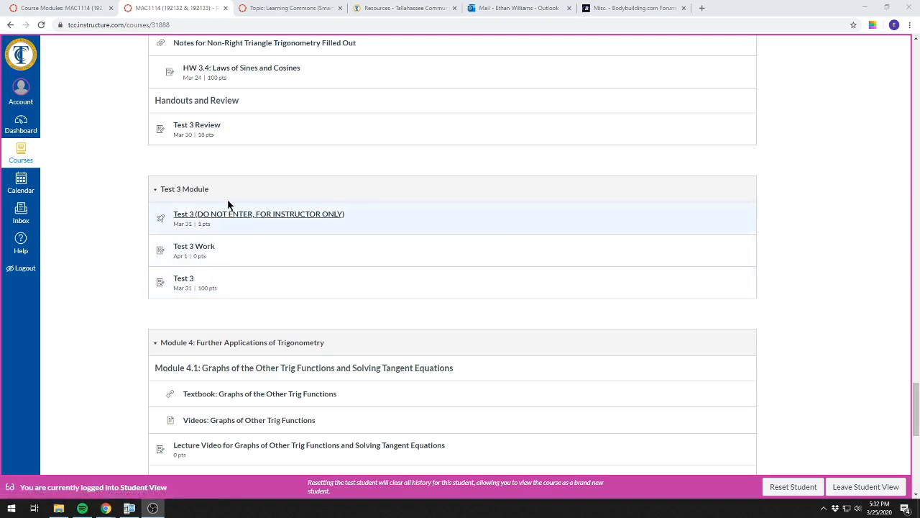
pyautogui.moveTo(166, 219)
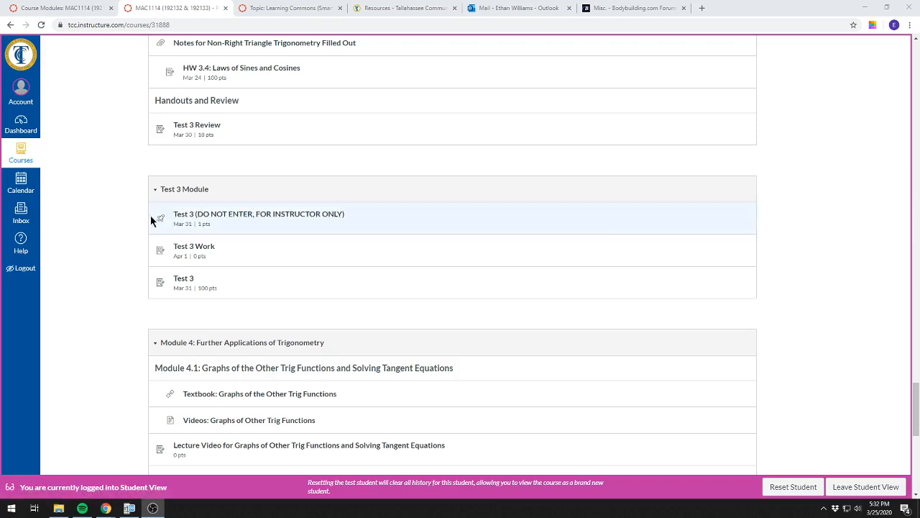
pyautogui.click(259, 212)
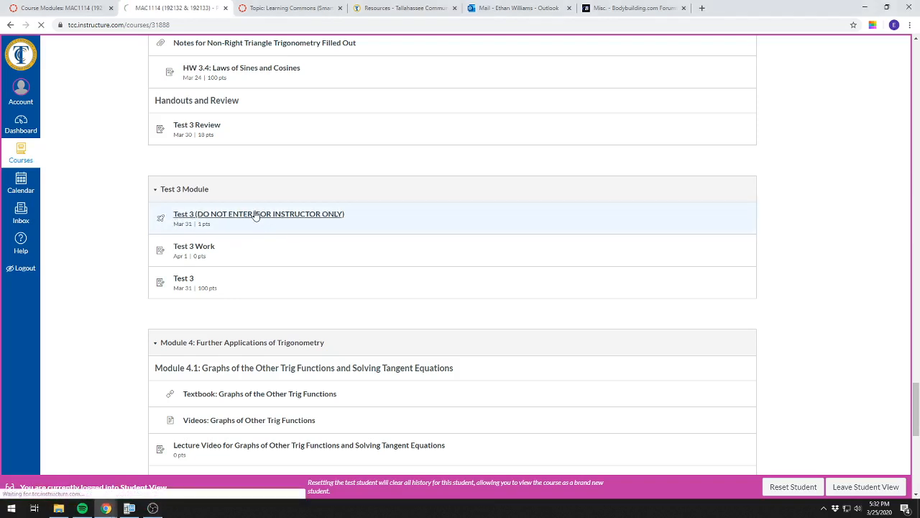
# - Review the Test 3 quiz details (120-minute limit) in Student View and choose Take the Quiz
pyautogui.click(259, 213)
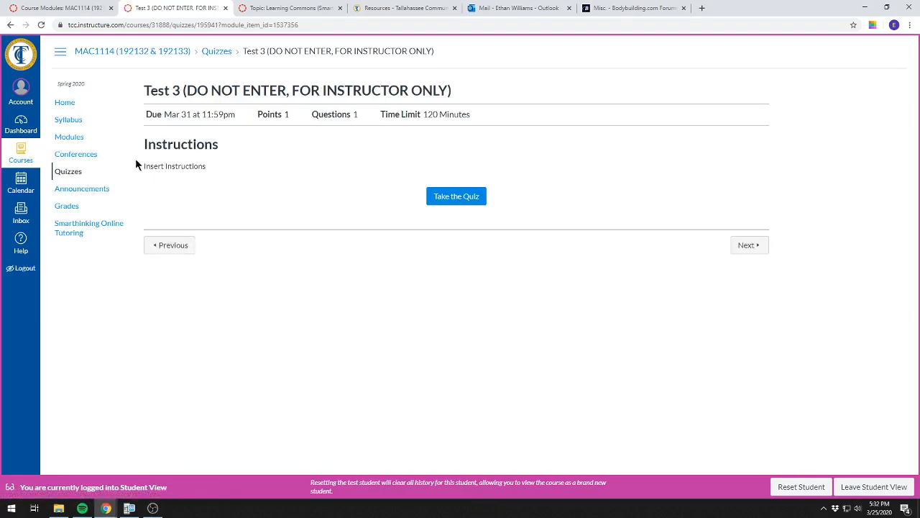
pyautogui.moveTo(221, 170)
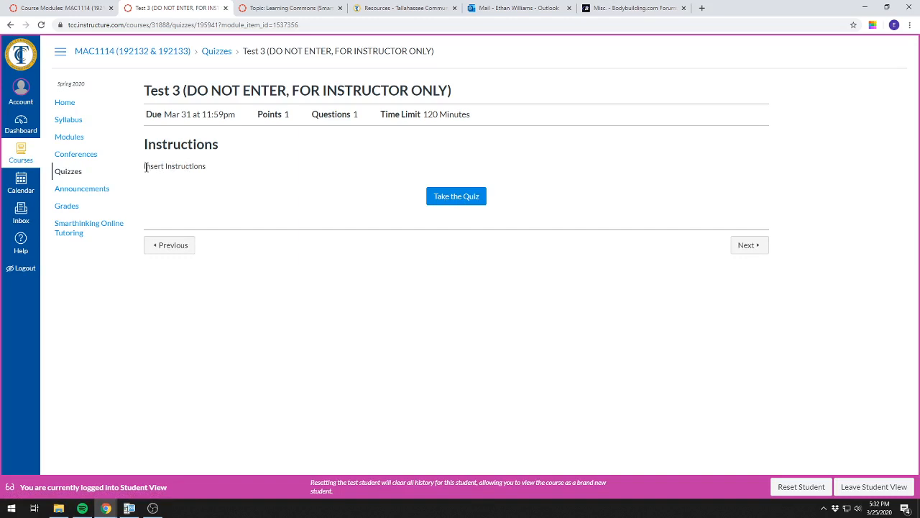
pyautogui.moveTo(210, 171)
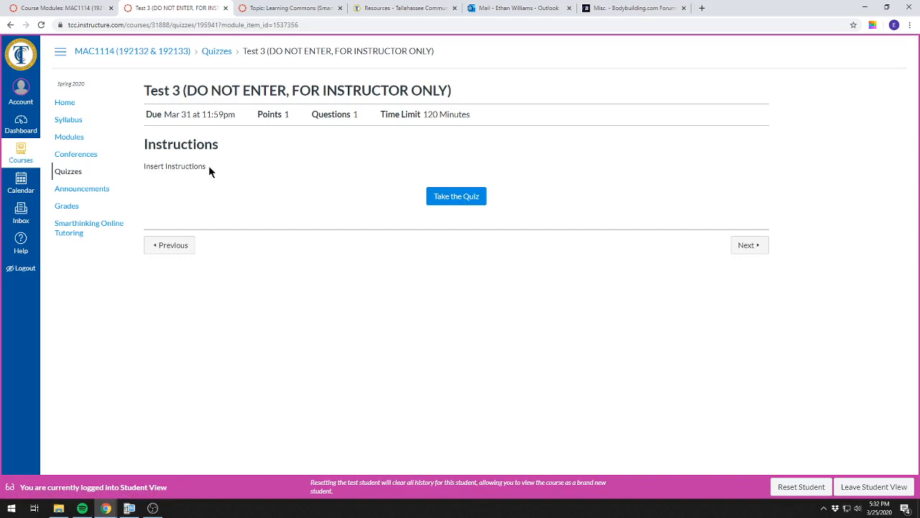
pyautogui.moveTo(69, 119)
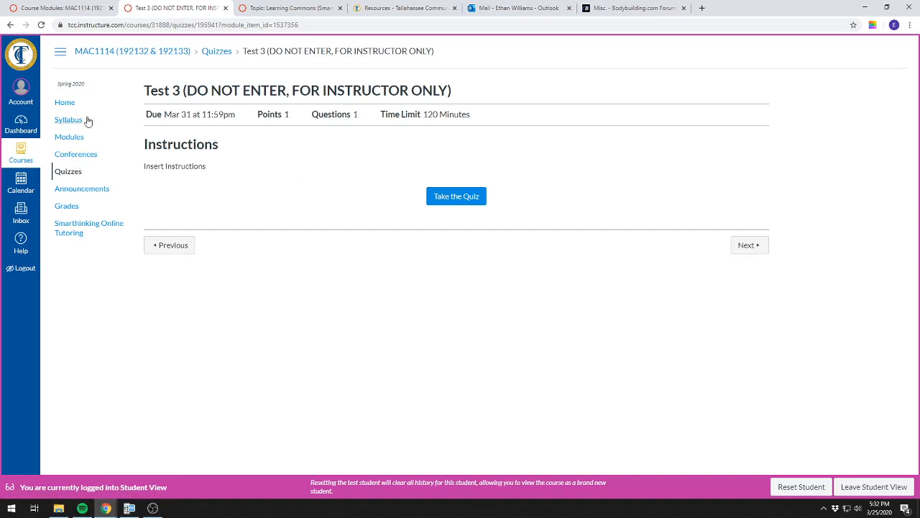
pyautogui.moveTo(385, 114)
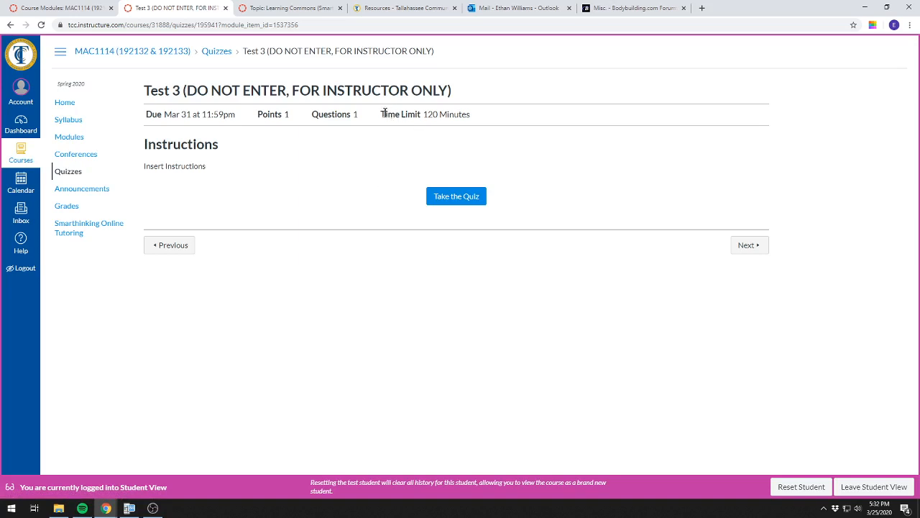
pyautogui.doubleClick(450, 115)
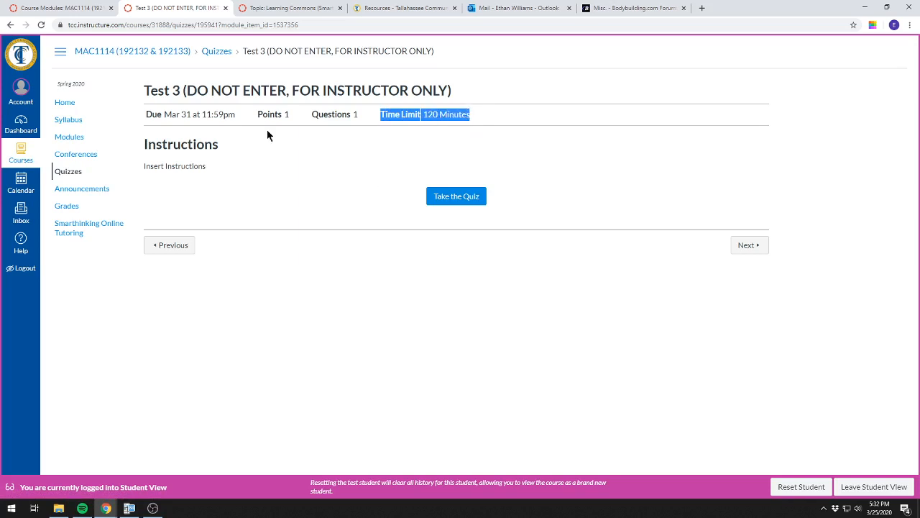
pyautogui.moveTo(365, 243)
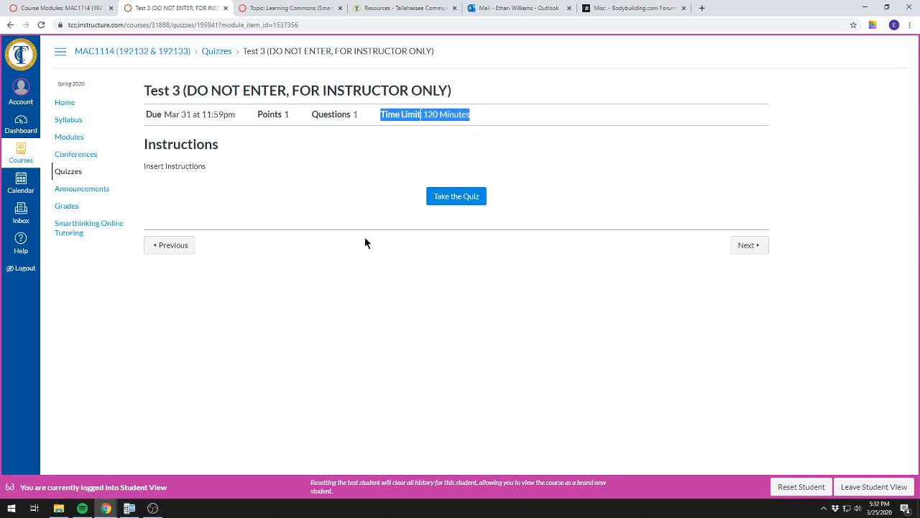
pyautogui.moveTo(458, 196)
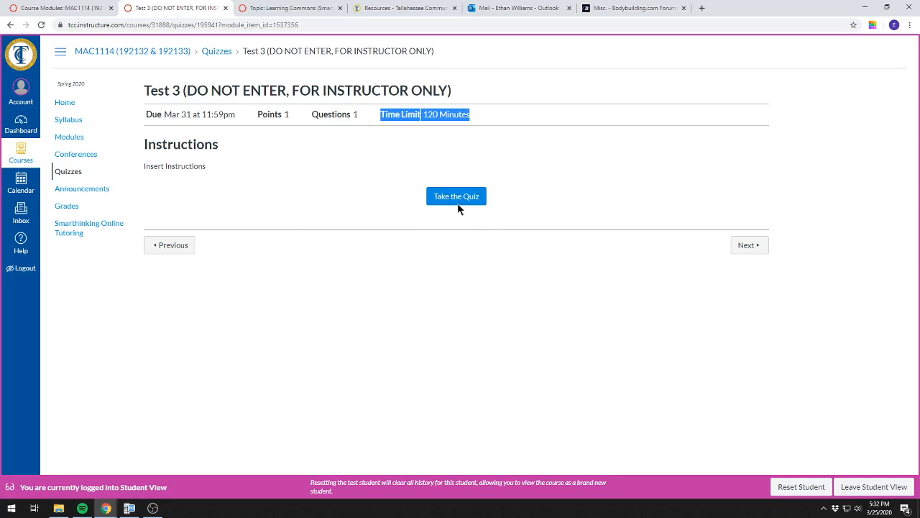
pyautogui.click(456, 195)
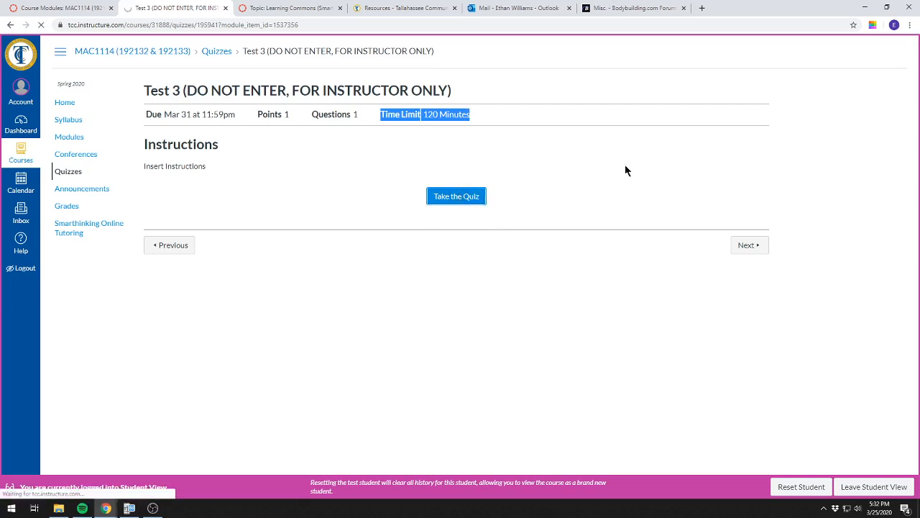
# - Answer True to the honor-code Question 1 of the Test 3 attempt
pyautogui.click(456, 195)
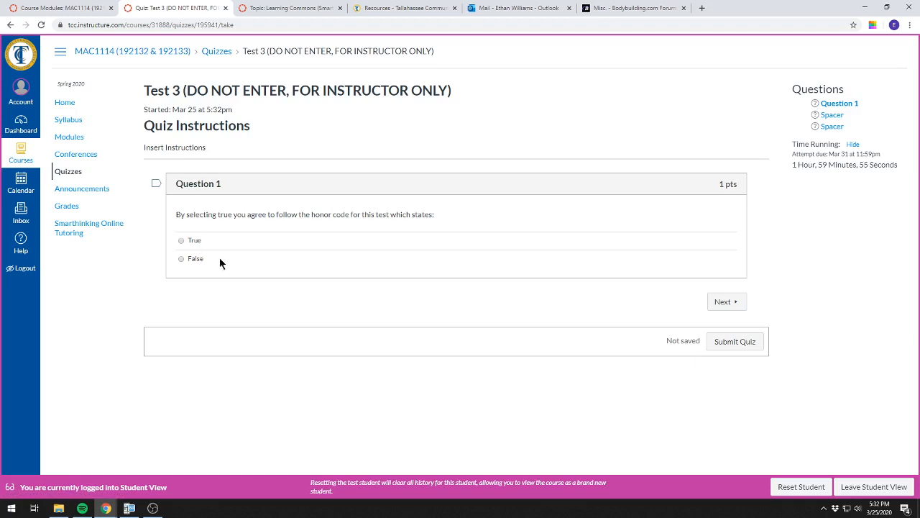
pyautogui.moveTo(288, 200)
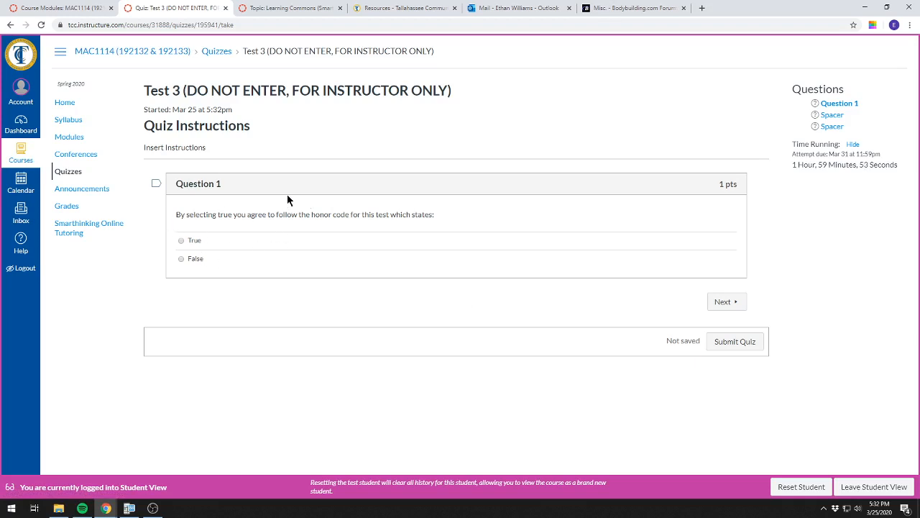
pyautogui.moveTo(230, 209)
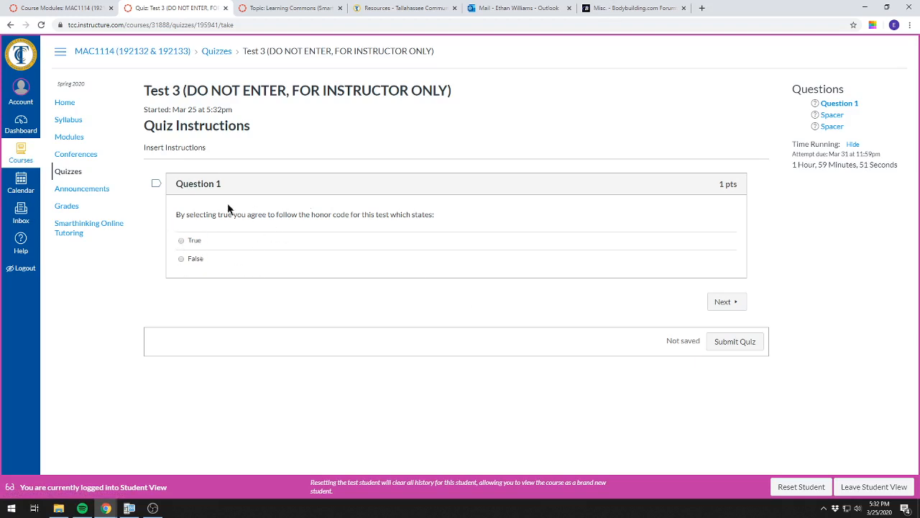
pyautogui.moveTo(210, 276)
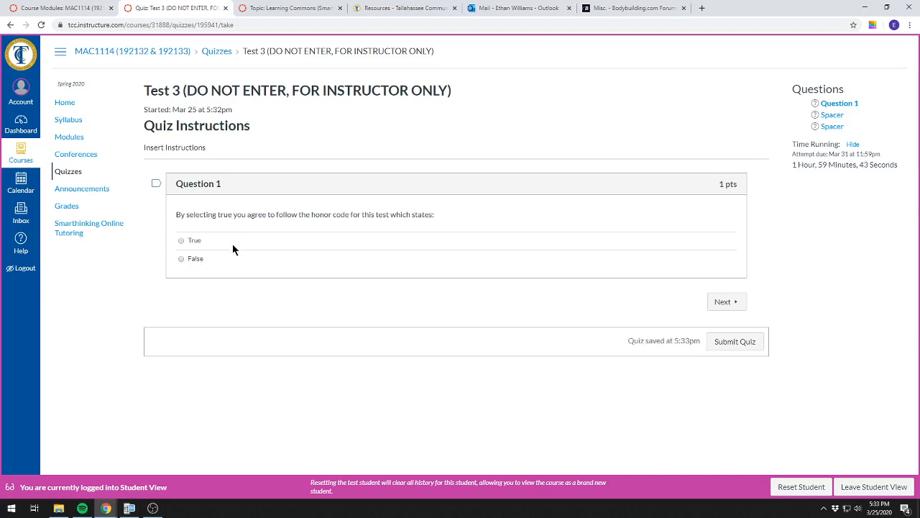
pyautogui.moveTo(765, 293)
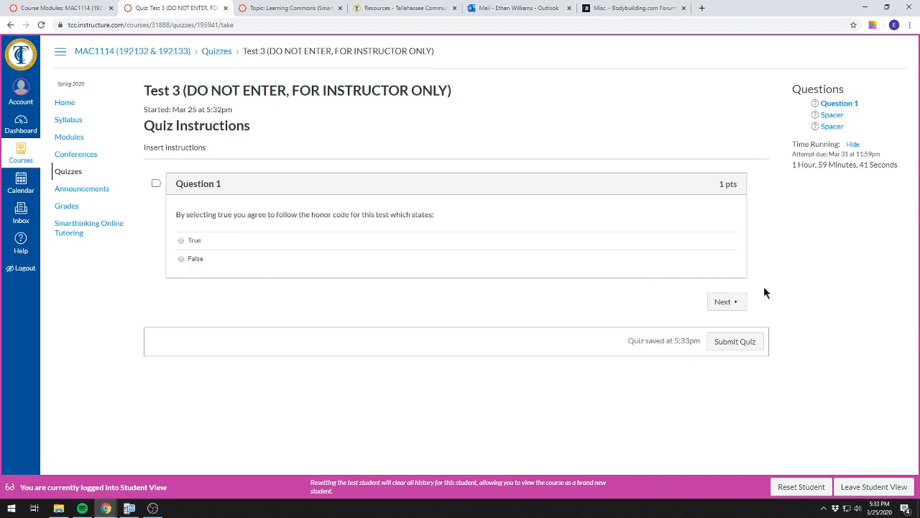
pyautogui.moveTo(513, 286)
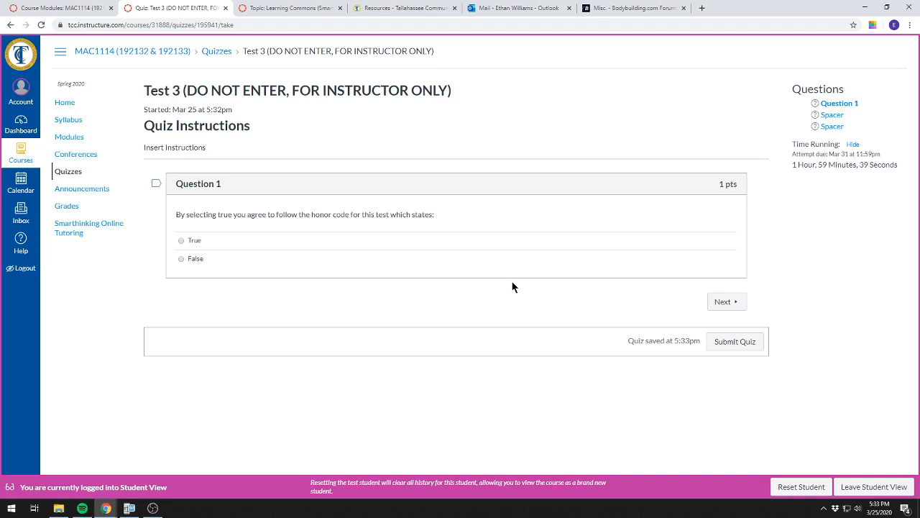
pyautogui.moveTo(738, 272)
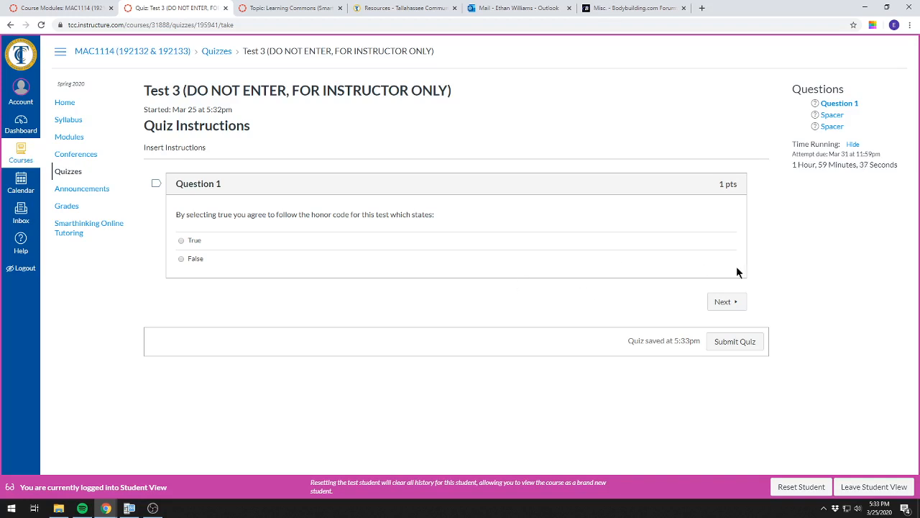
pyautogui.click(725, 301)
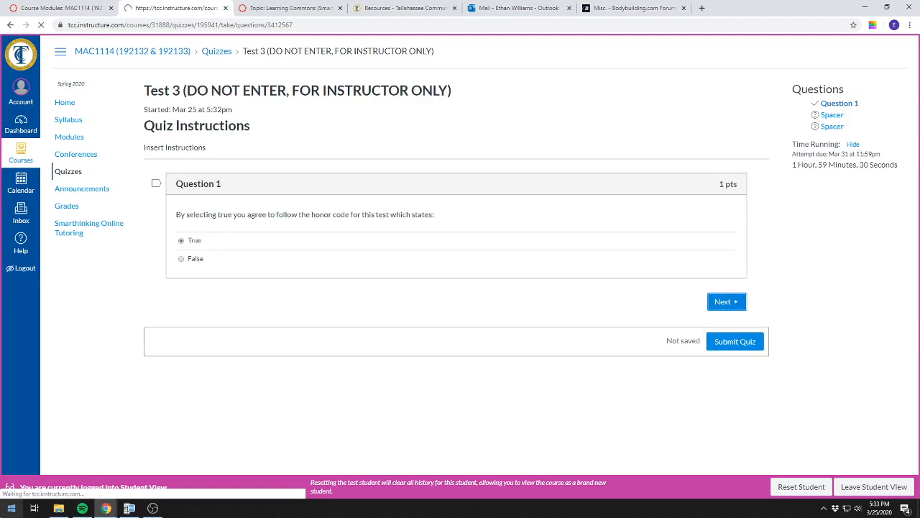
# - Advance to the next quiz item and follow the Homework Quiz 4 (3.1).pdf link
pyautogui.click(725, 302)
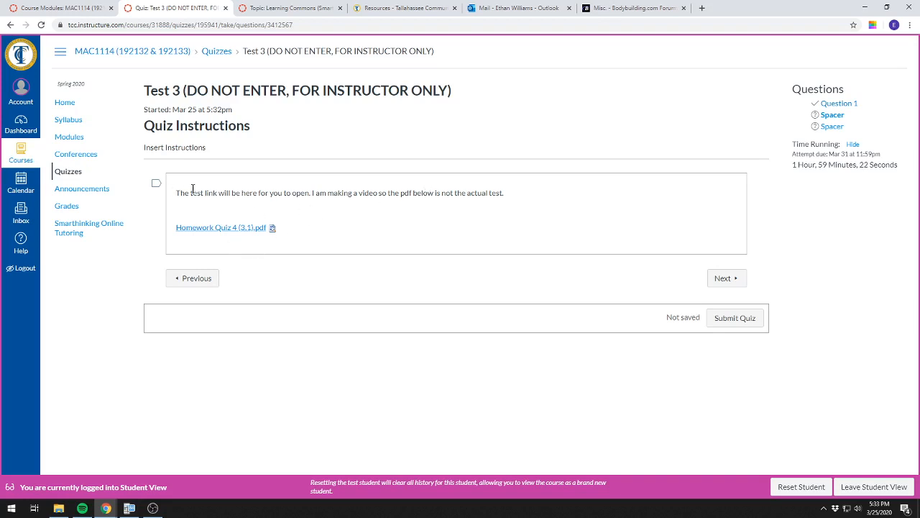
pyautogui.moveTo(241, 196)
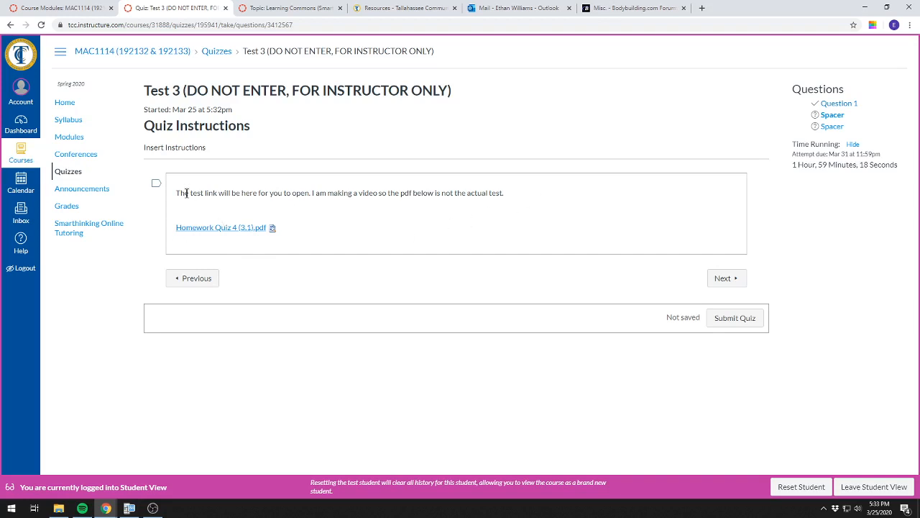
pyautogui.moveTo(167, 229)
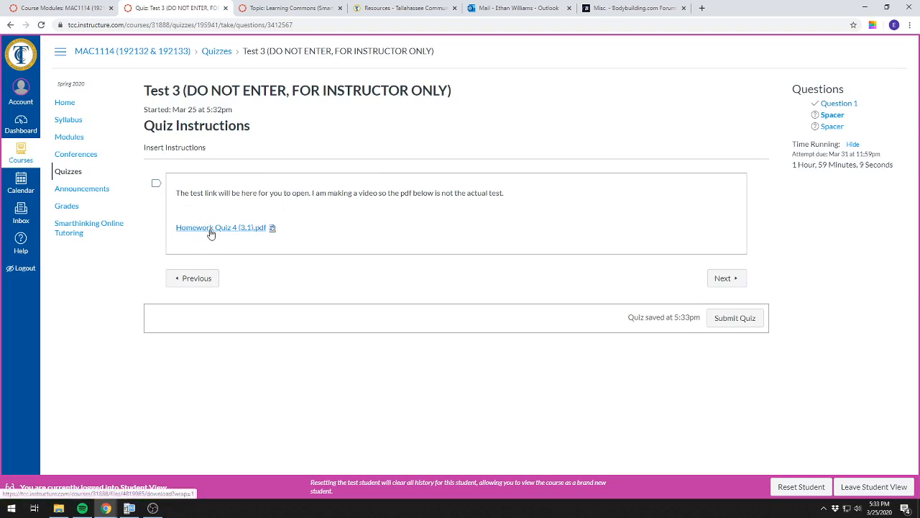
pyautogui.click(222, 227)
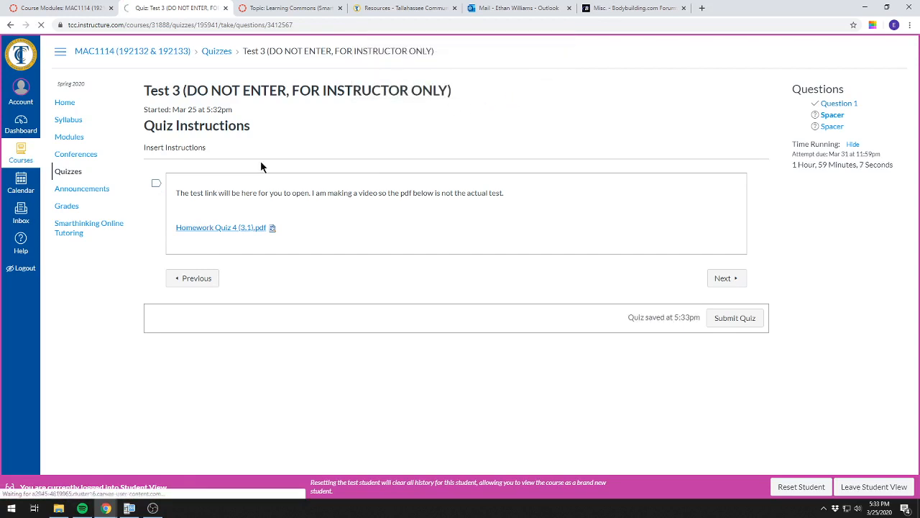
pyautogui.click(221, 227)
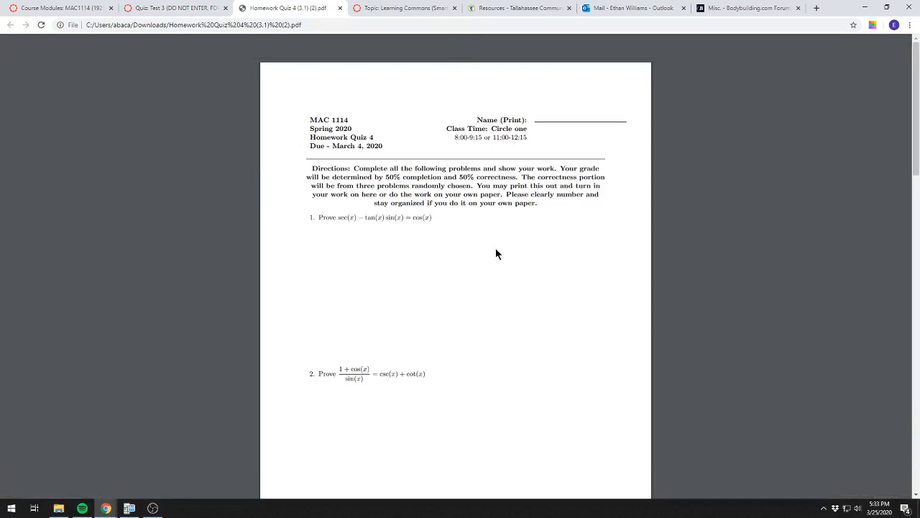
# - Look through the three pages of trigonometry proof problems in the Homework Quiz 4 PDF
pyautogui.scroll(-3)
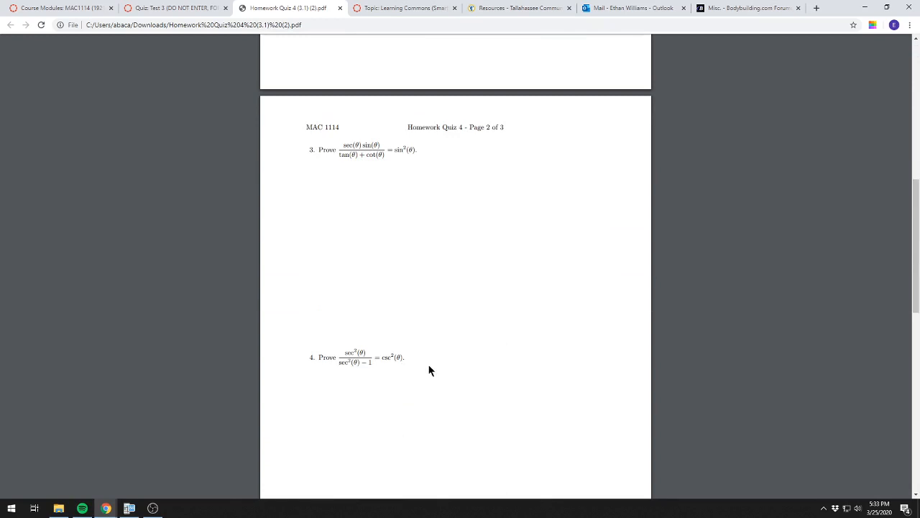
pyautogui.scroll(-3)
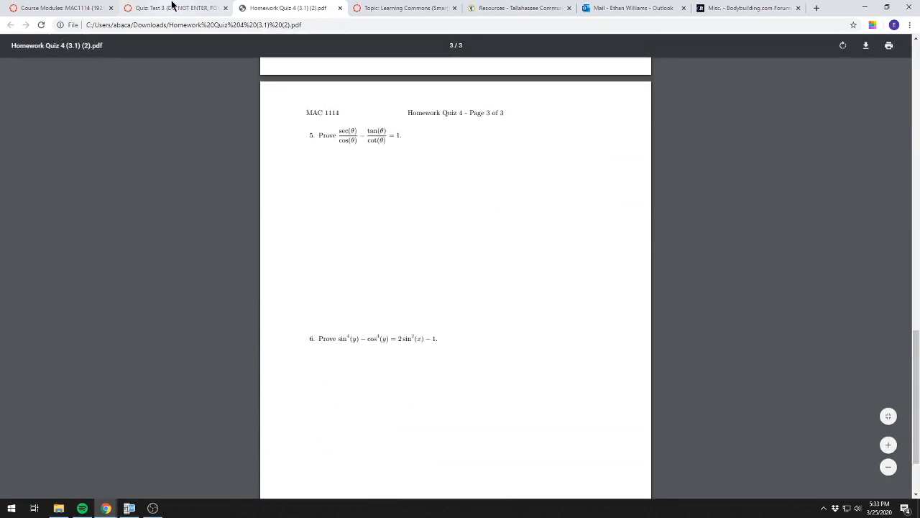
pyautogui.moveTo(362, 328)
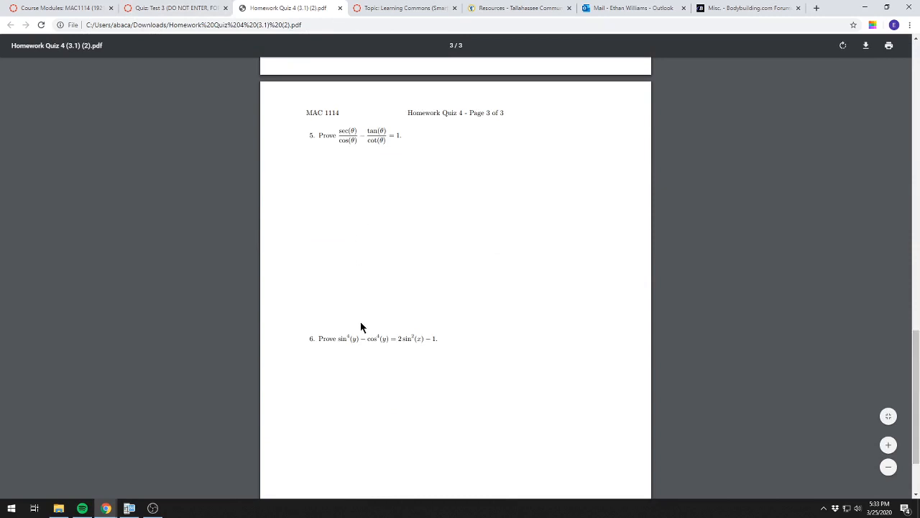
pyautogui.moveTo(175, 9)
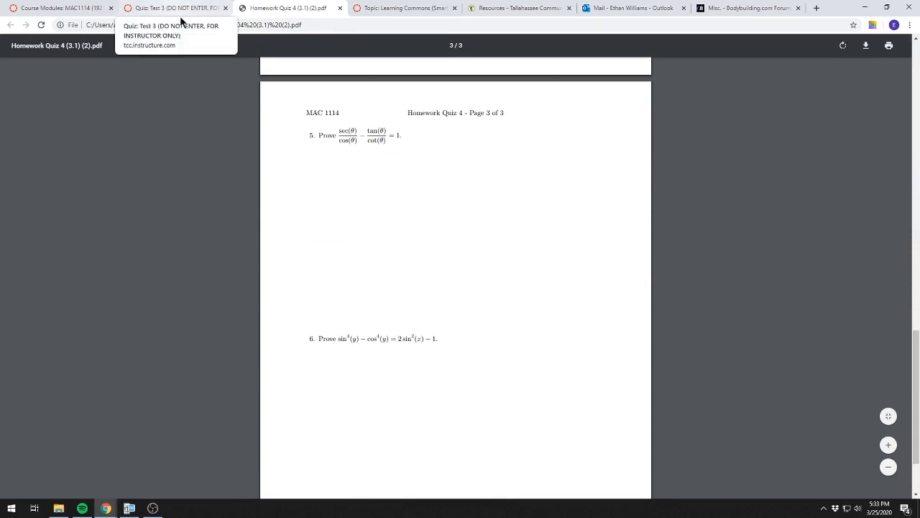
pyautogui.click(175, 9)
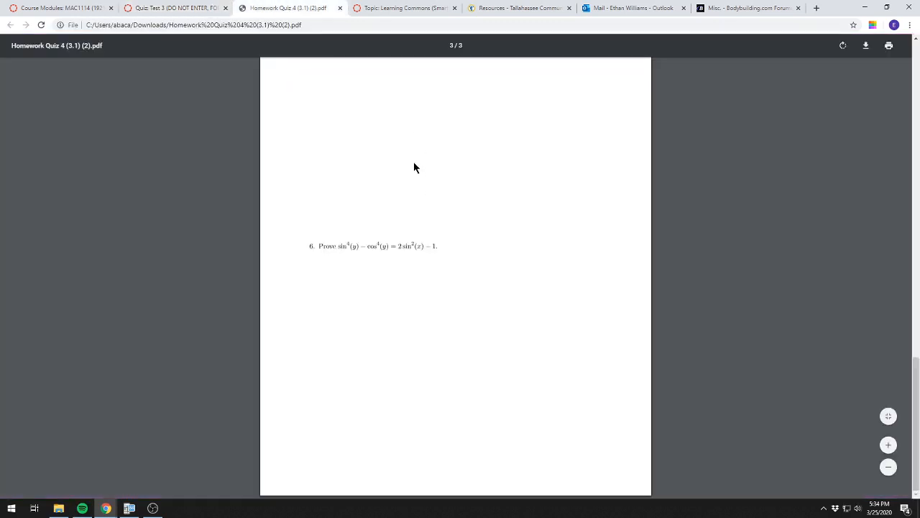
pyautogui.scroll(3)
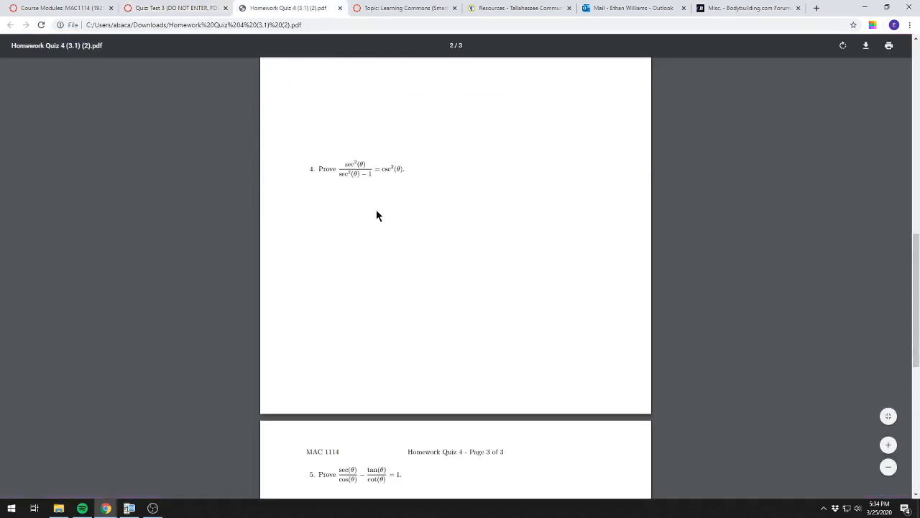
pyautogui.moveTo(176, 9)
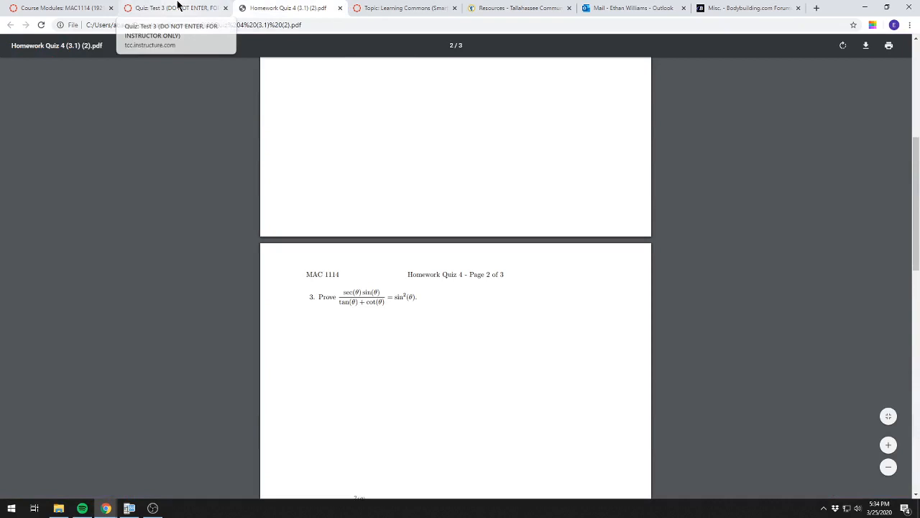
# - Return to the Quiz: Test 3 browser tab with the attempt still running
pyautogui.click(176, 9)
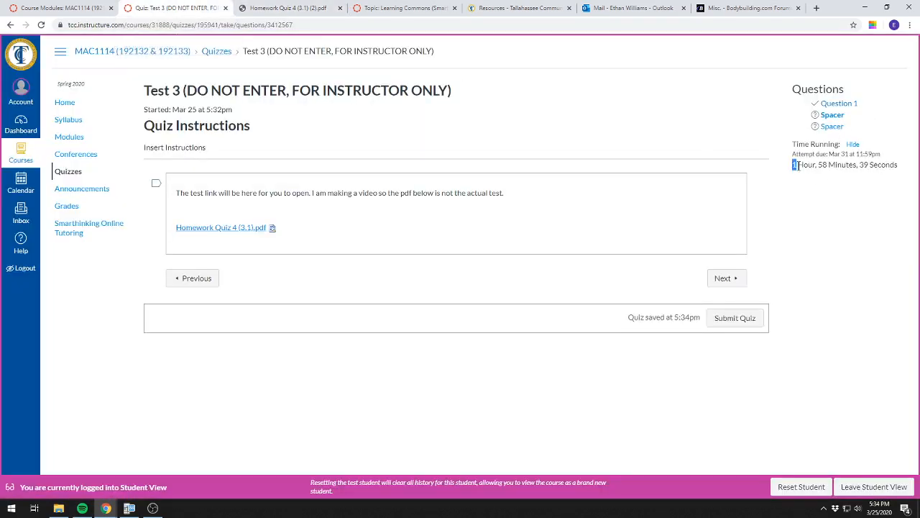
pyautogui.moveTo(82, 188)
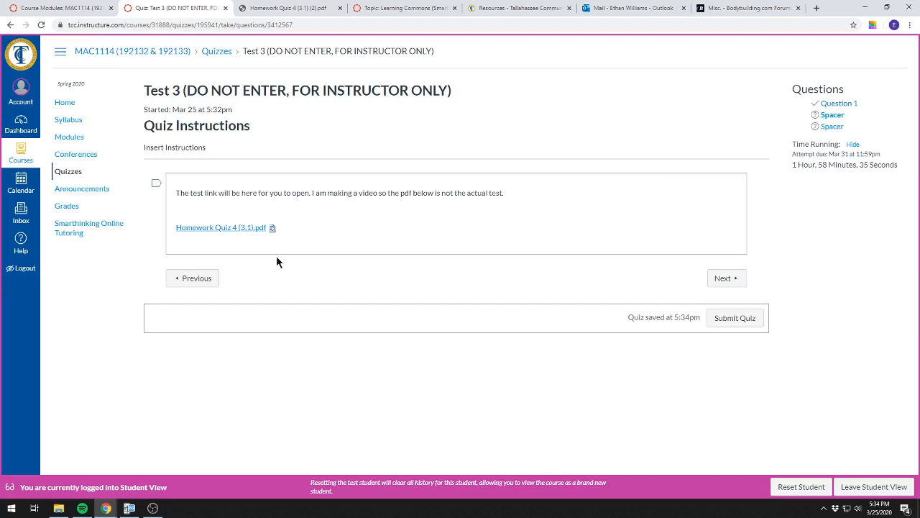
pyautogui.moveTo(69, 227)
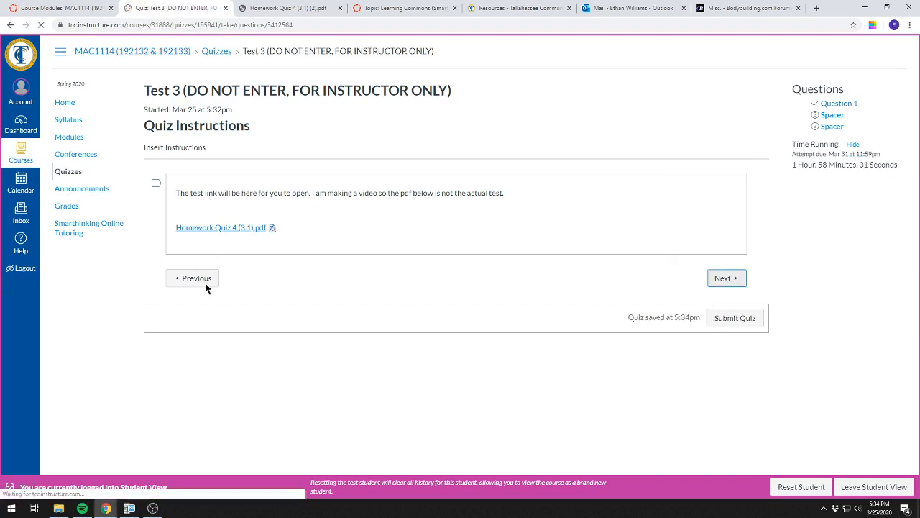
# - Highlight the instructions about the Test 3 Work assignment and its upload time limit
pyautogui.click(726, 279)
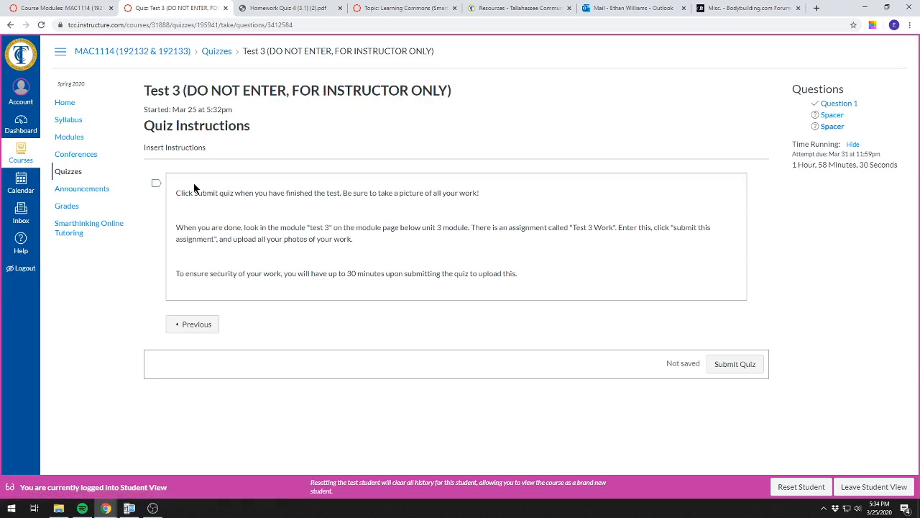
pyautogui.moveTo(204, 178)
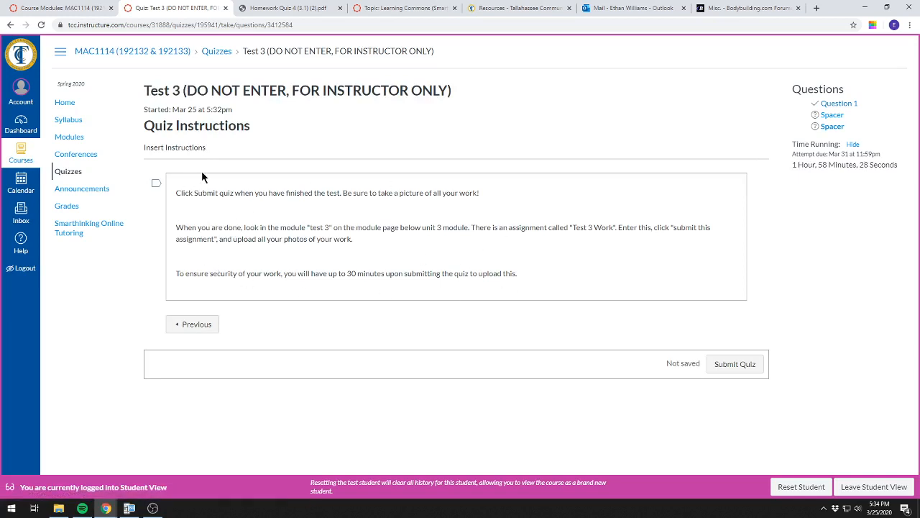
pyautogui.moveTo(724, 296)
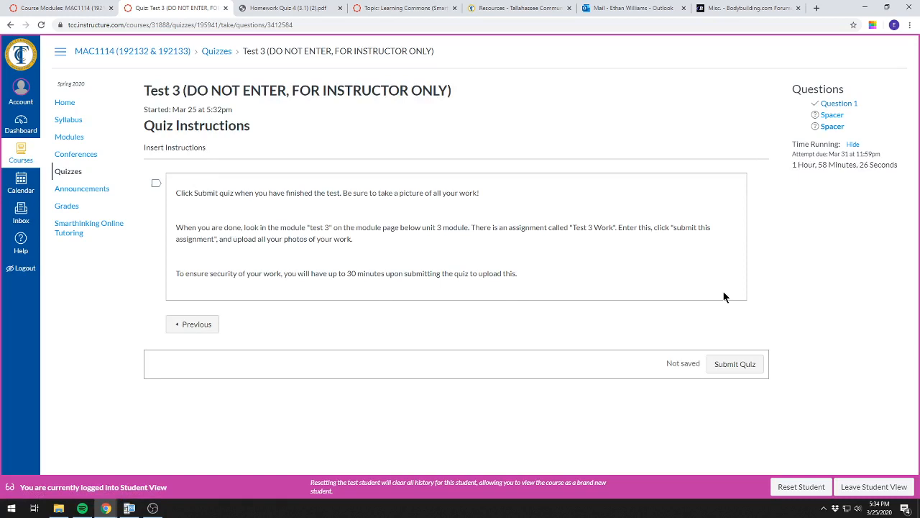
pyautogui.moveTo(199, 193)
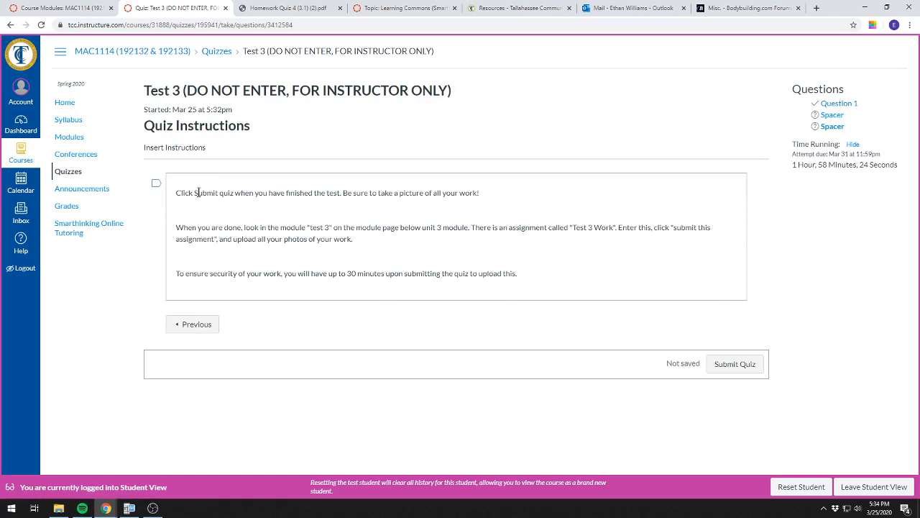
pyautogui.moveTo(272, 236)
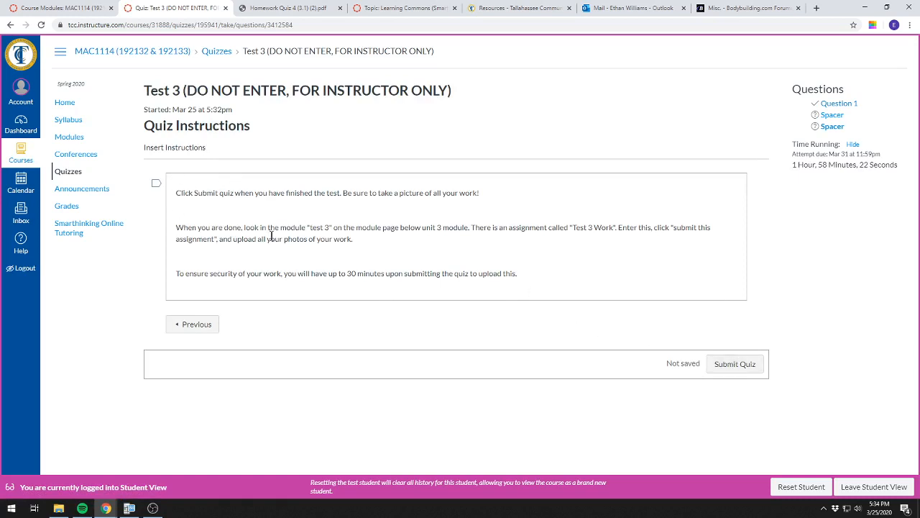
pyautogui.moveTo(176, 227); pyautogui.dragTo(352, 239)
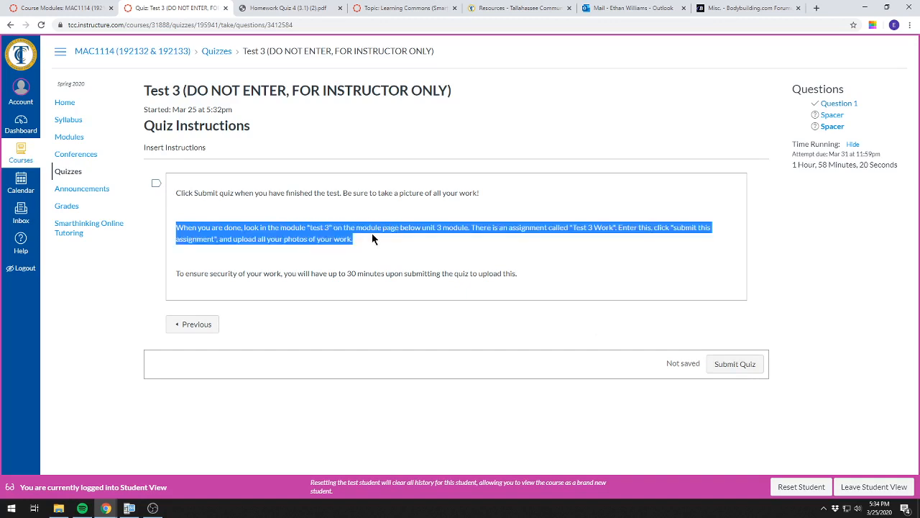
pyautogui.moveTo(353, 258)
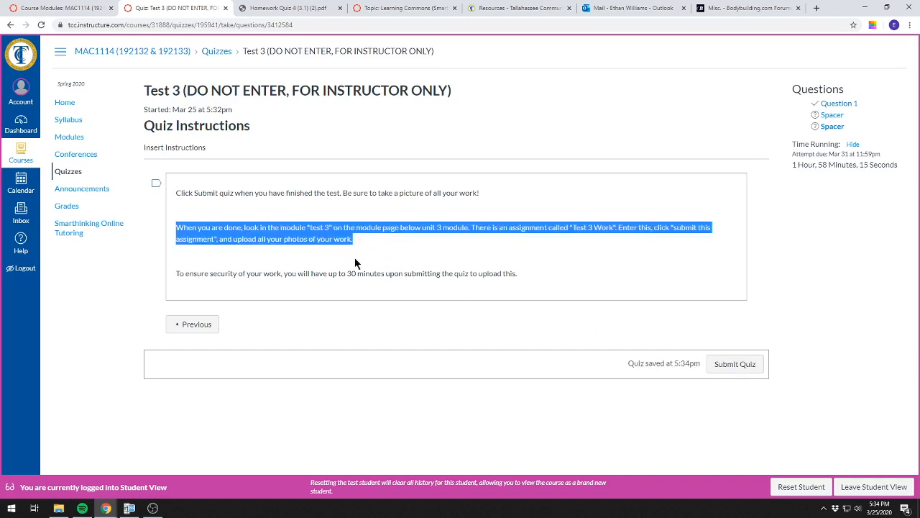
pyautogui.moveTo(773, 342)
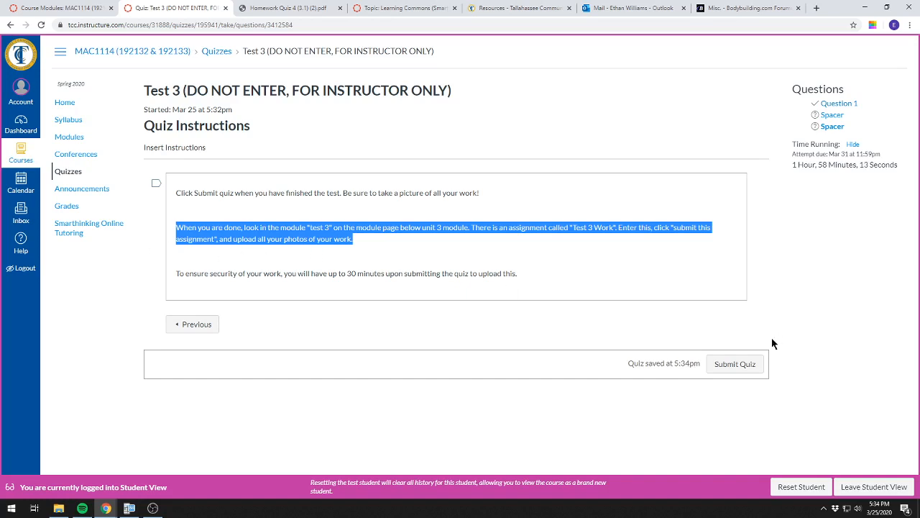
pyautogui.moveTo(733, 364)
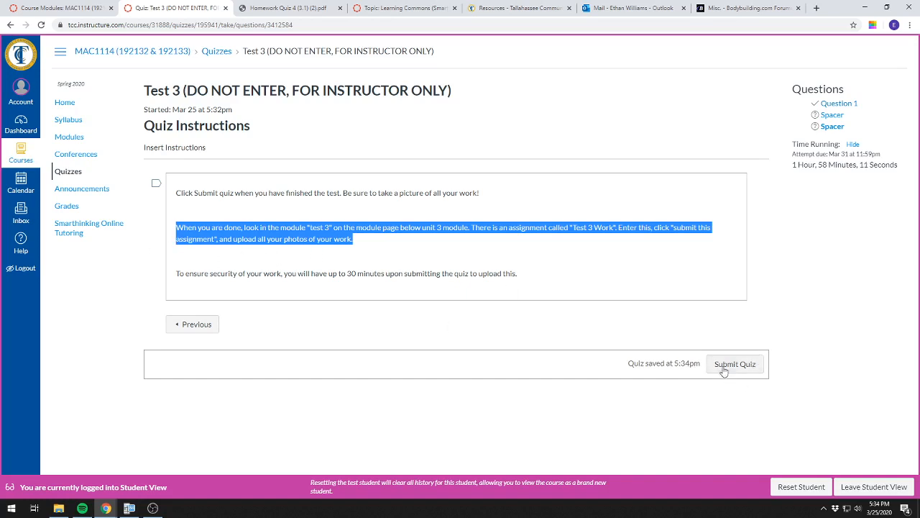
pyautogui.moveTo(811, 176)
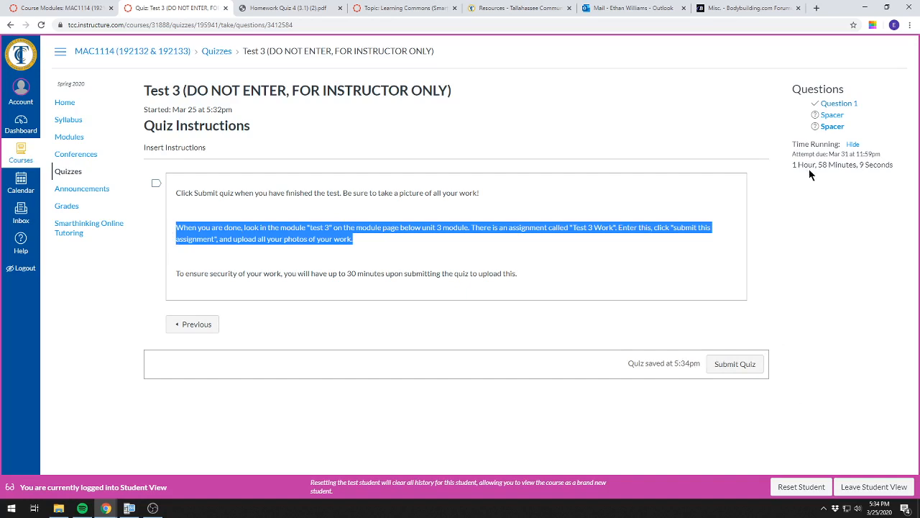
pyautogui.moveTo(742, 345)
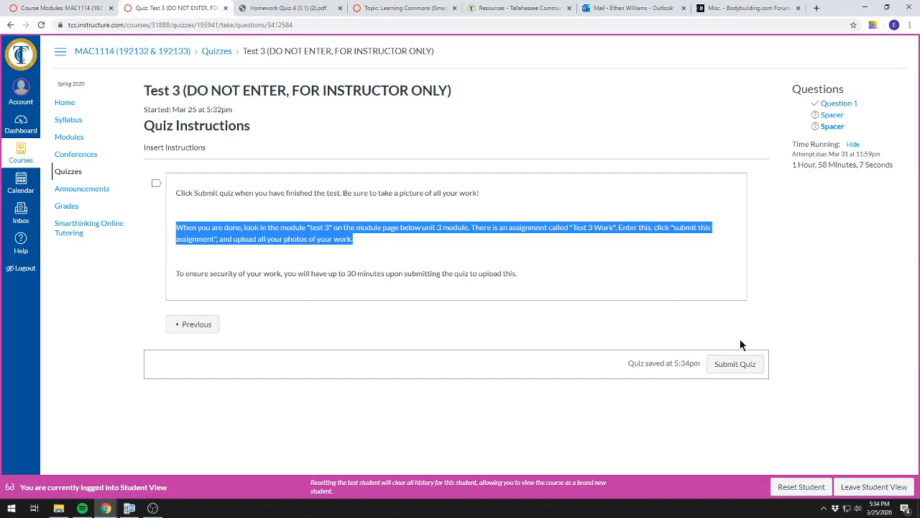
pyautogui.moveTo(788, 175)
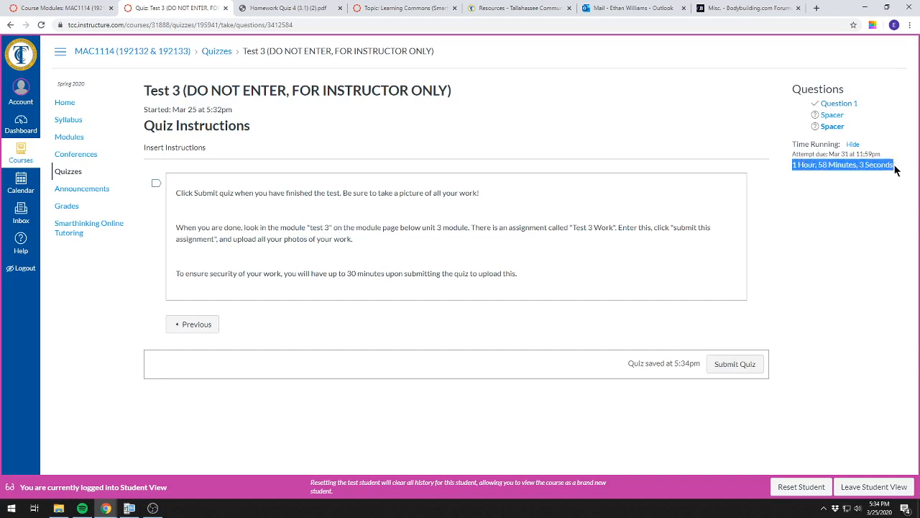
pyautogui.moveTo(380, 269)
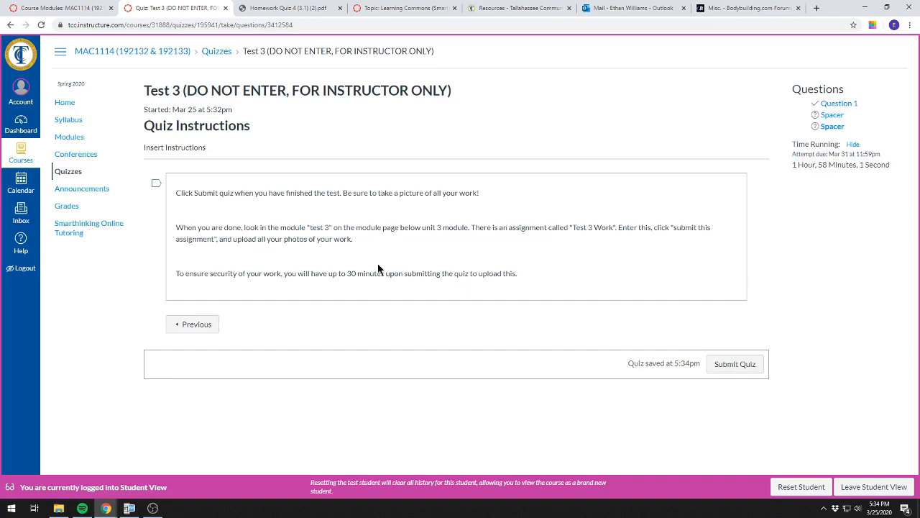
pyautogui.moveTo(175, 276)
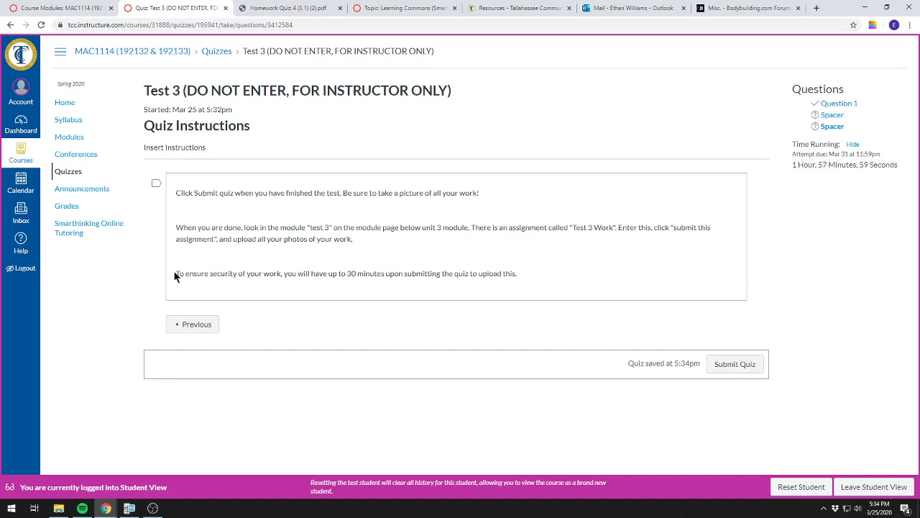
pyautogui.moveTo(709, 244)
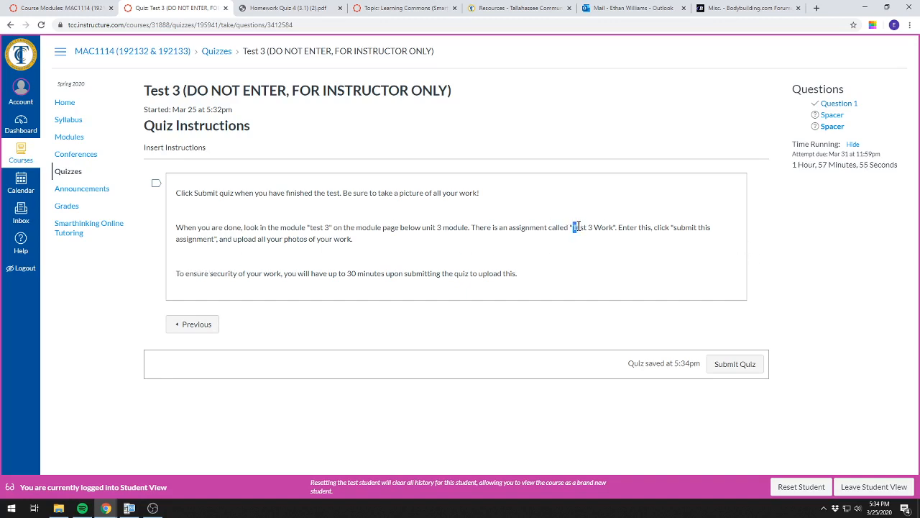
pyautogui.doubleClick(593, 227)
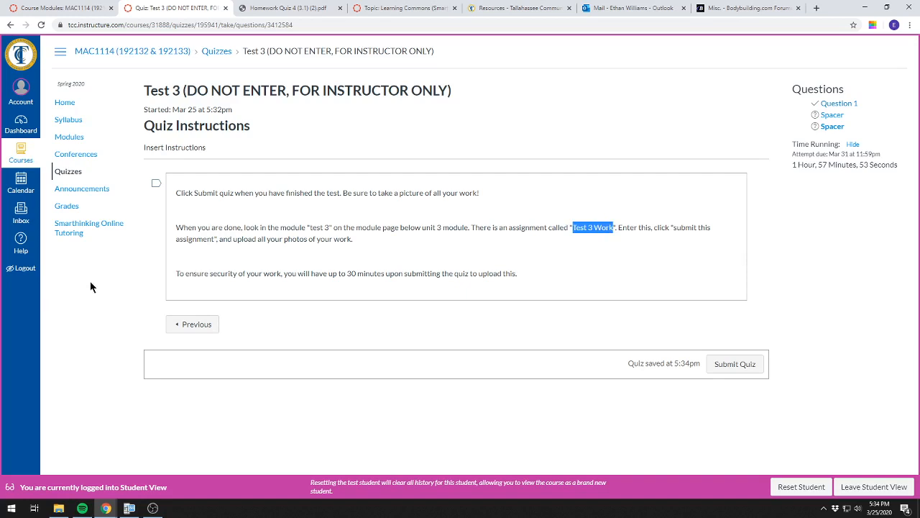
pyautogui.moveTo(650, 256)
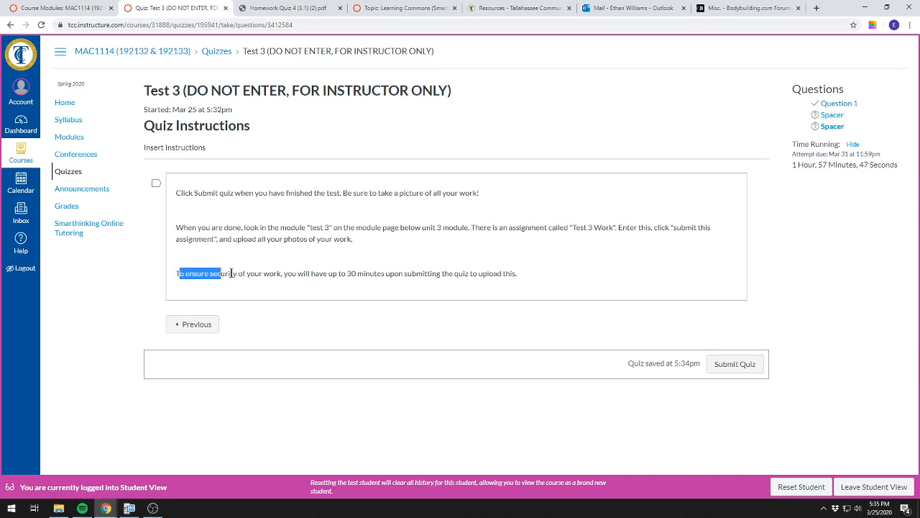
pyautogui.moveTo(179, 273); pyautogui.dragTo(516, 273)
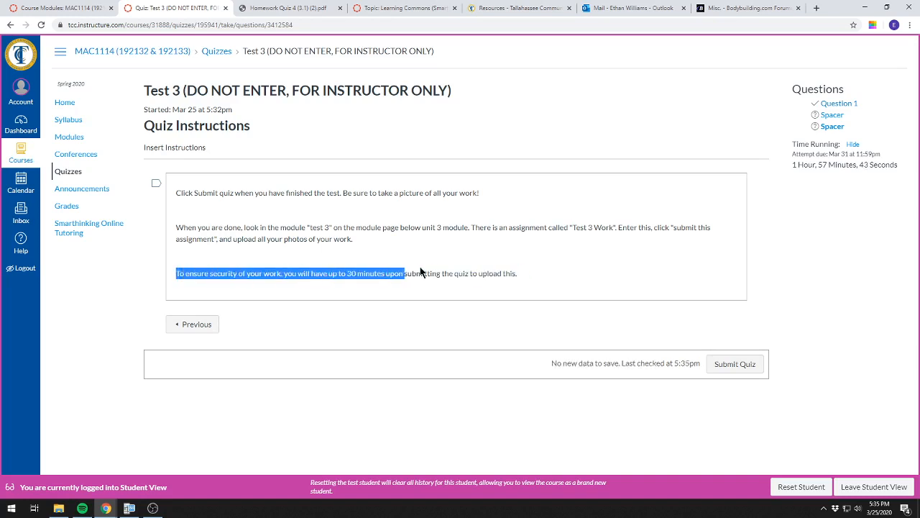
pyautogui.moveTo(399, 274); pyautogui.dragTo(516, 274)
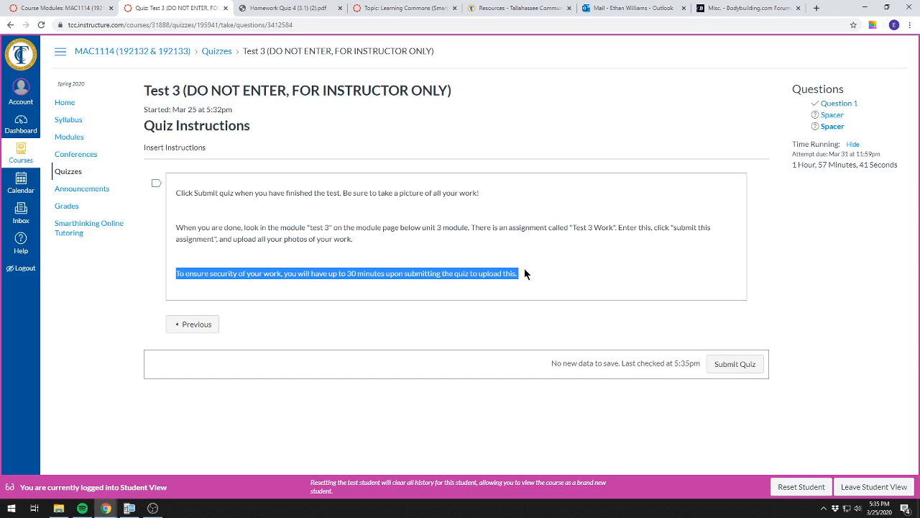
pyautogui.moveTo(98, 359)
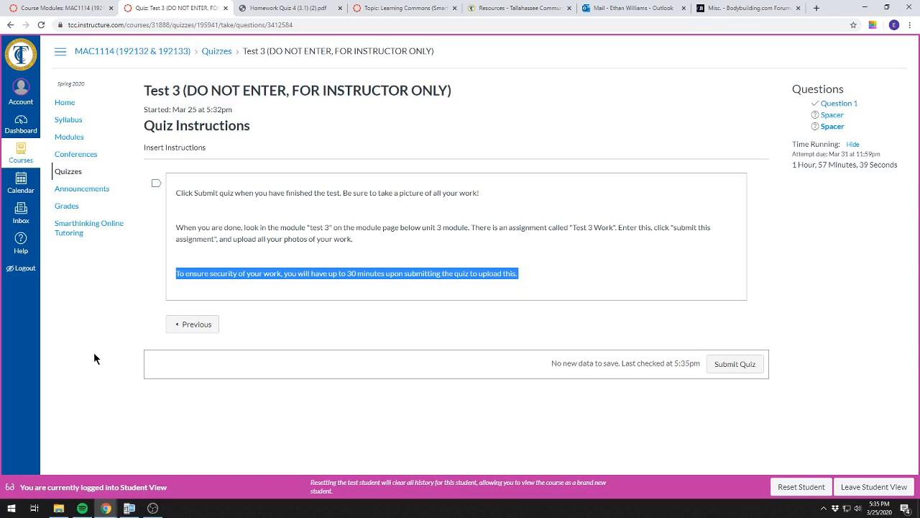
pyautogui.moveTo(270, 314)
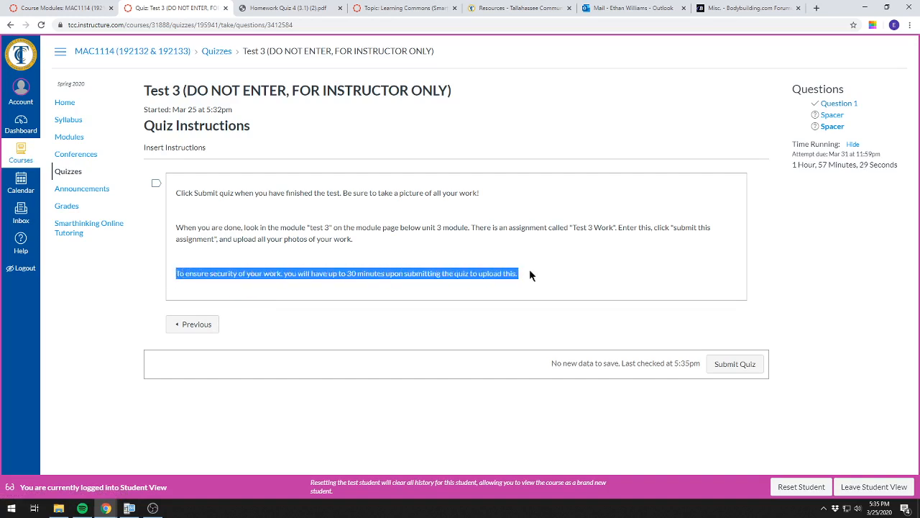
pyautogui.moveTo(435, 226)
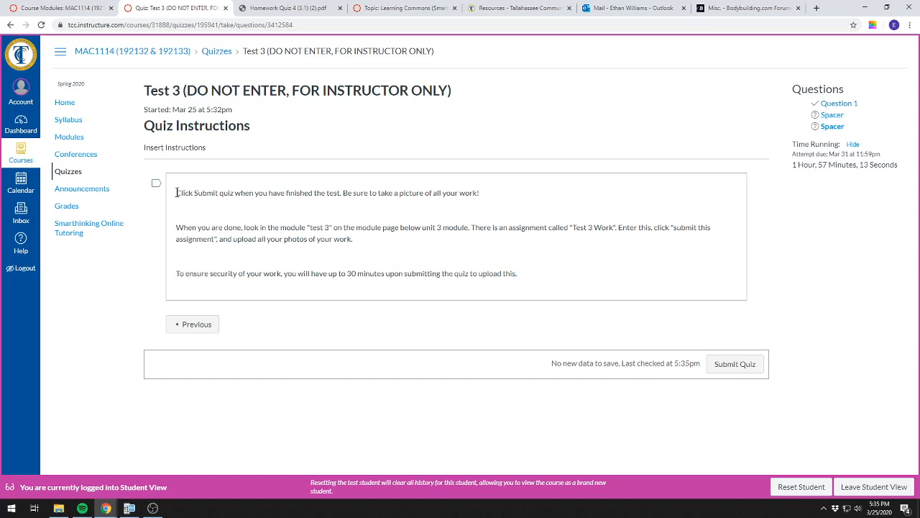
pyautogui.moveTo(178, 192); pyautogui.dragTo(354, 239)
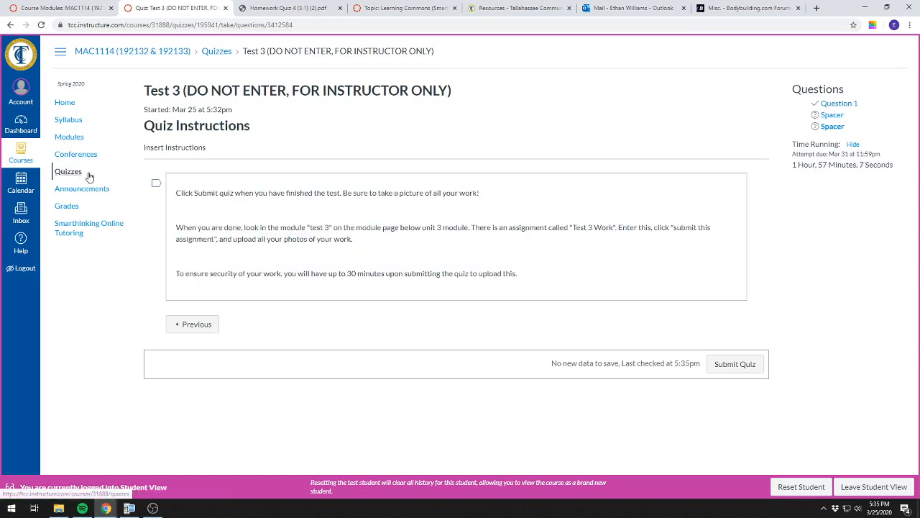
pyautogui.moveTo(711, 368)
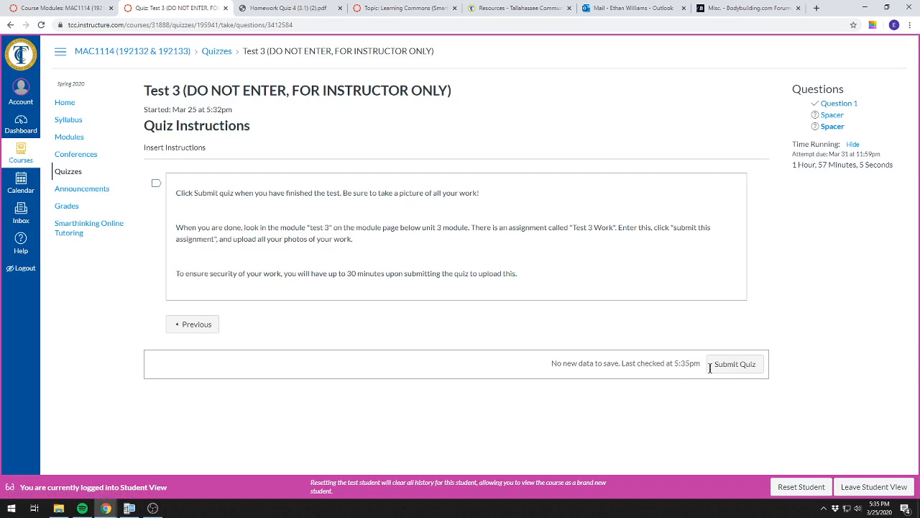
# - Submit the Test 3 quiz and confirm, scoring 1 out of 1
pyautogui.click(734, 363)
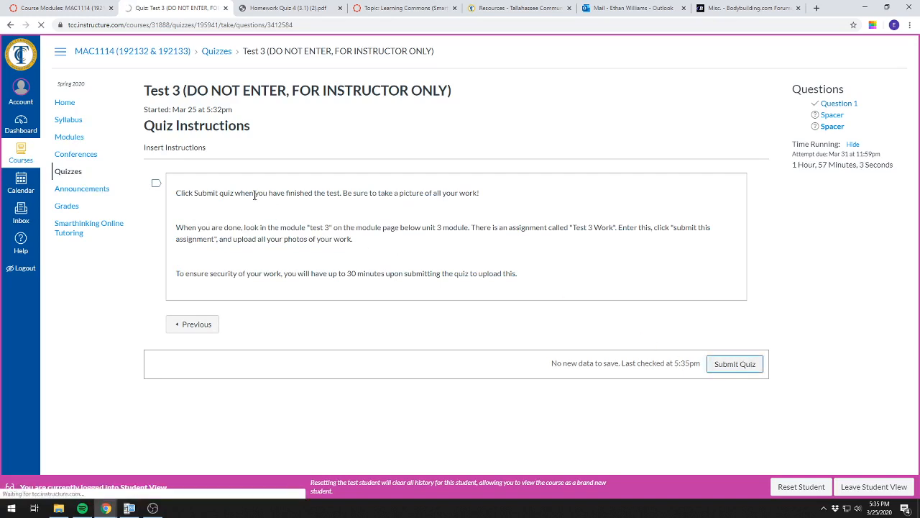
pyautogui.click(734, 363)
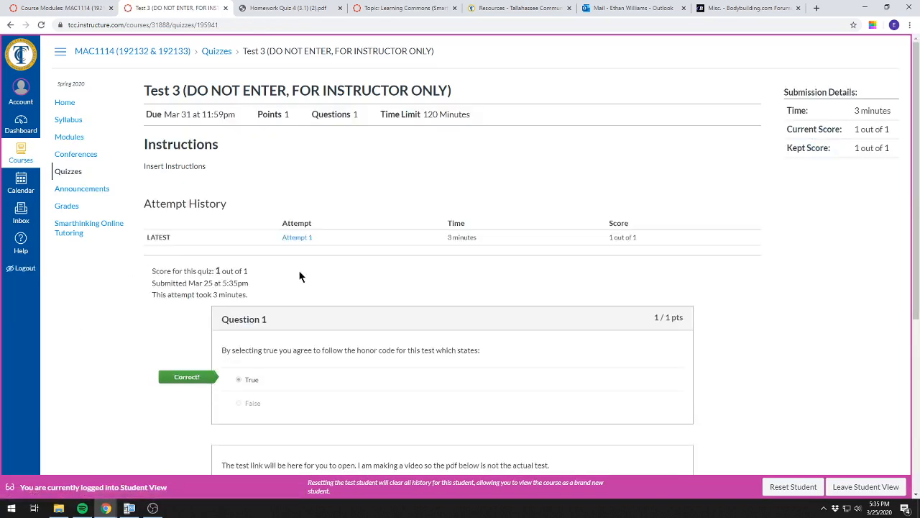
pyautogui.moveTo(69, 136)
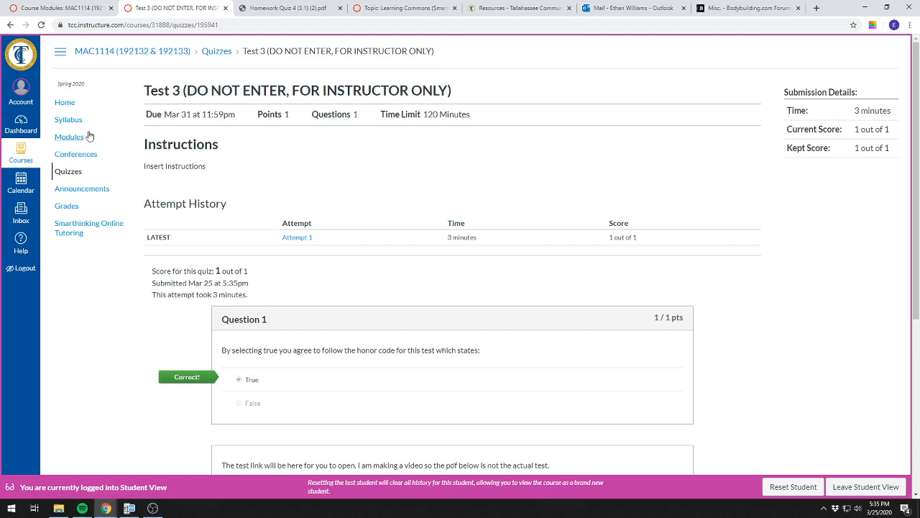
# - Go to Modules, reach the Test 3 Module and enter the Test 3 Work assignment
pyautogui.click(69, 137)
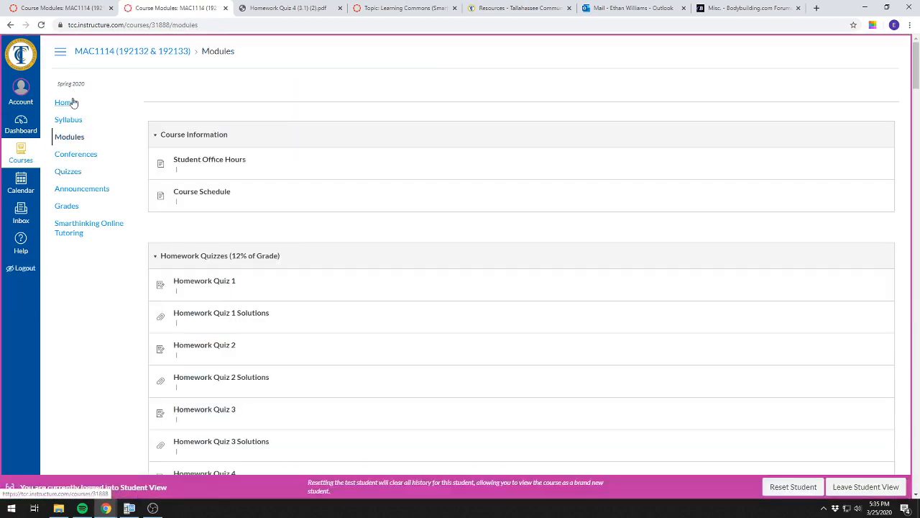
pyautogui.scroll(-3)
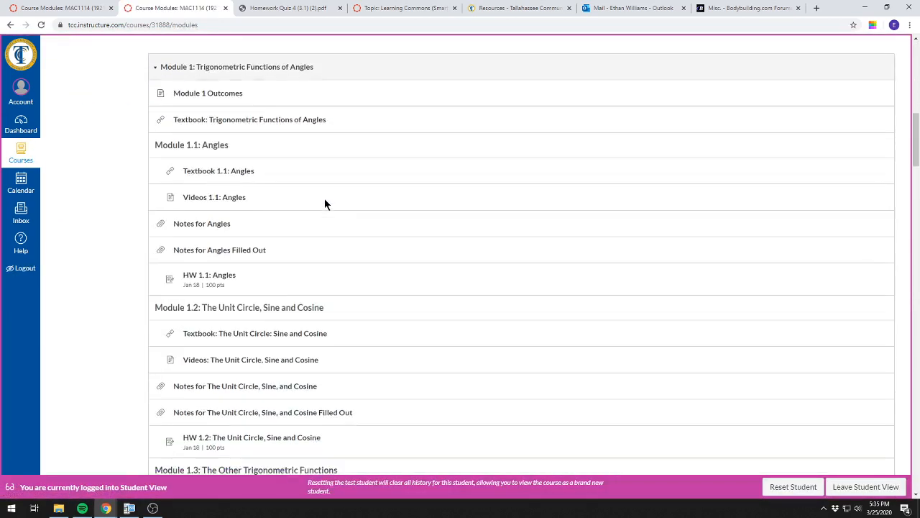
pyautogui.scroll(-3)
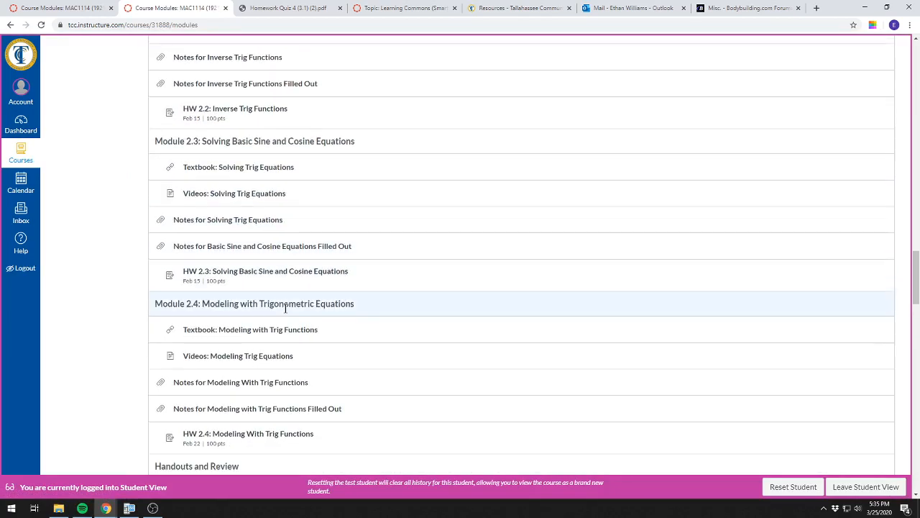
pyautogui.scroll(-3)
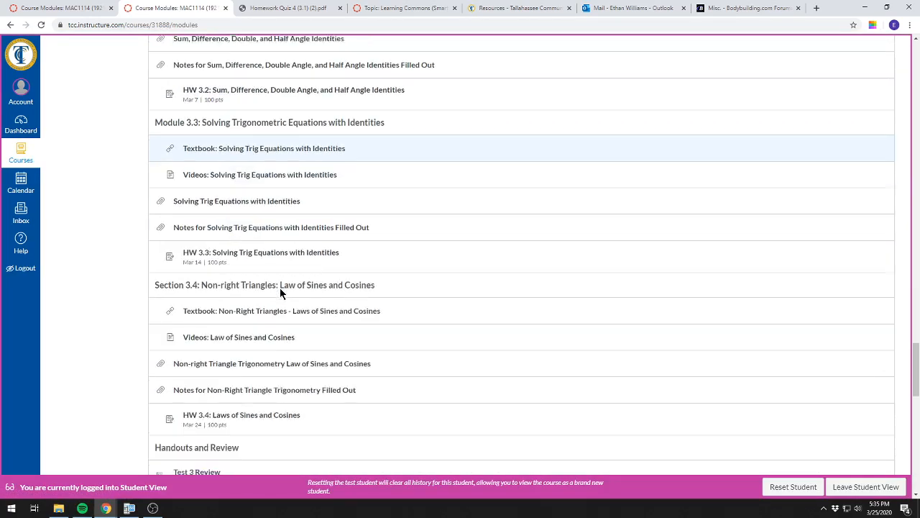
pyautogui.scroll(-3)
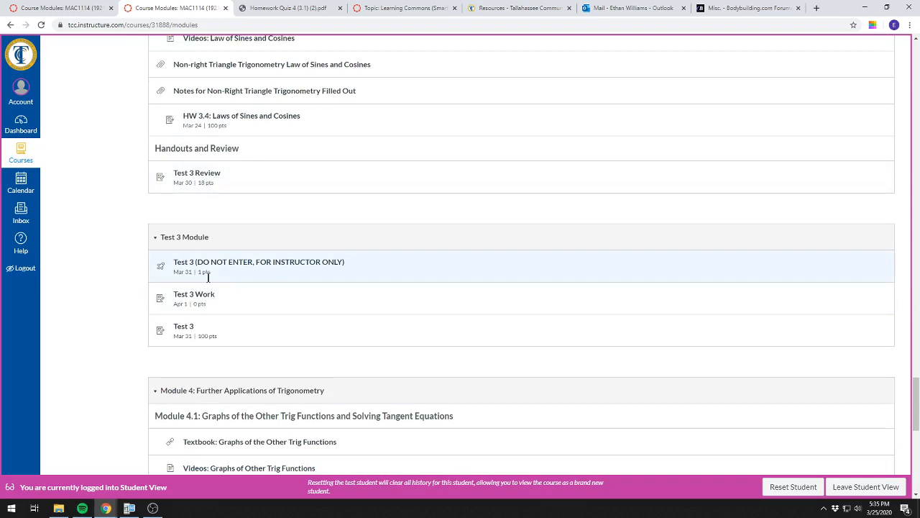
pyautogui.click(194, 293)
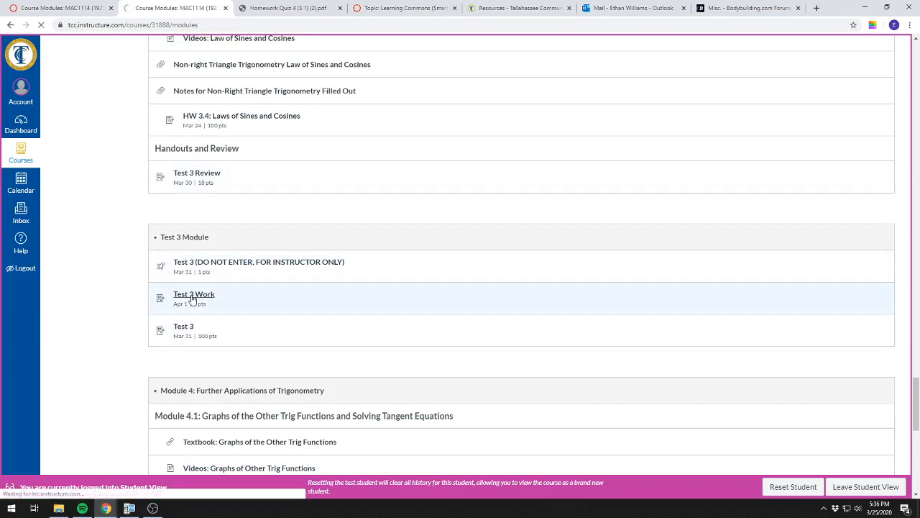
pyautogui.click(194, 293)
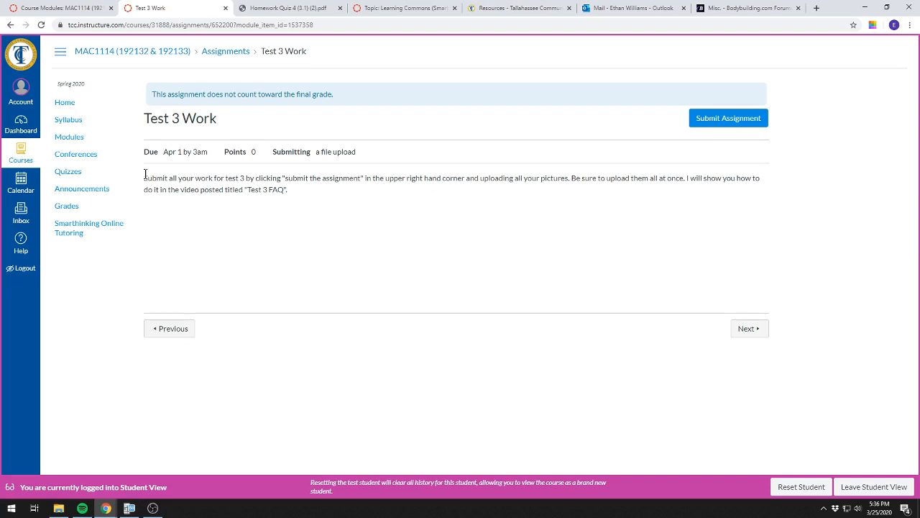
pyautogui.moveTo(716, 123)
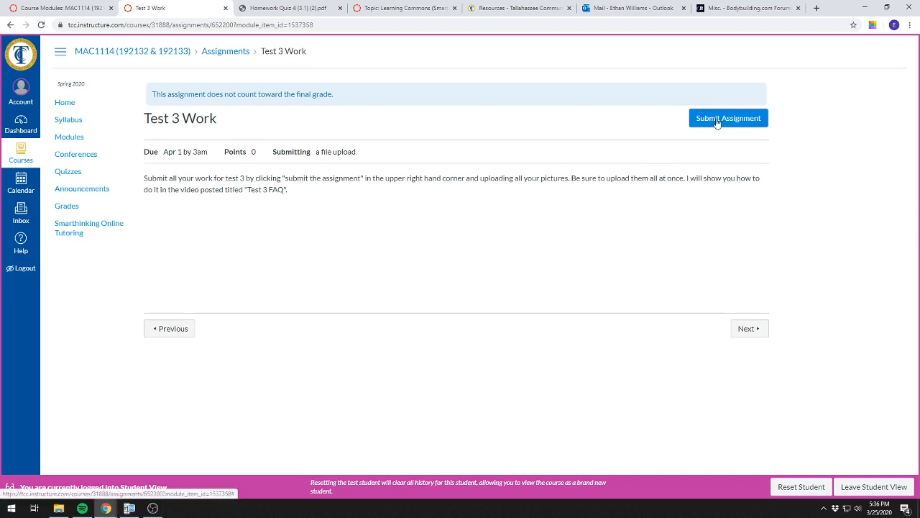
# - Start a file-upload submission for Test 3 Work
pyautogui.click(727, 118)
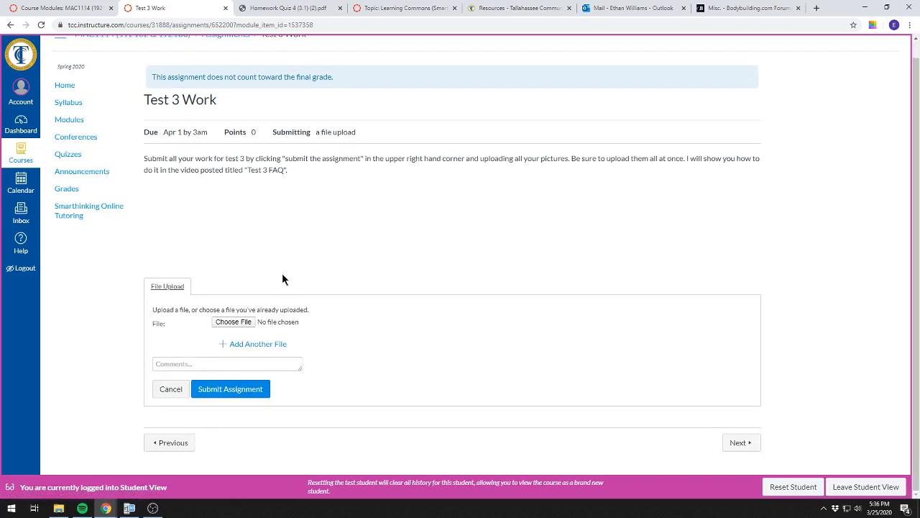
# - Browse the Pictures and Saved Pictures folders for a work photo to upload
pyautogui.click(233, 322)
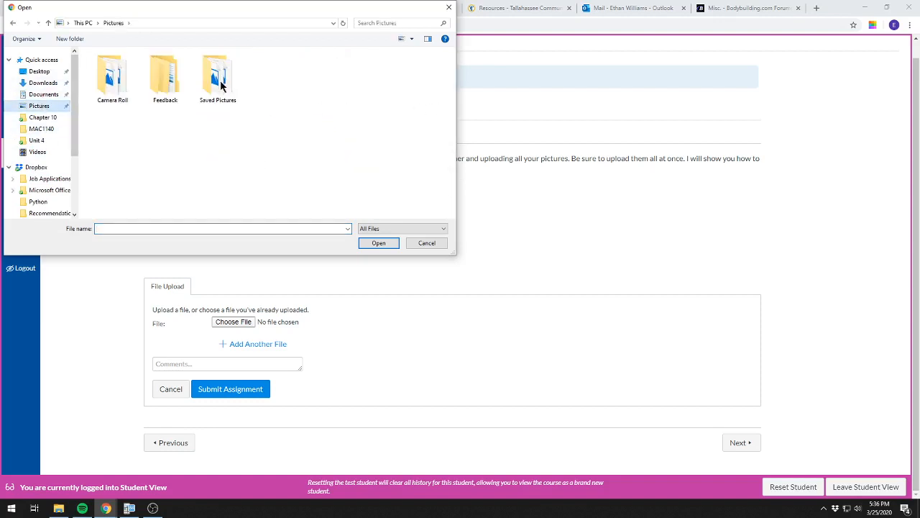
pyautogui.doubleClick(112, 75)
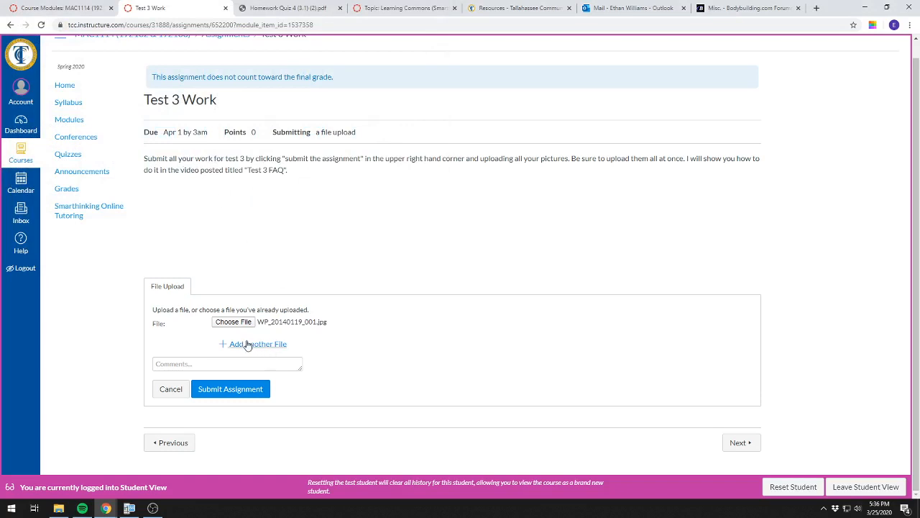
pyautogui.click(230, 389)
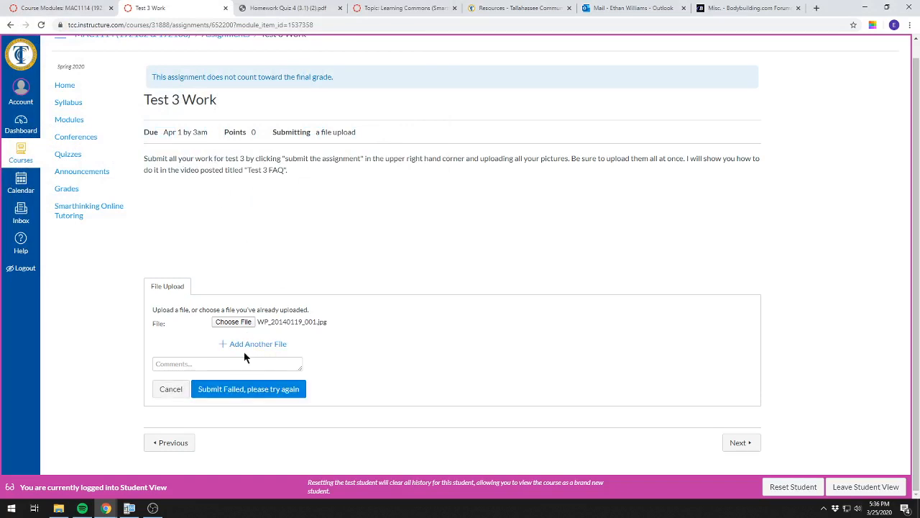
pyautogui.moveTo(233, 322)
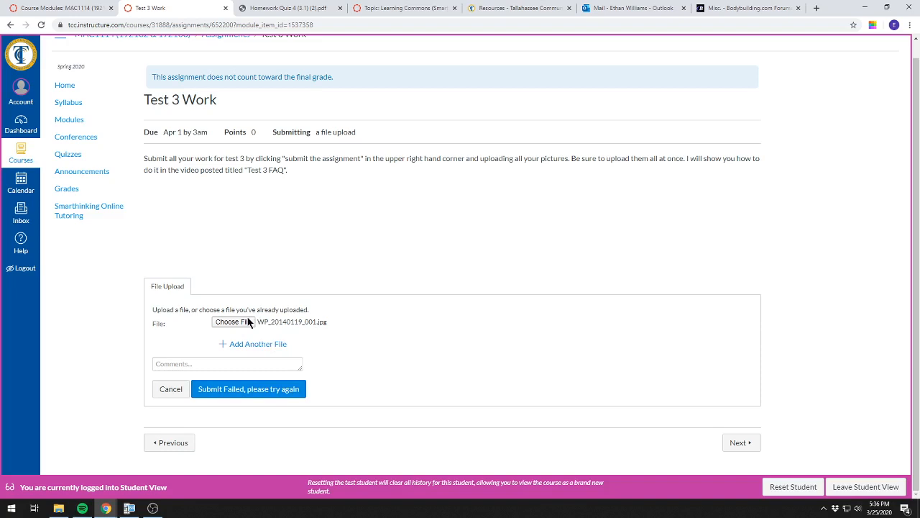
pyautogui.click(233, 322)
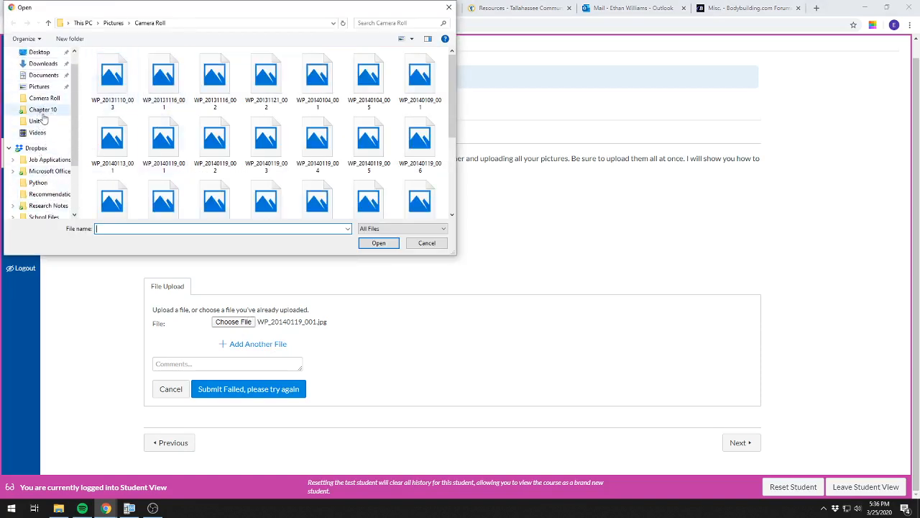
pyautogui.moveTo(45, 75)
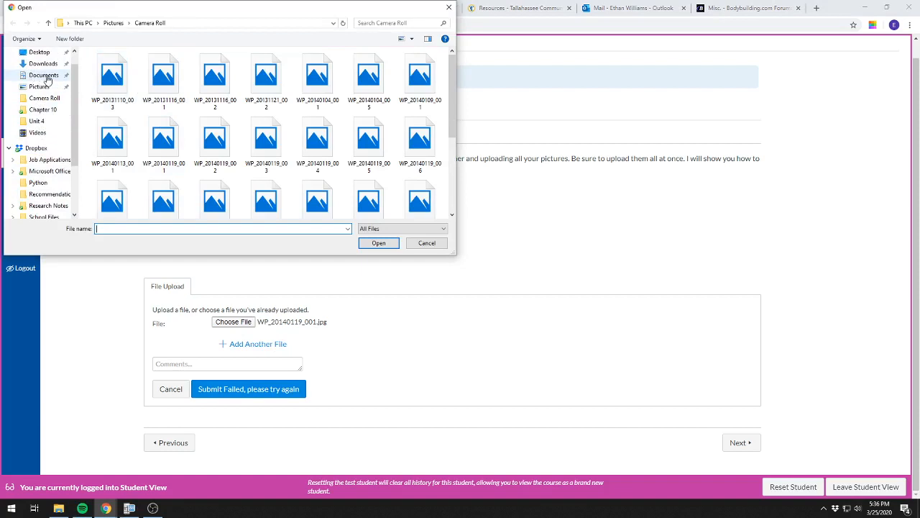
pyautogui.click(40, 86)
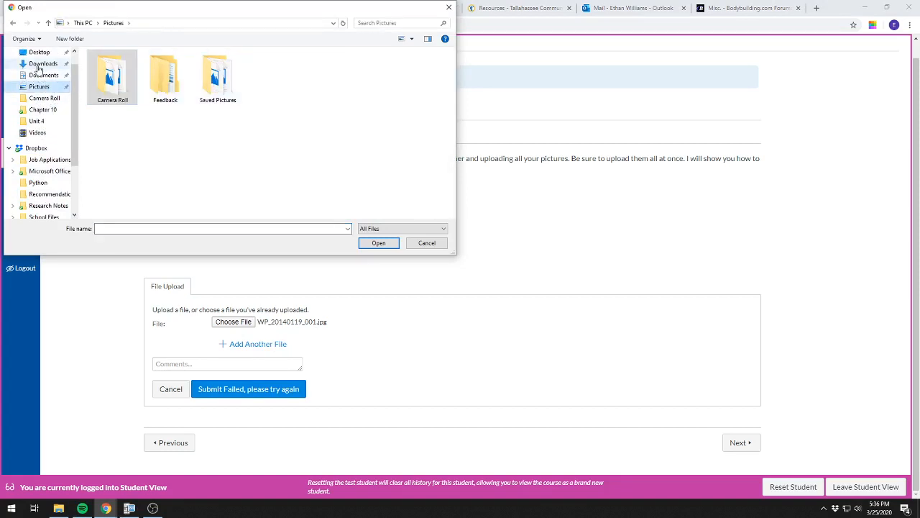
pyautogui.doubleClick(219, 75)
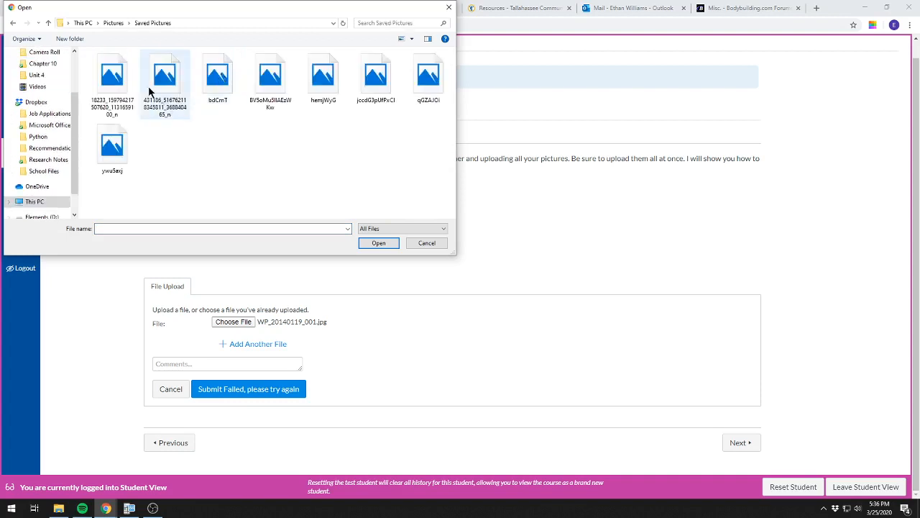
pyautogui.moveTo(164, 104)
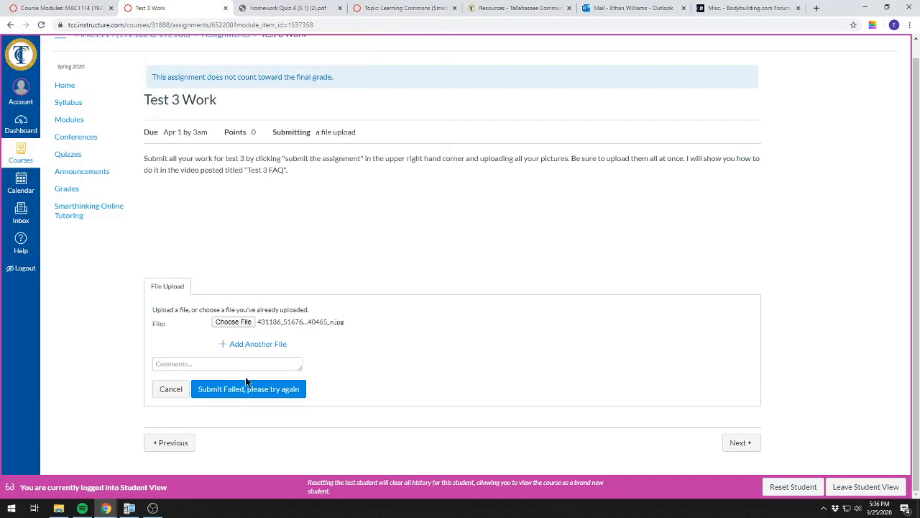
# - Choose 20160704_221556.jpg instead of the earlier photo and submit it for Test 3 Work
pyautogui.click(233, 322)
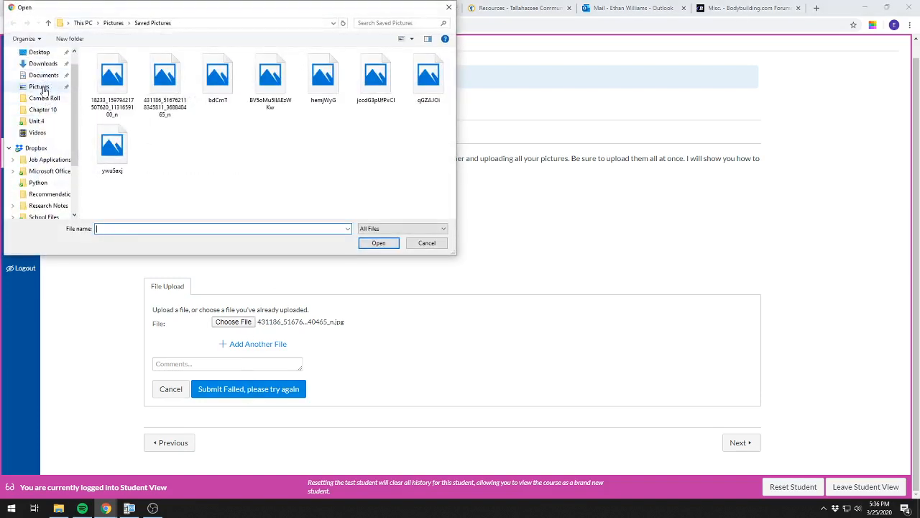
pyautogui.click(39, 51)
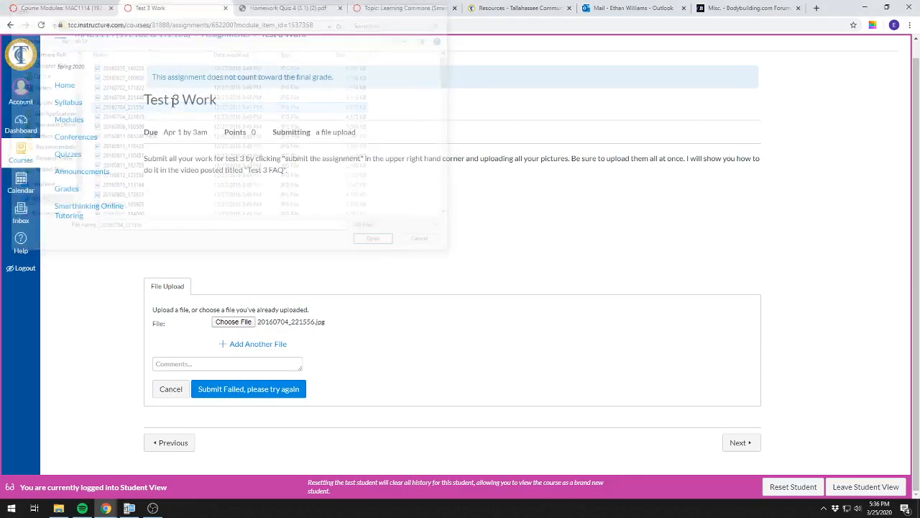
pyautogui.click(247, 388)
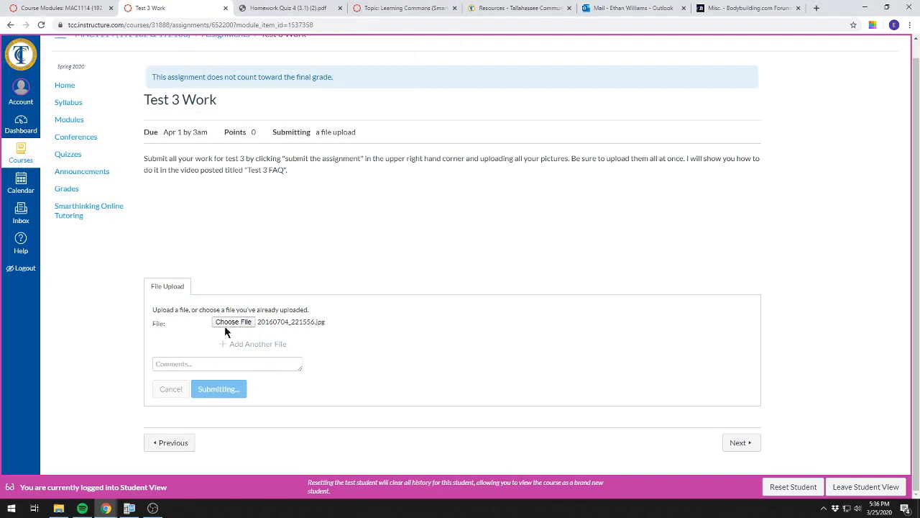
pyautogui.click(218, 388)
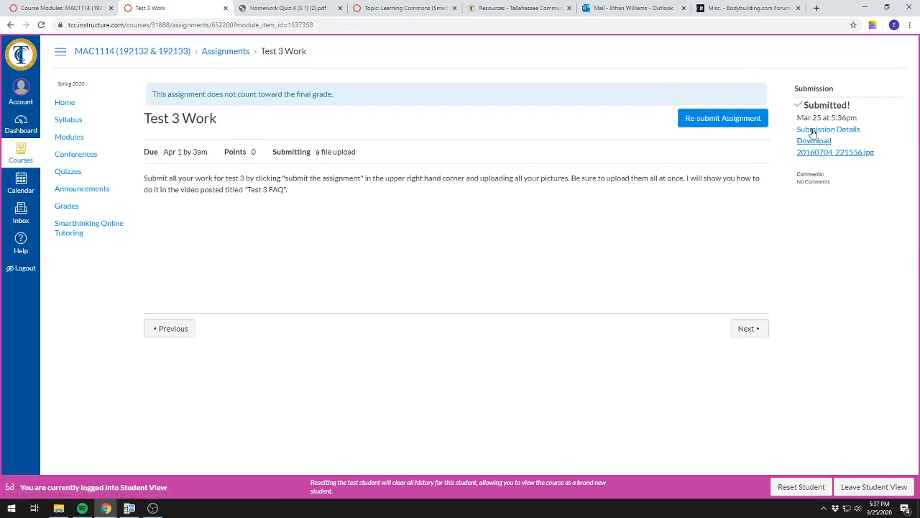
pyautogui.moveTo(804, 150)
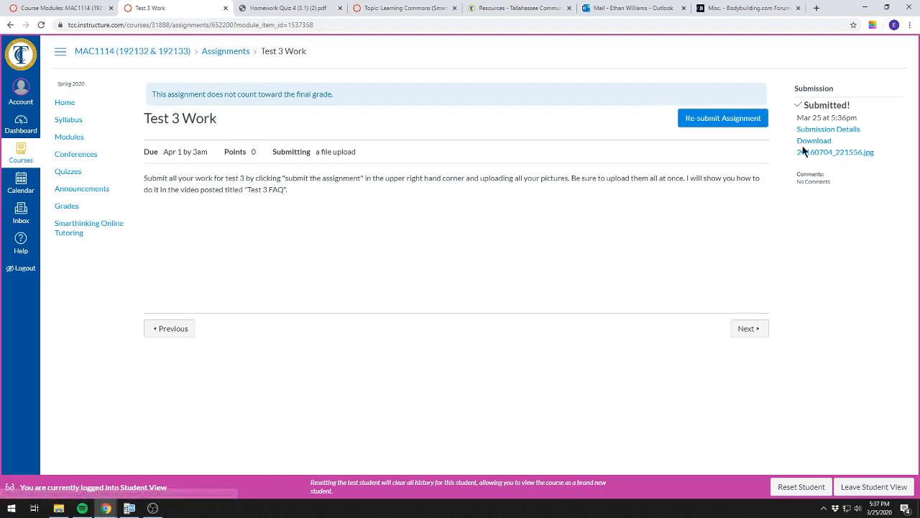
pyautogui.moveTo(516, 117)
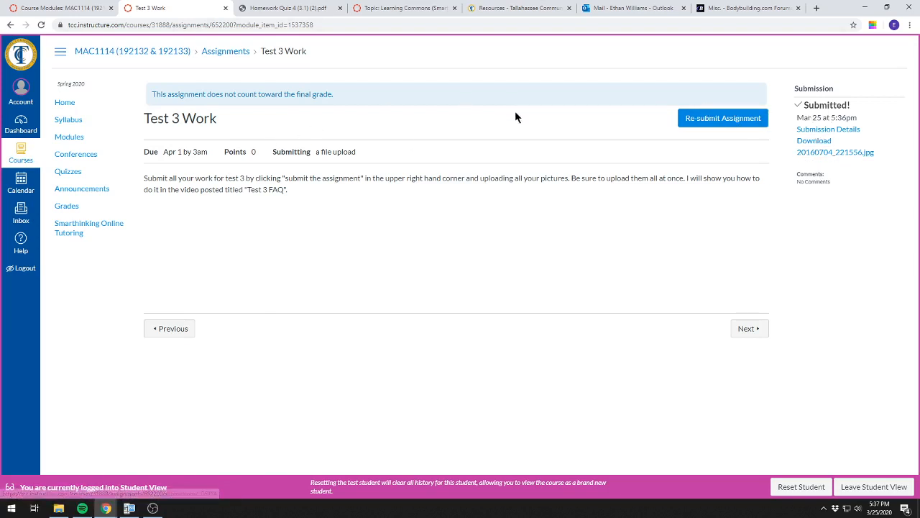
pyautogui.moveTo(804, 118)
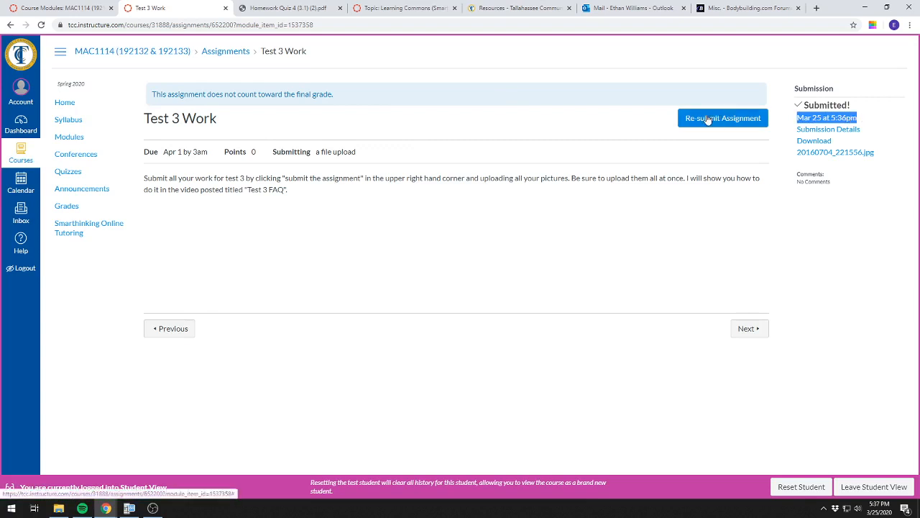
pyautogui.moveTo(834, 117)
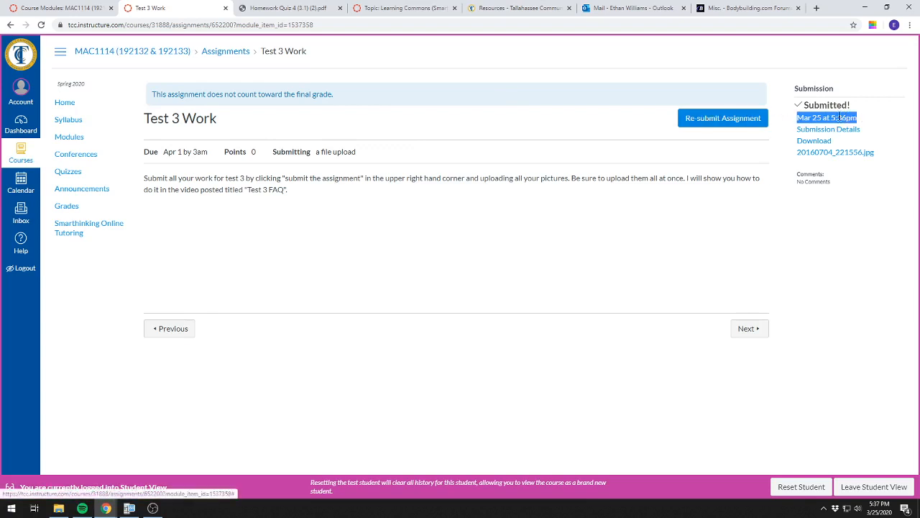
pyautogui.moveTo(722, 118)
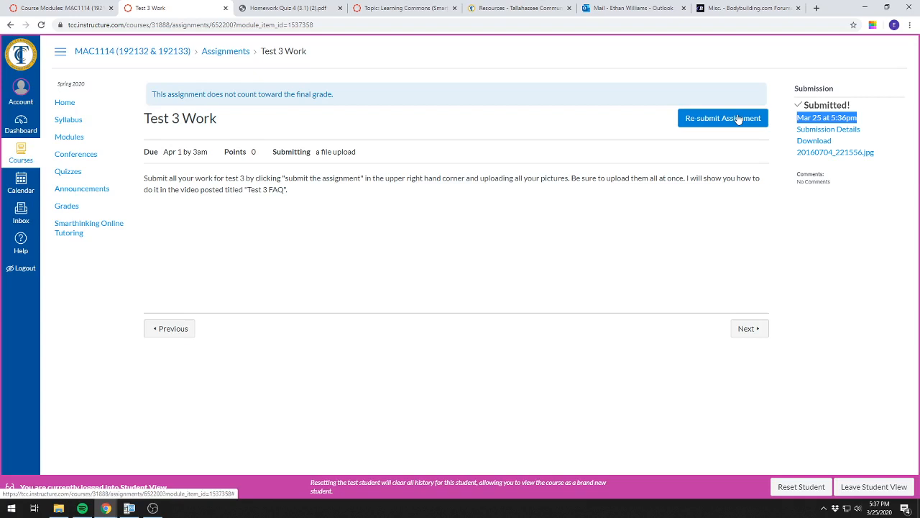
# - Begin re-submitting Test 3 Work, bringing up a fresh file-upload form
pyautogui.click(722, 118)
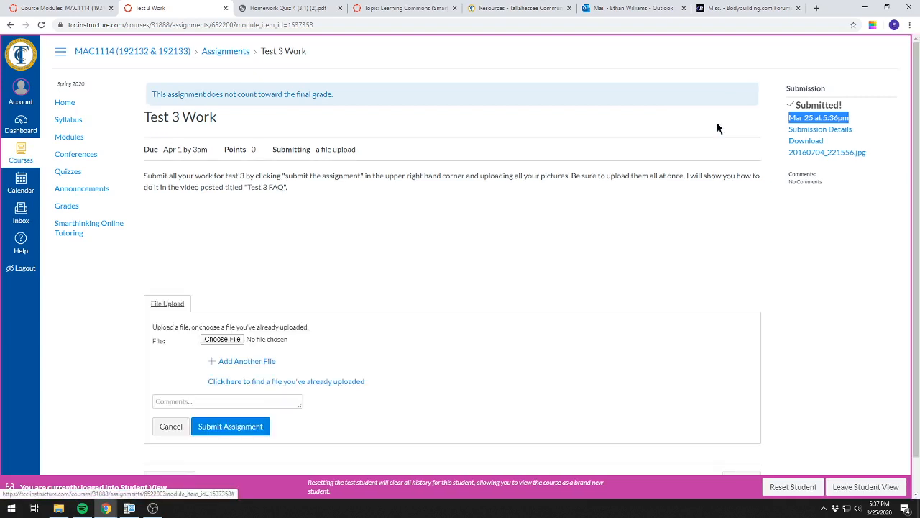
# - Upload 2-d case v3.pdf and submit it as the Test 3 Work submission
pyautogui.scroll(-3)
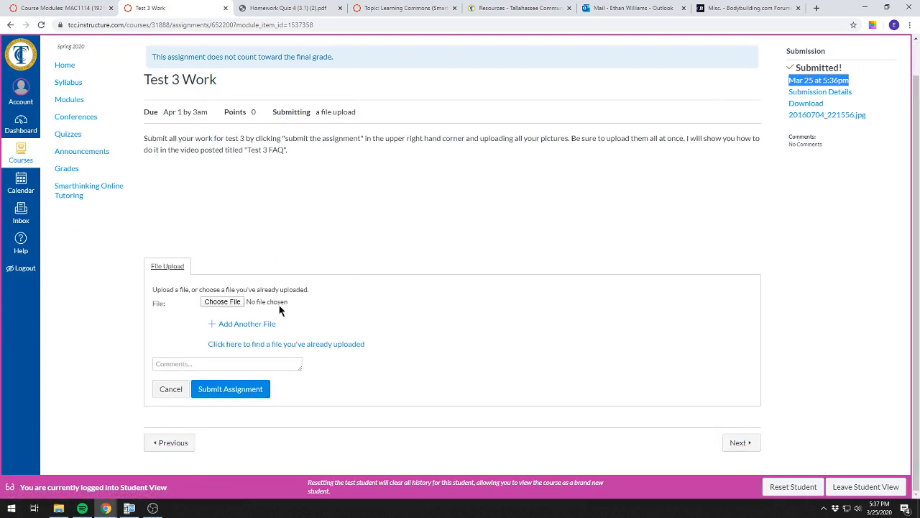
pyautogui.moveTo(210, 322)
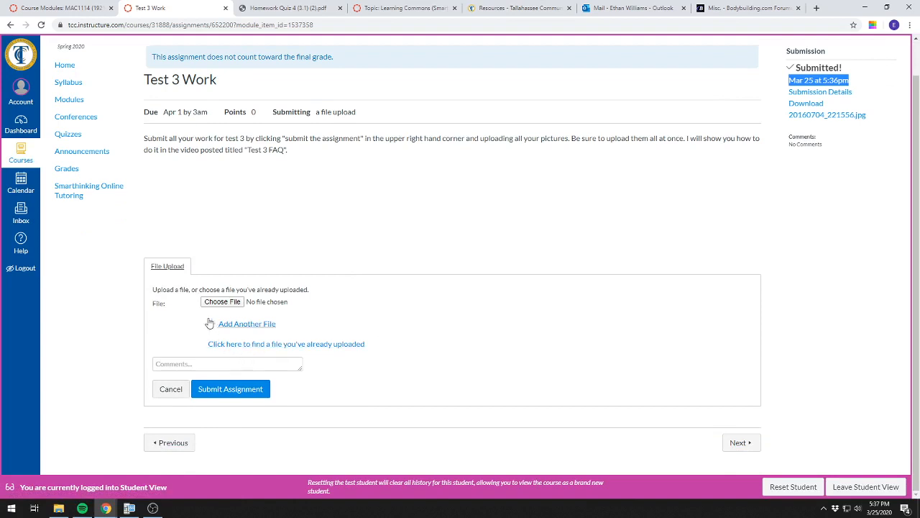
pyautogui.moveTo(222, 302)
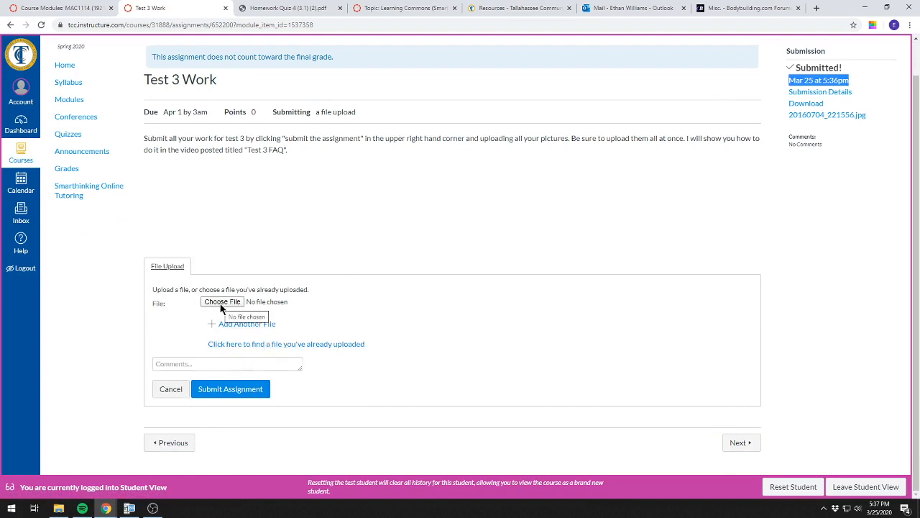
pyautogui.click(222, 302)
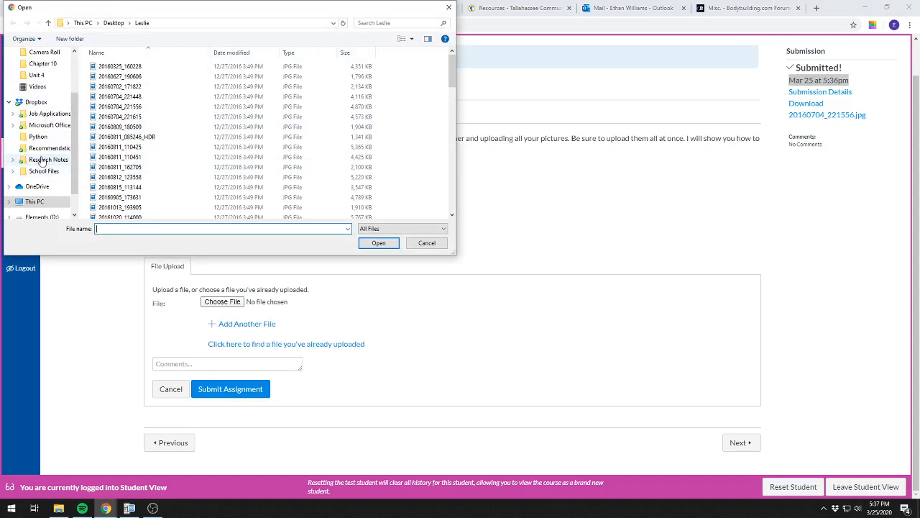
pyautogui.click(49, 158)
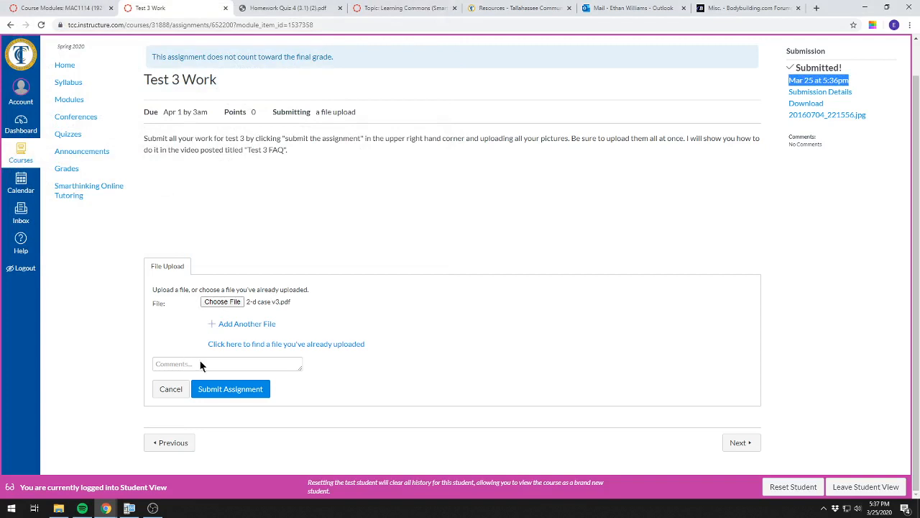
pyautogui.click(230, 389)
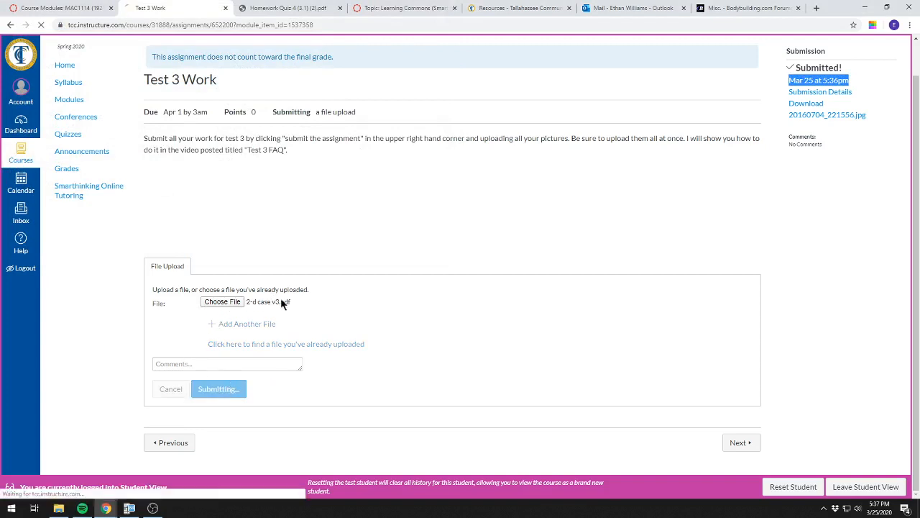
pyautogui.click(219, 388)
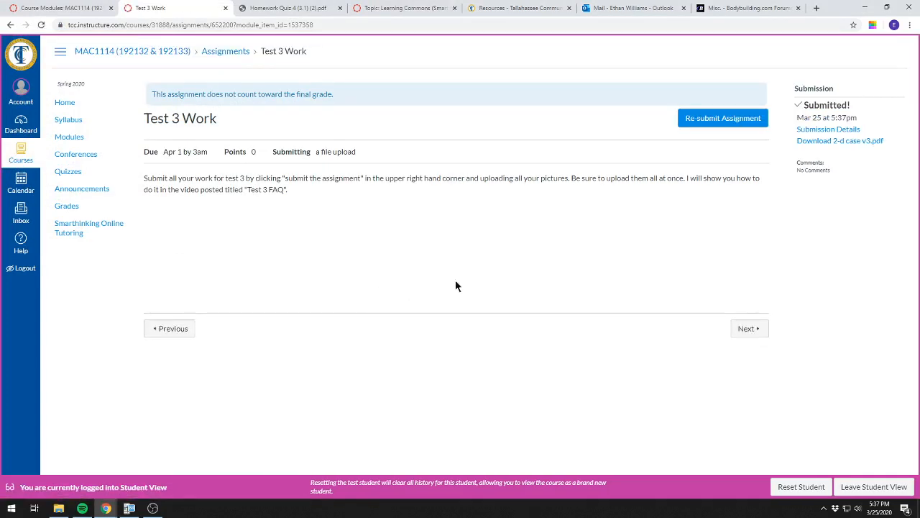
pyautogui.moveTo(839, 141)
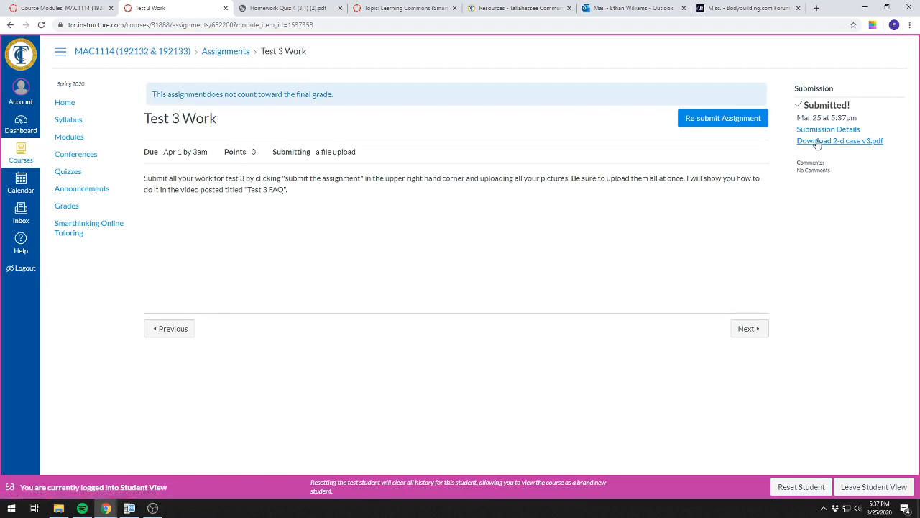
pyautogui.moveTo(775, 141)
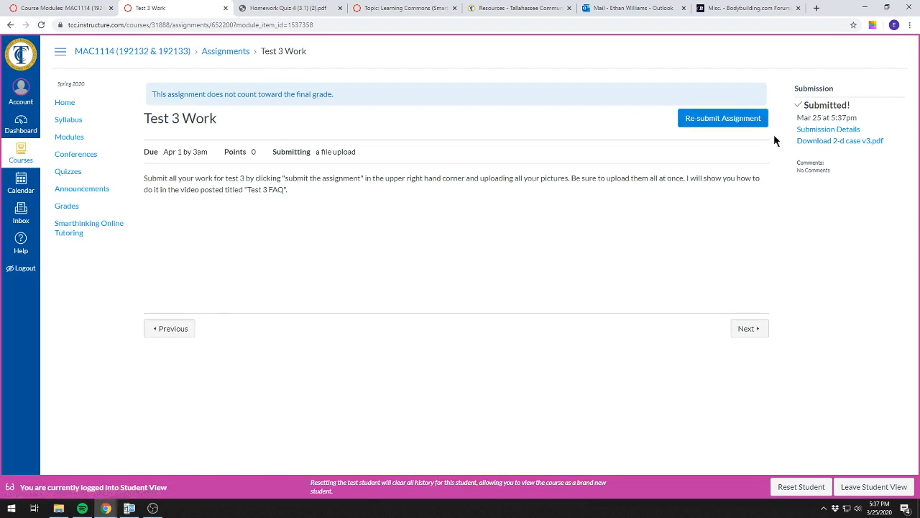
pyautogui.moveTo(656, 256)
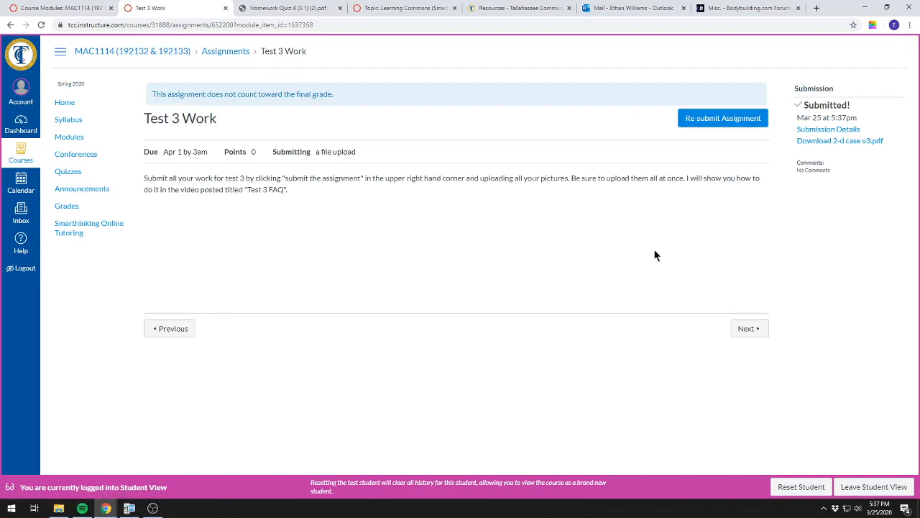
pyautogui.moveTo(794, 136)
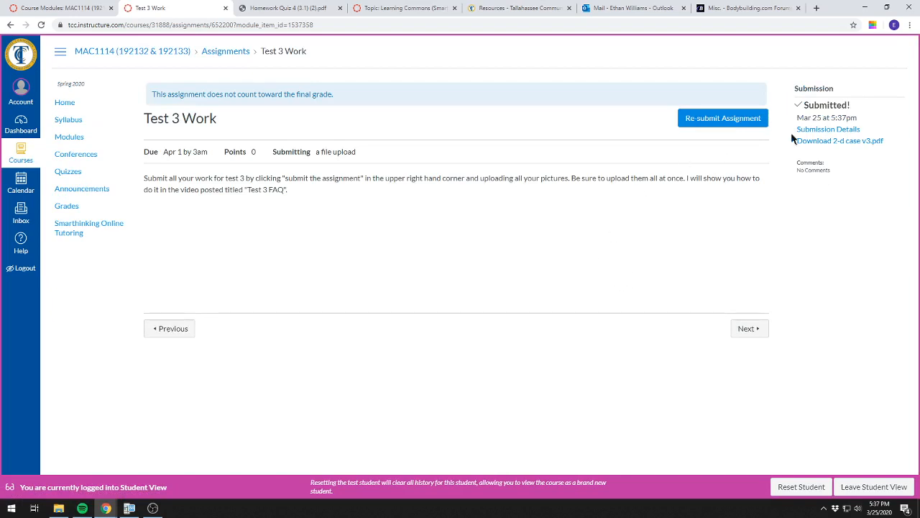
# - Reopen the Test 3 Work resubmission form and show the already-uploaded files
pyautogui.click(722, 118)
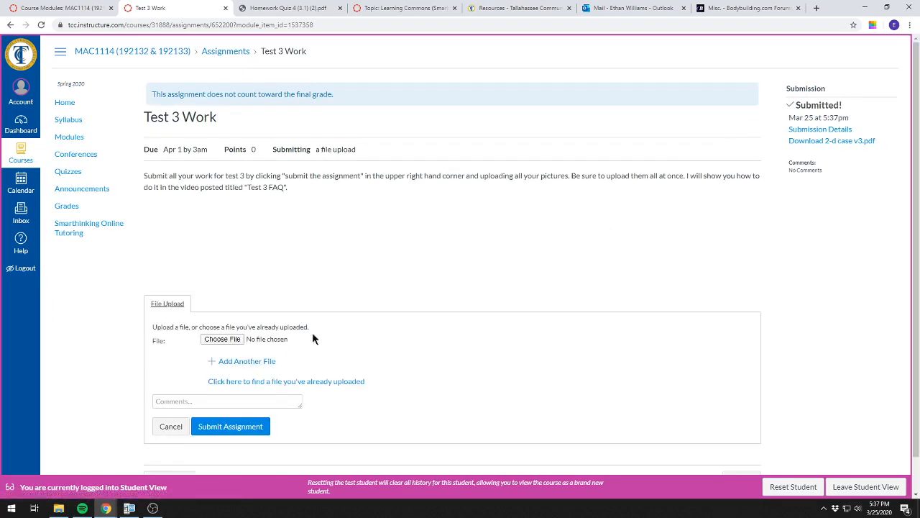
pyautogui.click(285, 381)
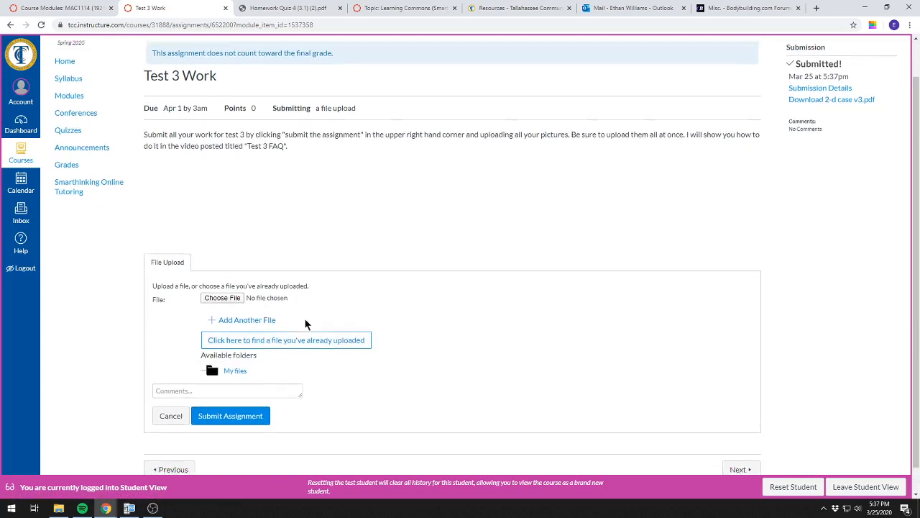
# - Browse My files > Submissions to 2-d case v3.pdf, then cancel a new file choice leaving no file chosen
pyautogui.scroll(-3)
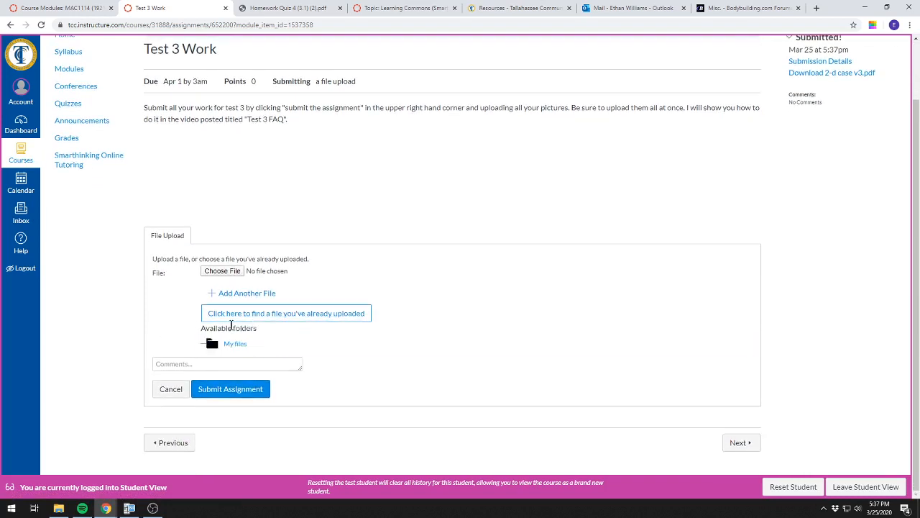
pyautogui.click(235, 342)
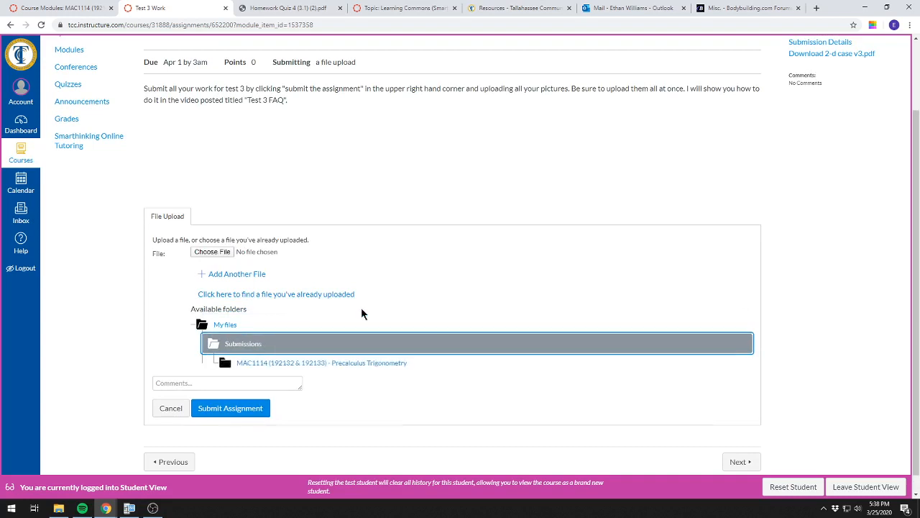
pyautogui.click(322, 362)
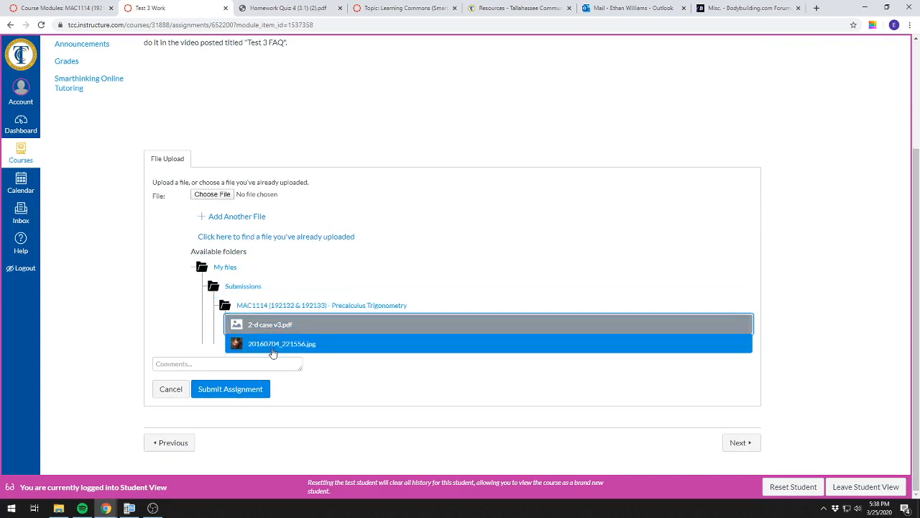
pyautogui.click(409, 325)
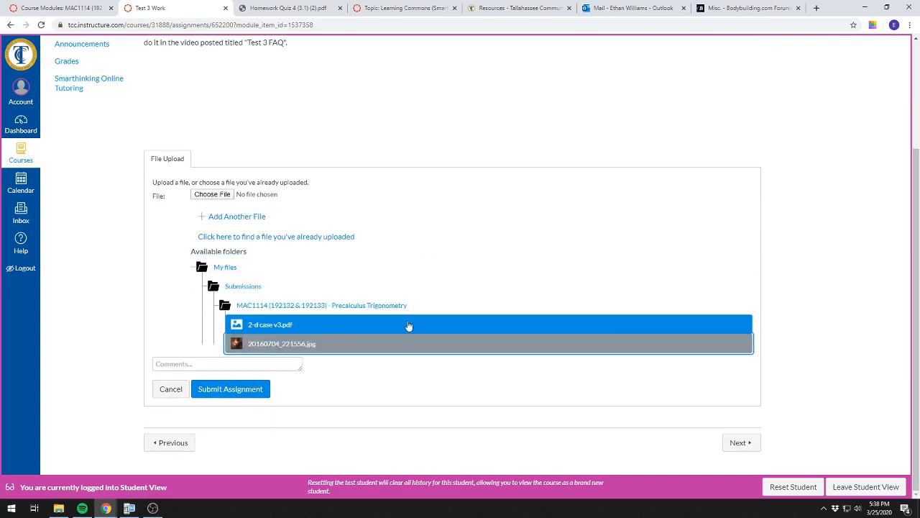
pyautogui.moveTo(270, 325)
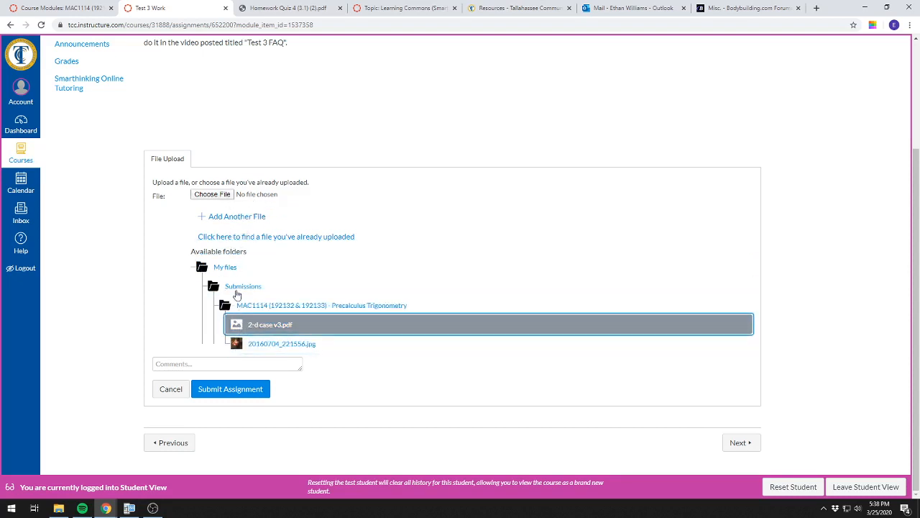
pyautogui.moveTo(243, 236)
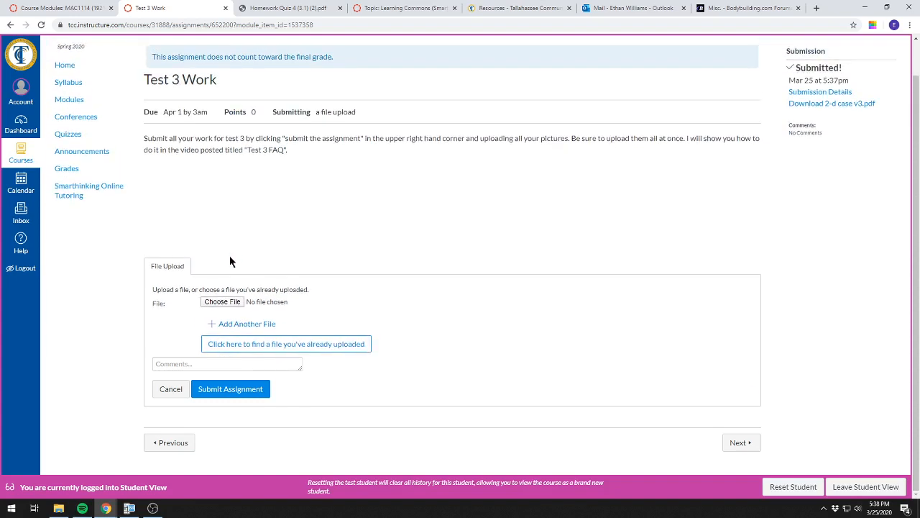
pyautogui.click(222, 302)
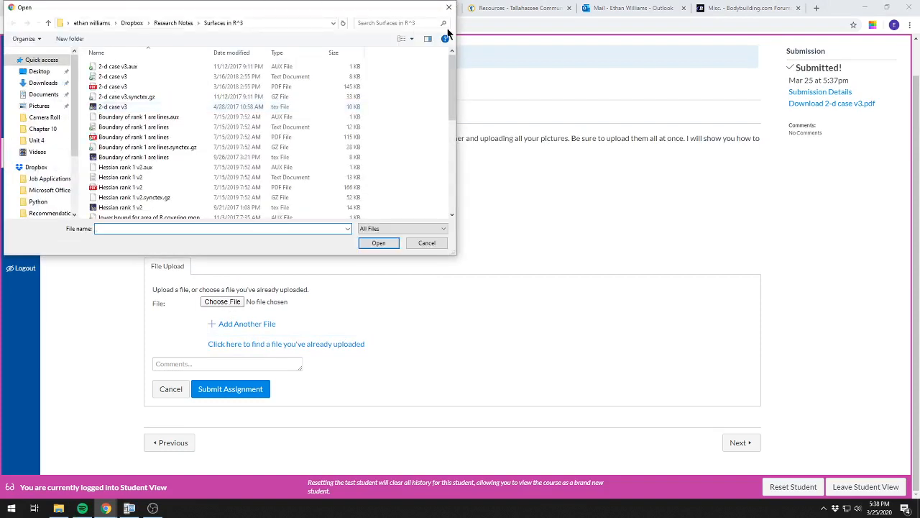
pyautogui.click(425, 241)
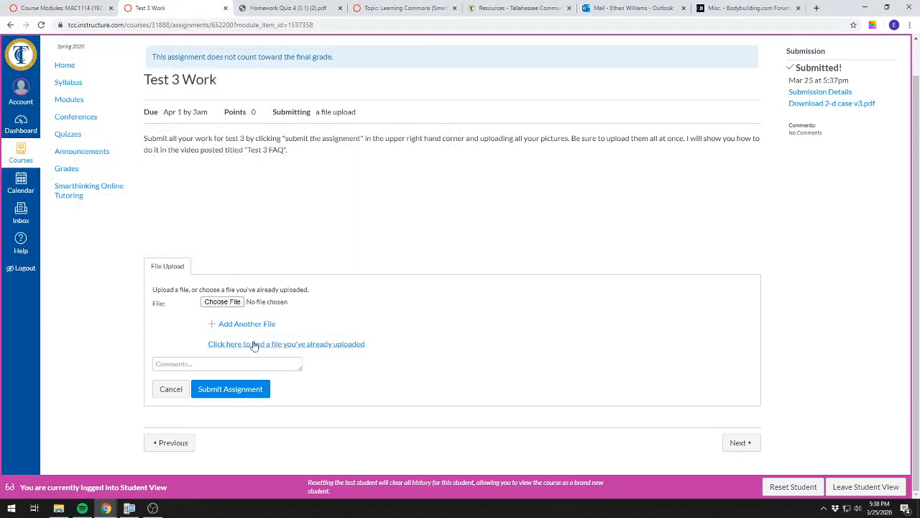
pyautogui.moveTo(725, 143)
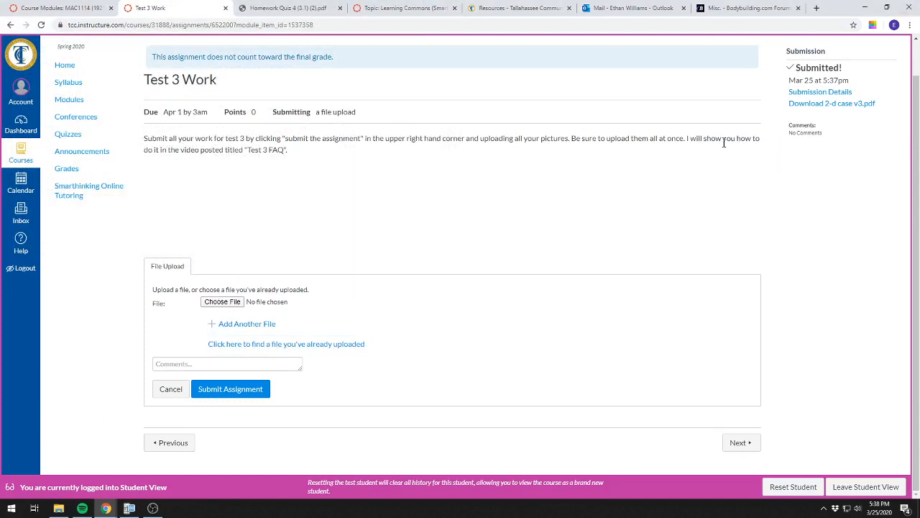
pyautogui.moveTo(259, 284)
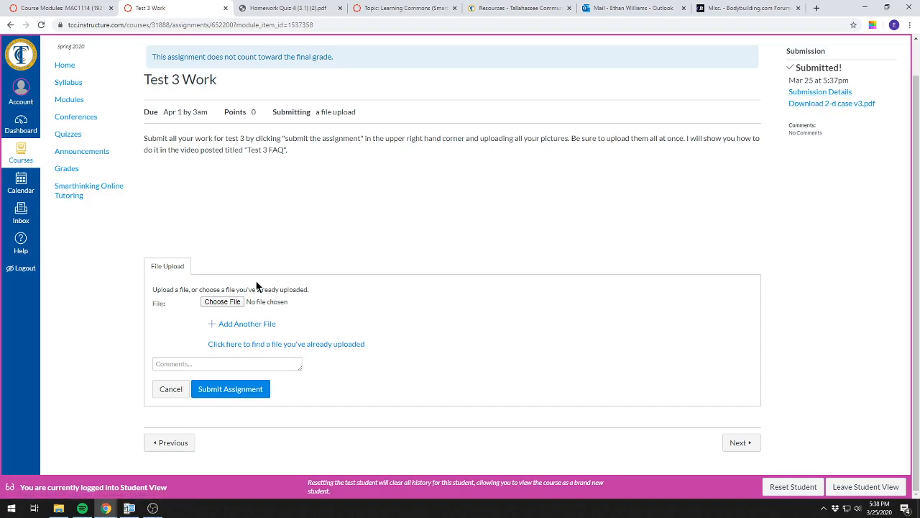
# - Attach four work PDFs: 2-d case v3.pdf, Boundary of rank 1 are lines, and the lower bound files
pyautogui.click(221, 302)
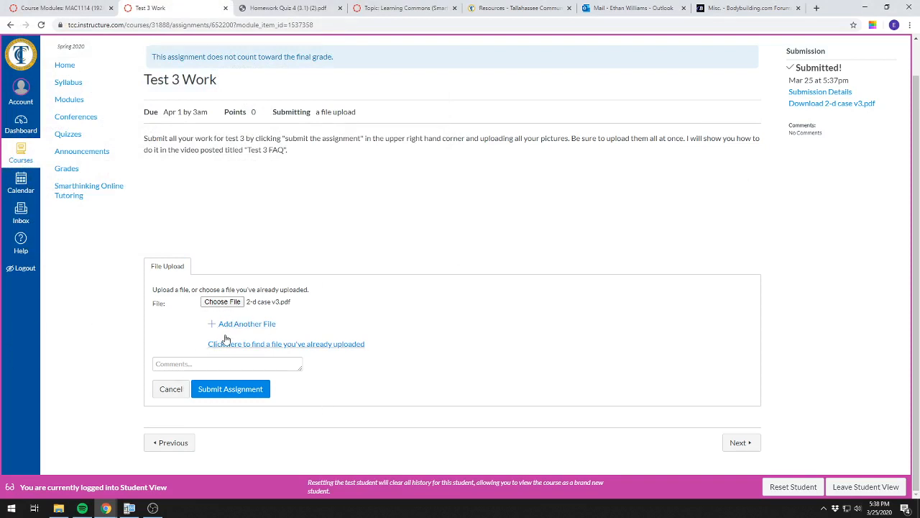
pyautogui.click(248, 324)
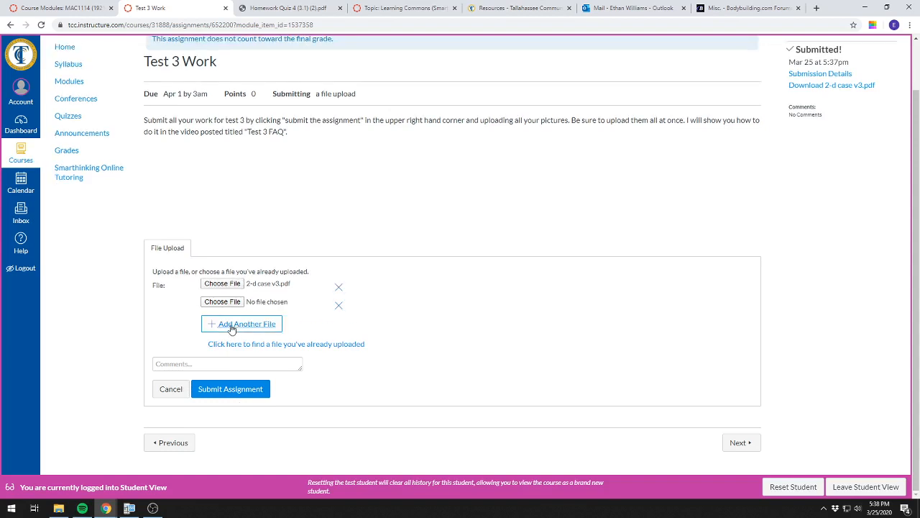
pyautogui.click(221, 302)
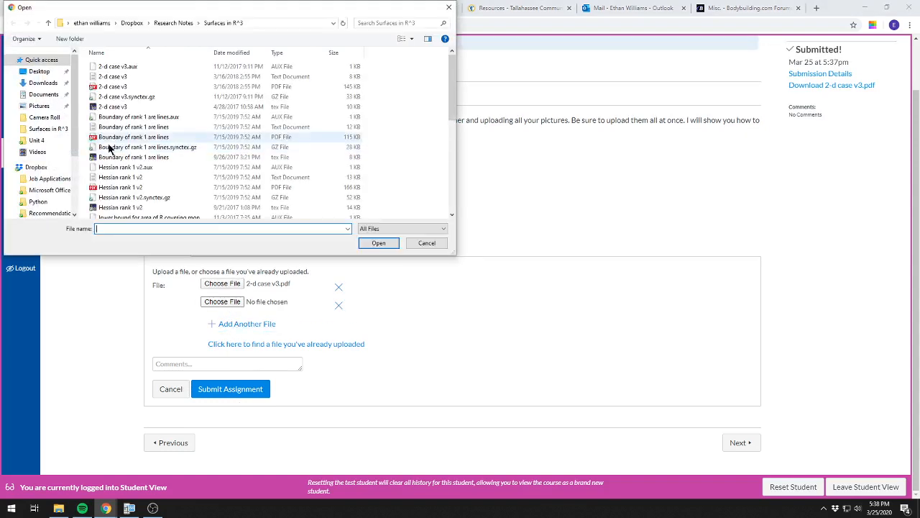
pyautogui.click(378, 242)
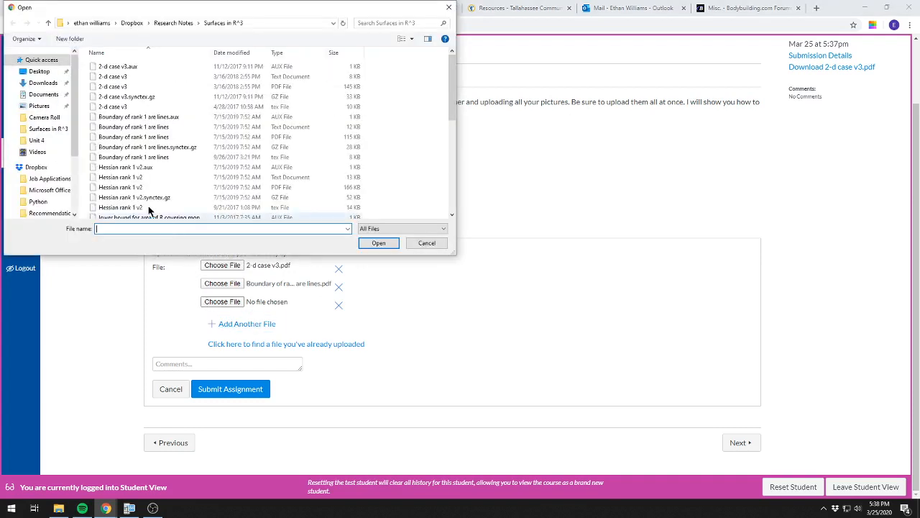
pyautogui.click(378, 241)
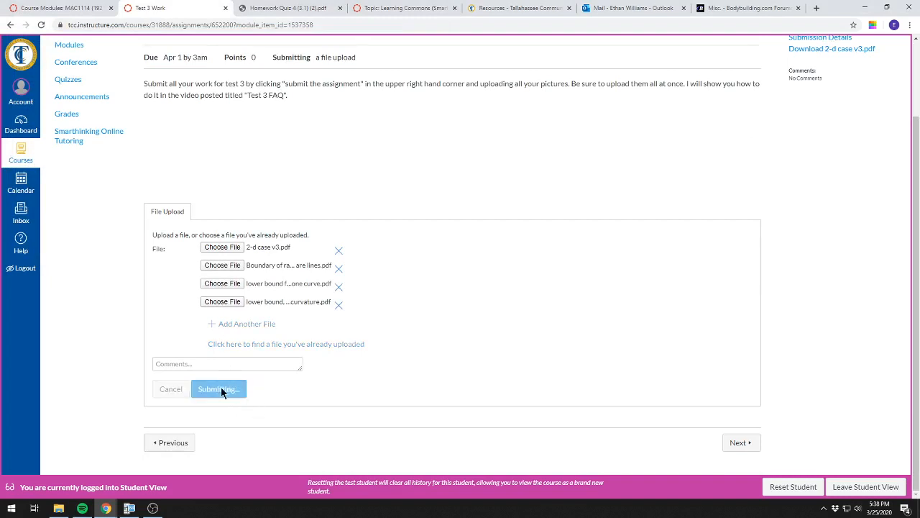
# - Submit the attached work PDFs for Test 3 Work, then start another resubmission
pyautogui.click(219, 388)
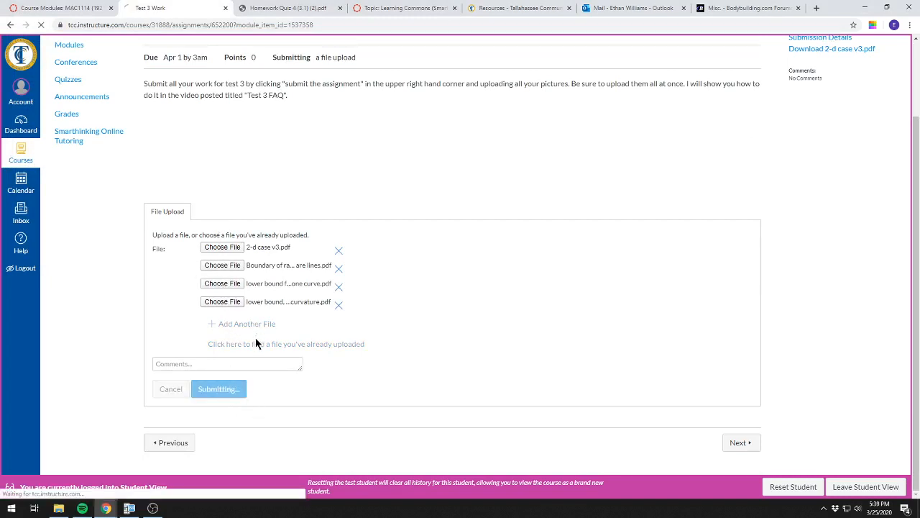
pyautogui.click(219, 388)
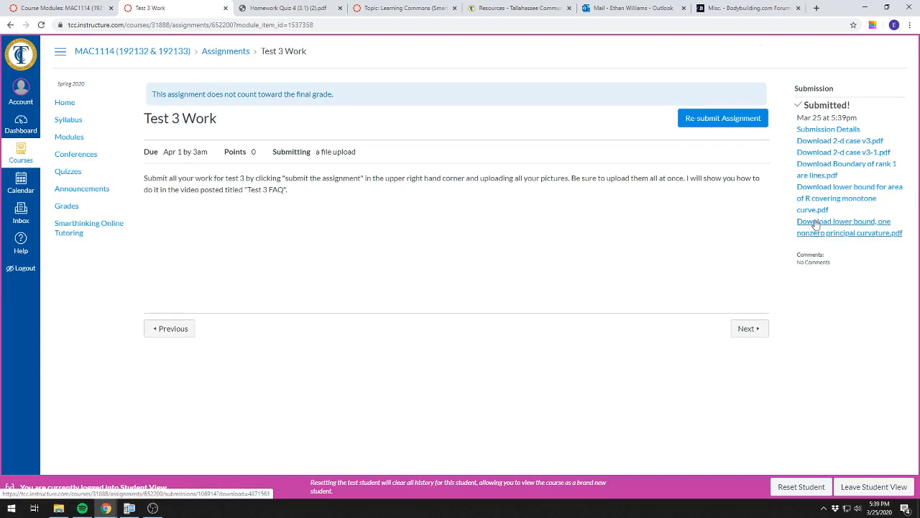
pyautogui.moveTo(822, 165)
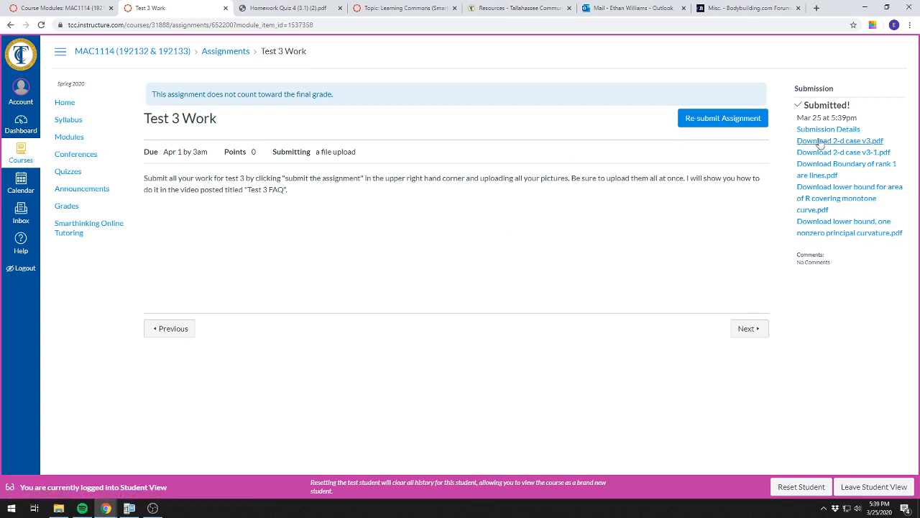
pyautogui.click(722, 118)
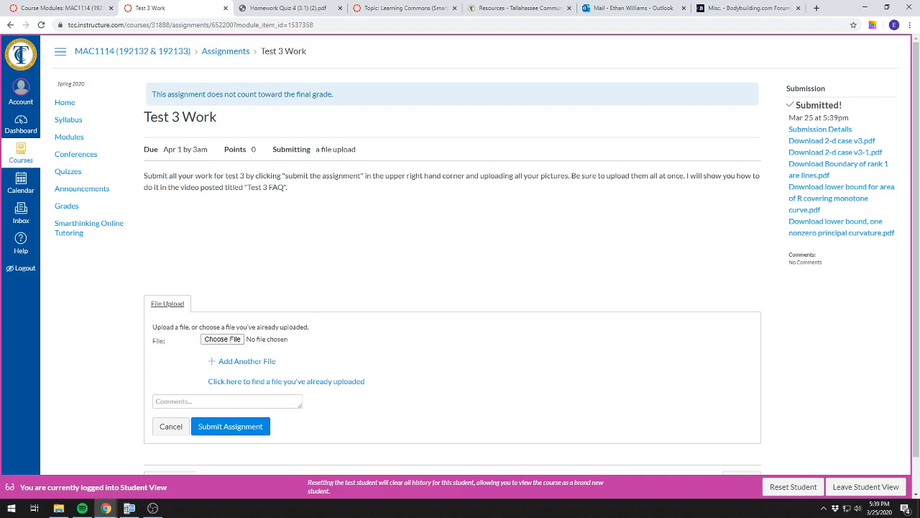
pyautogui.doubleClick(818, 118)
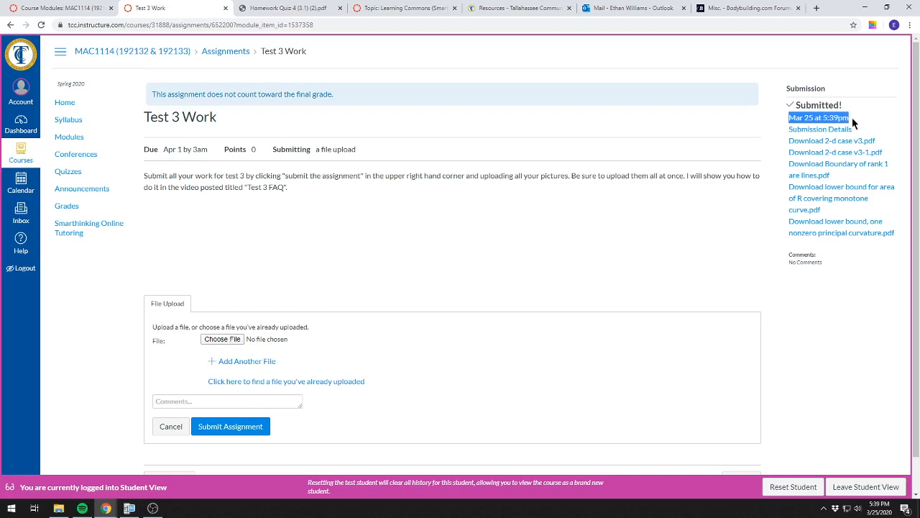
pyautogui.click(221, 339)
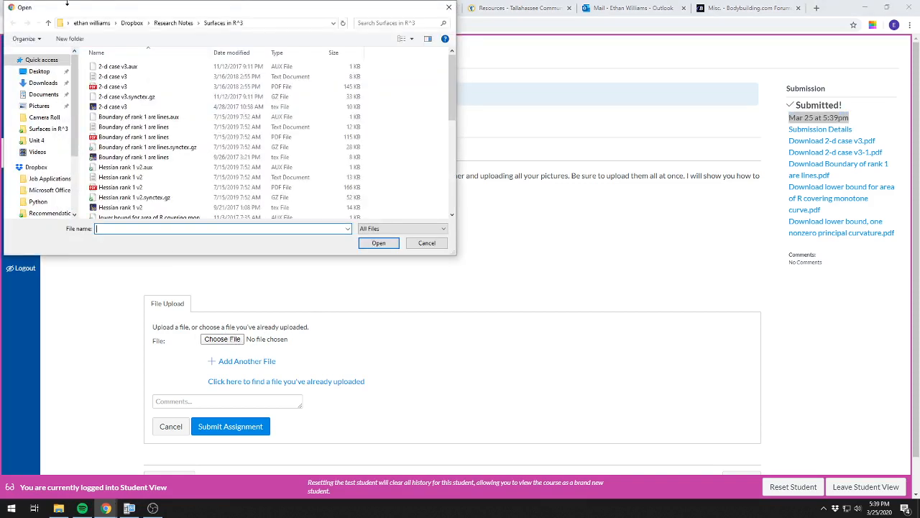
pyautogui.moveTo(583, 109)
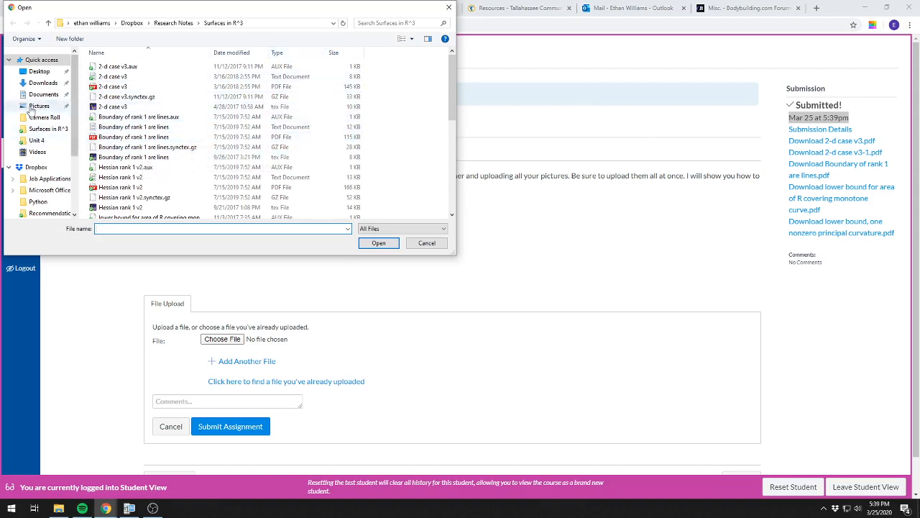
pyautogui.click(39, 106)
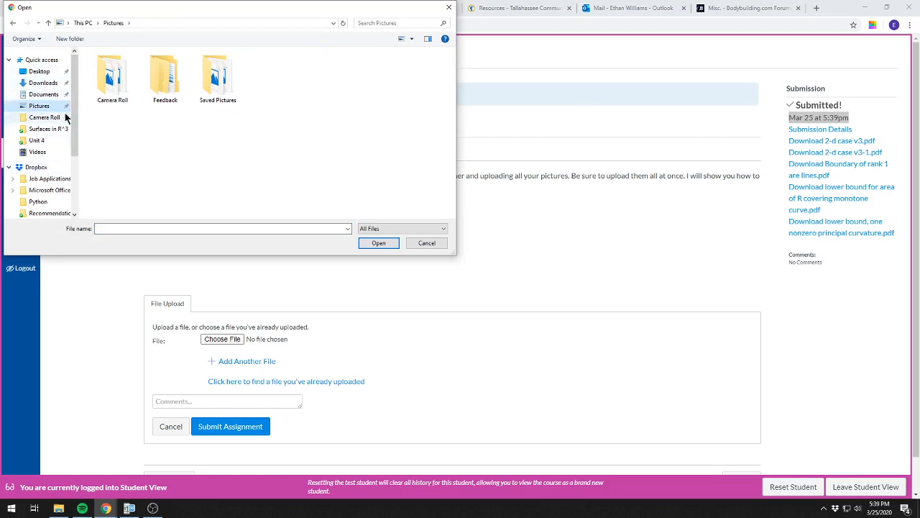
pyautogui.click(426, 242)
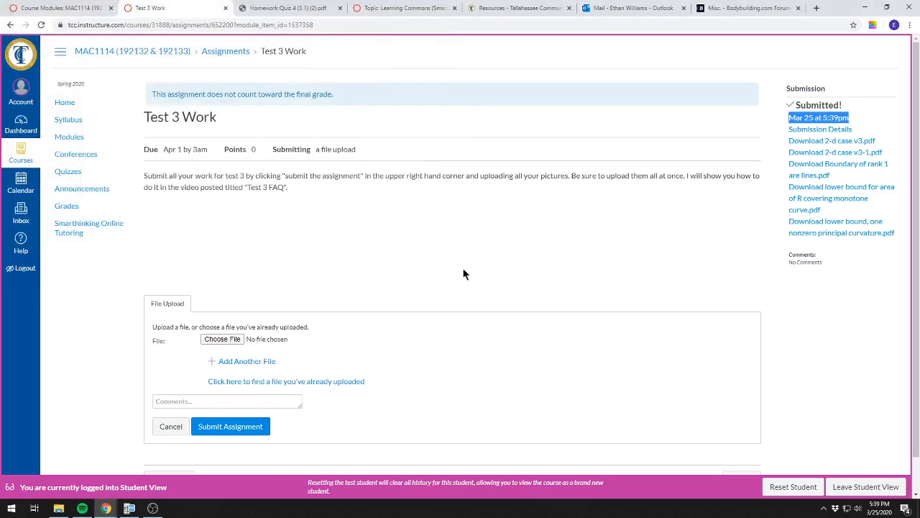
pyautogui.moveTo(342, 244)
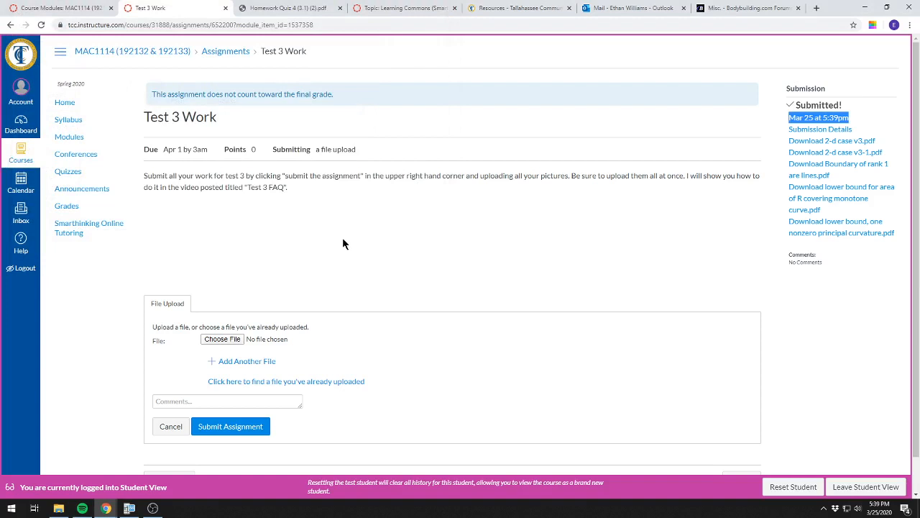
pyautogui.moveTo(392, 207)
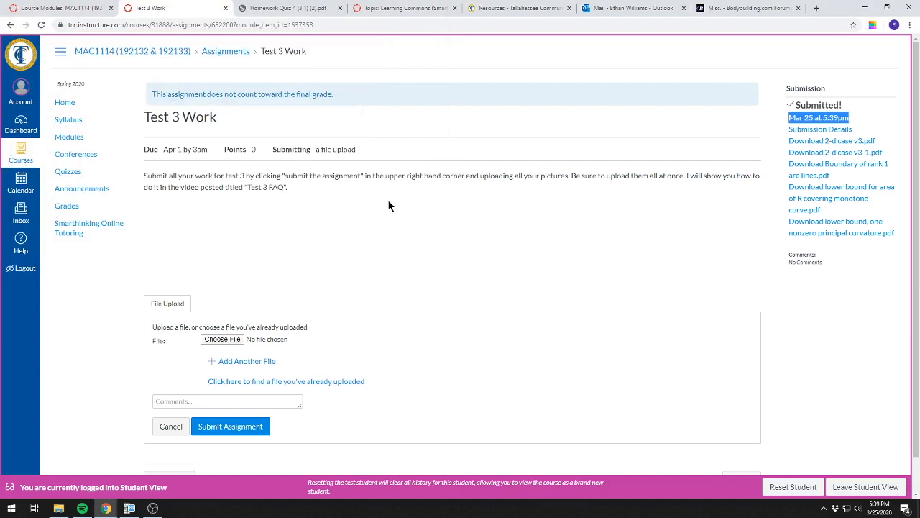
pyautogui.moveTo(408, 201)
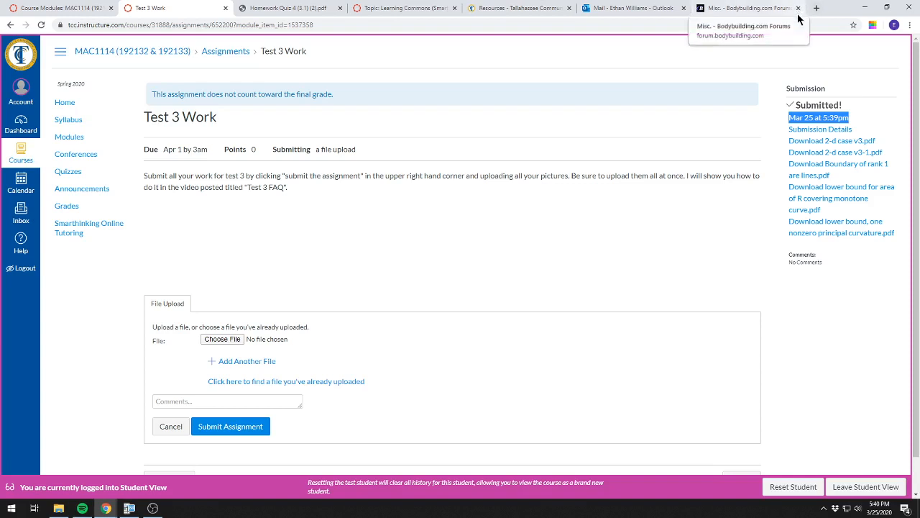
pyautogui.moveTo(566, 288)
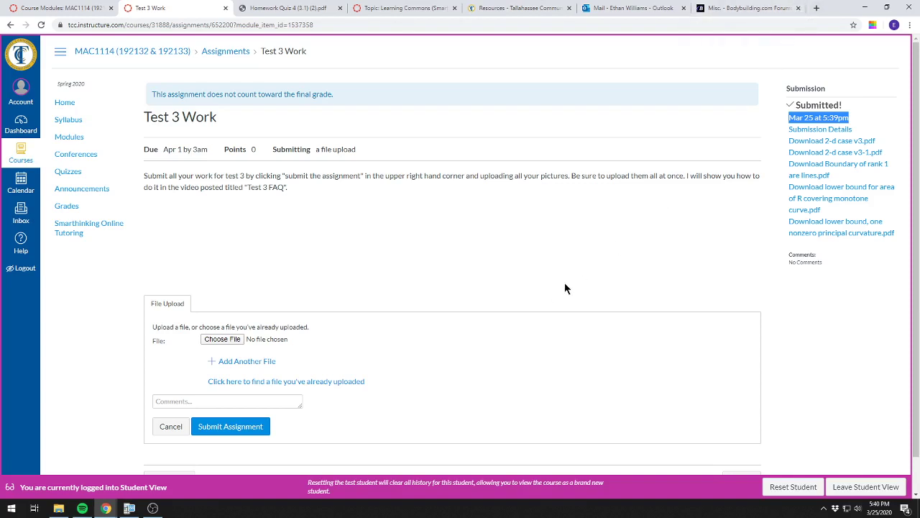
pyautogui.moveTo(575, 281)
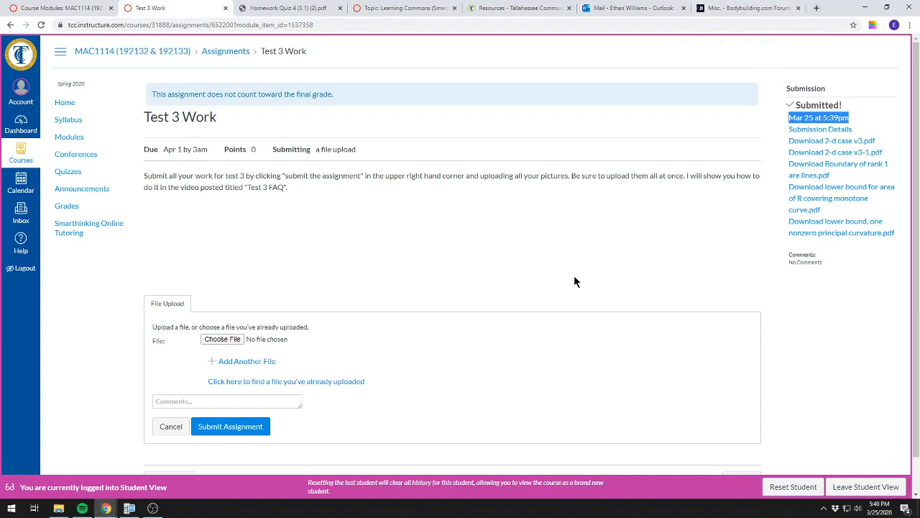
pyautogui.moveTo(655, 167)
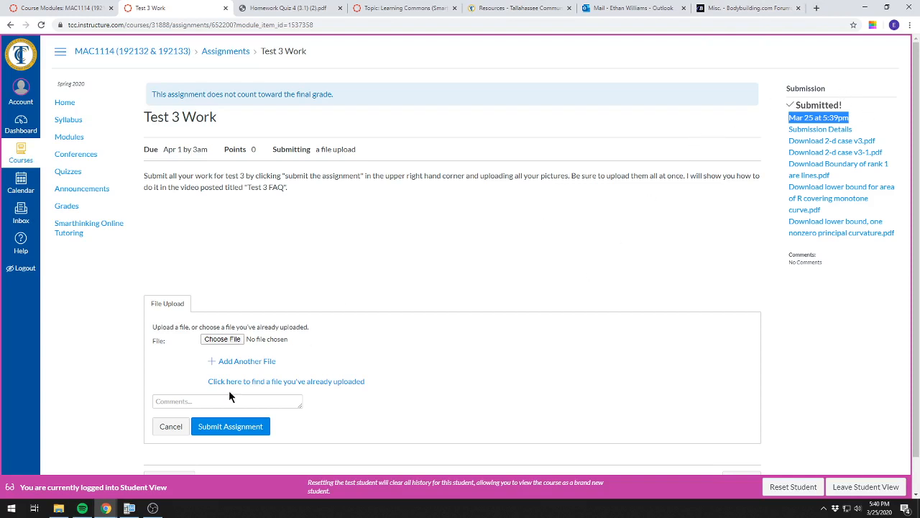
pyautogui.moveTo(247, 360)
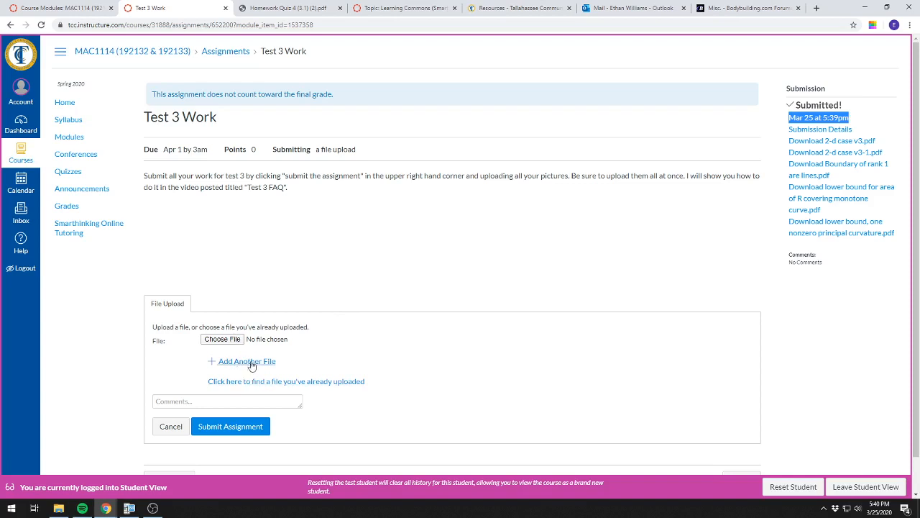
pyautogui.moveTo(250, 360)
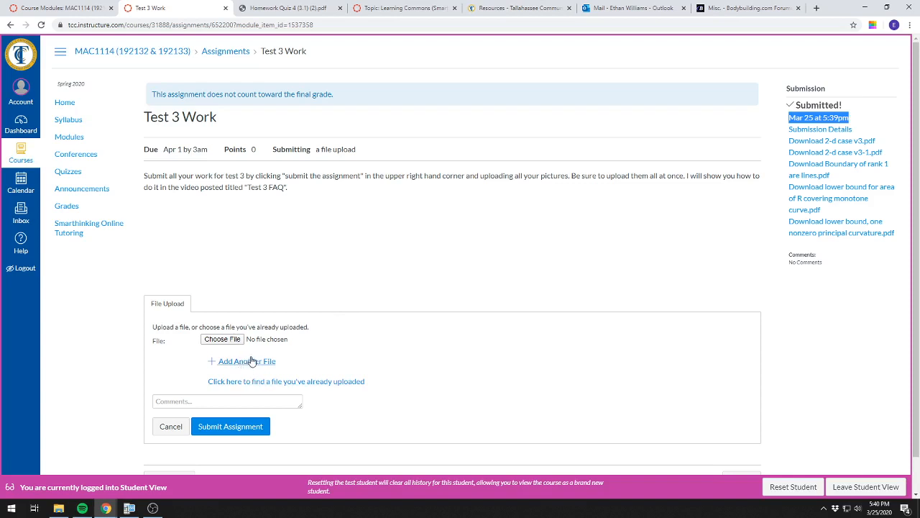
pyautogui.moveTo(250, 367)
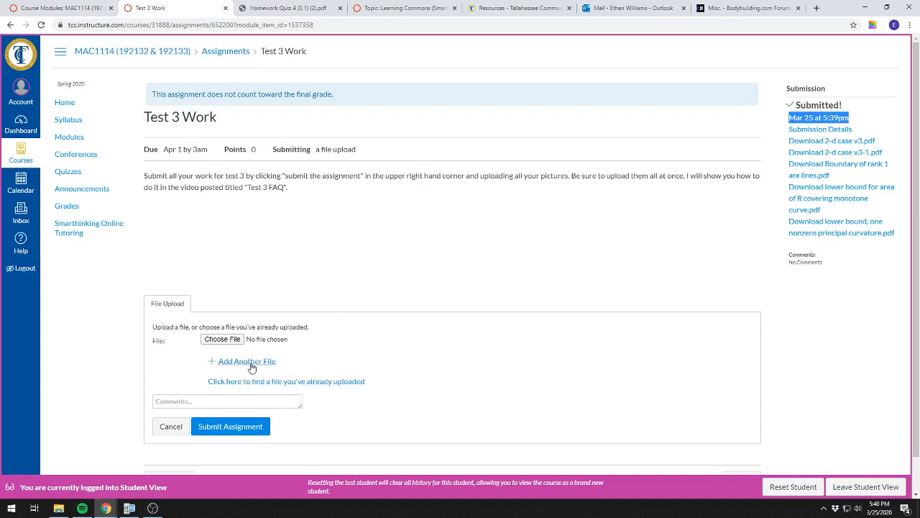
pyautogui.moveTo(265, 340)
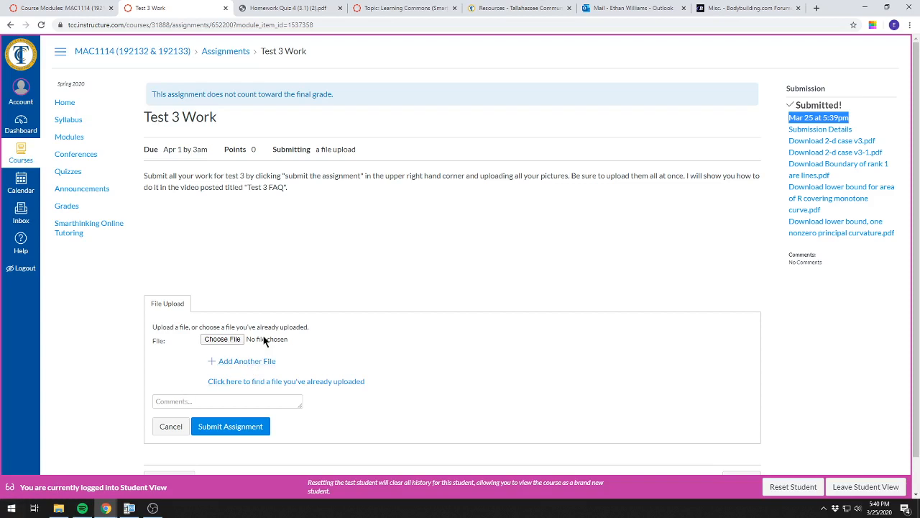
pyautogui.moveTo(259, 365)
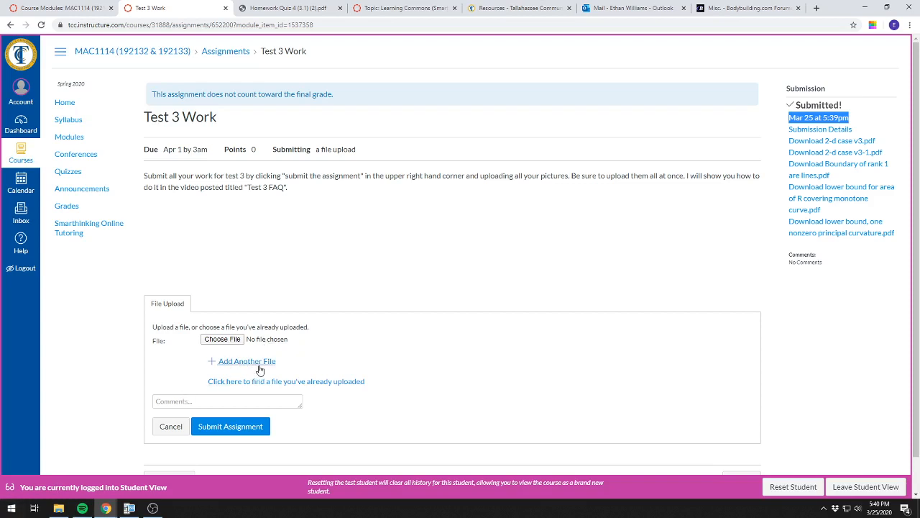
pyautogui.moveTo(248, 371)
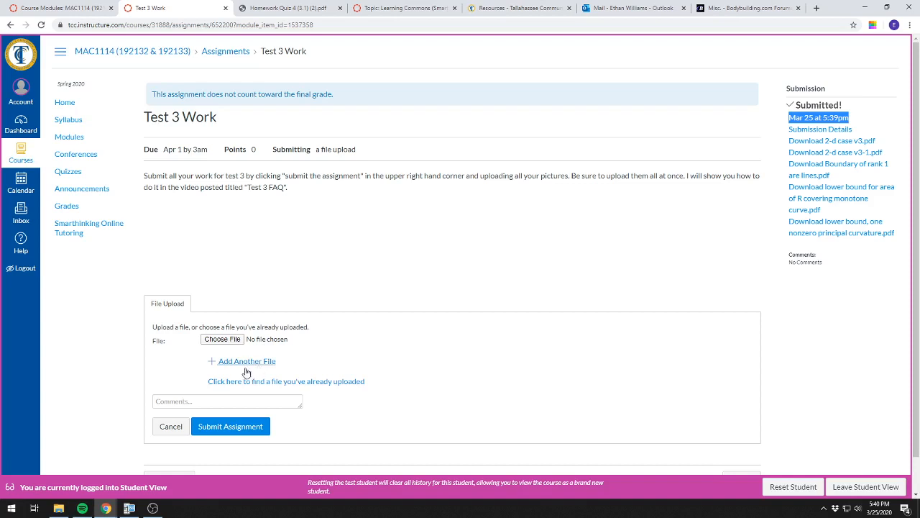
pyautogui.moveTo(233, 377)
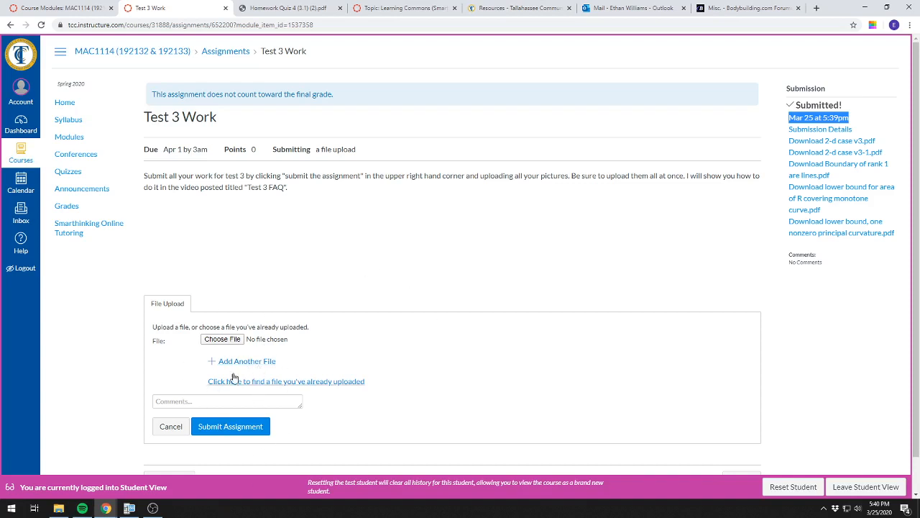
pyautogui.moveTo(241, 379)
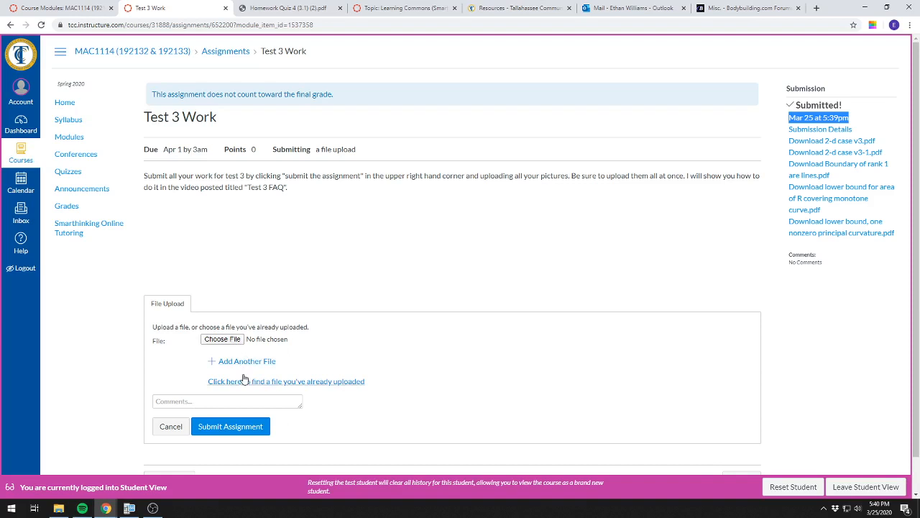
pyautogui.moveTo(212, 291)
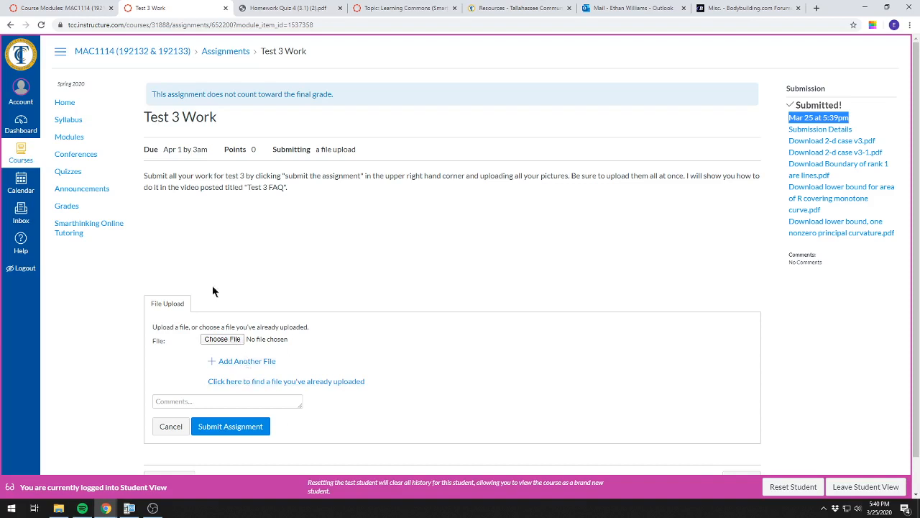
pyautogui.moveTo(199, 347)
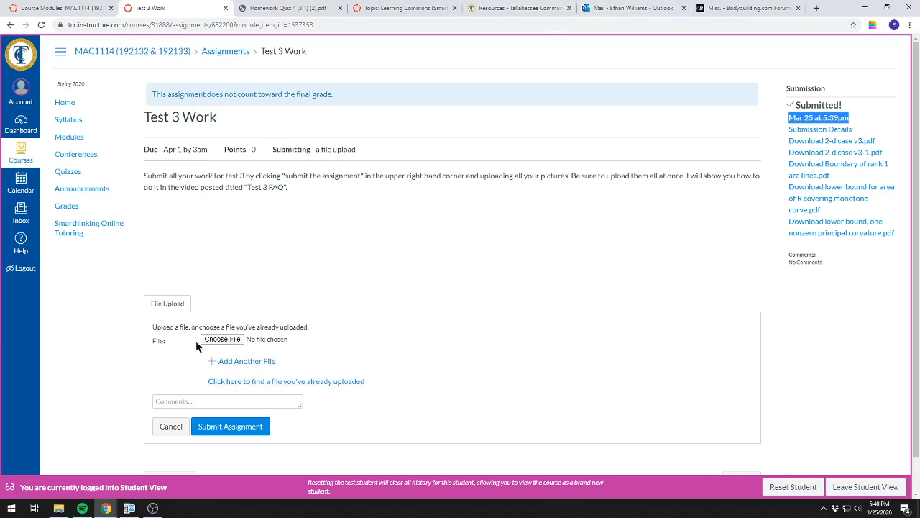
pyautogui.moveTo(229, 349)
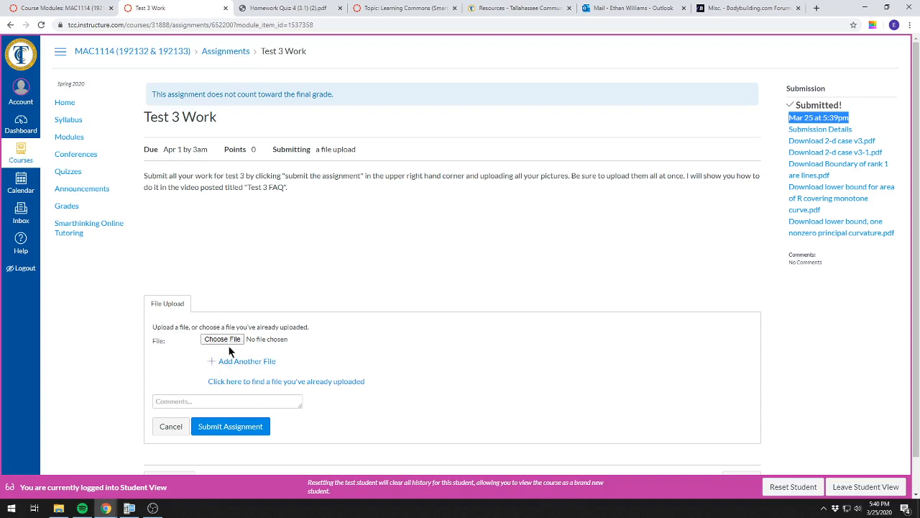
pyautogui.moveTo(221, 340)
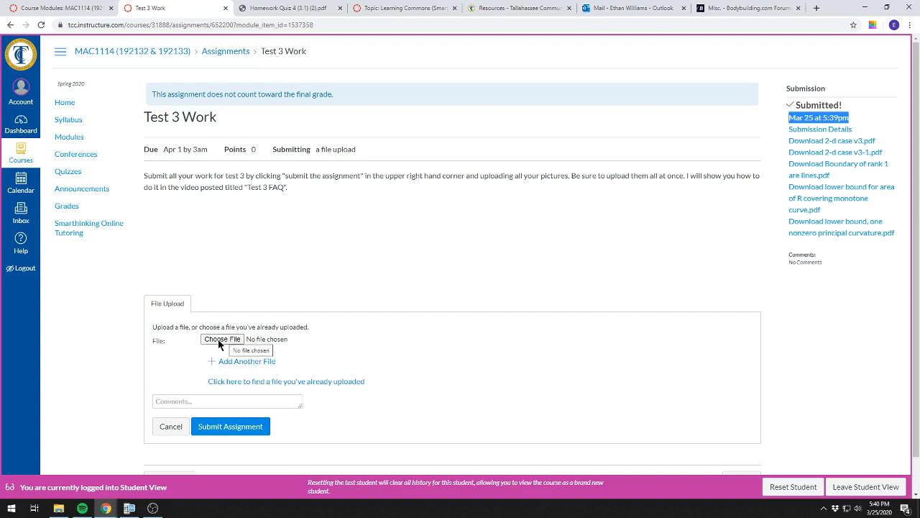
pyautogui.moveTo(233, 401)
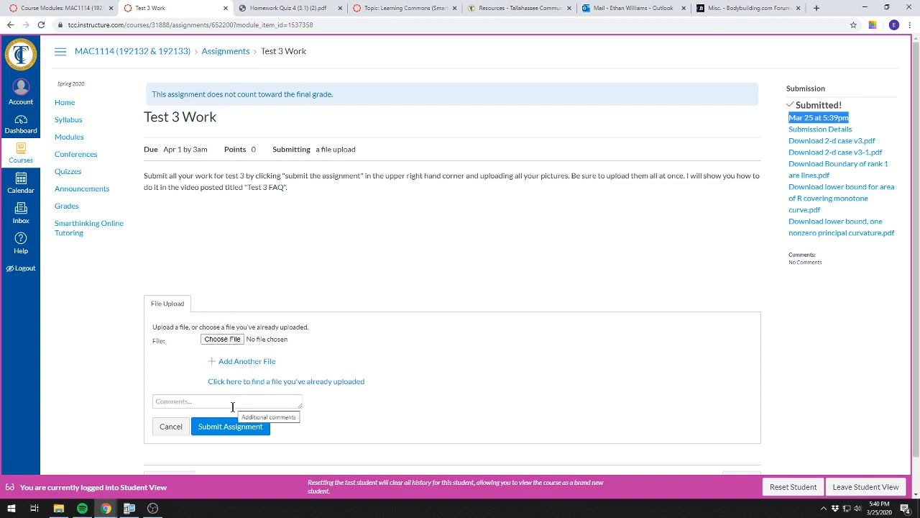
pyautogui.moveTo(287, 429)
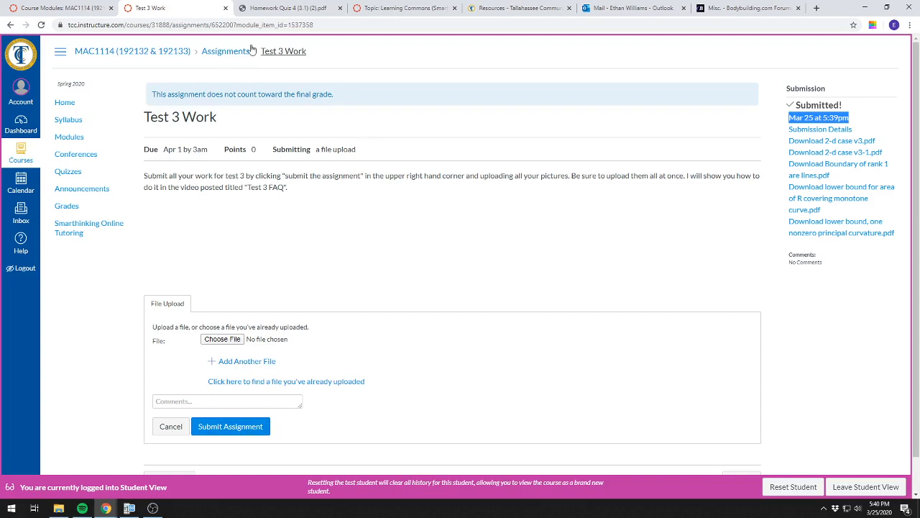
pyautogui.moveTo(808, 99)
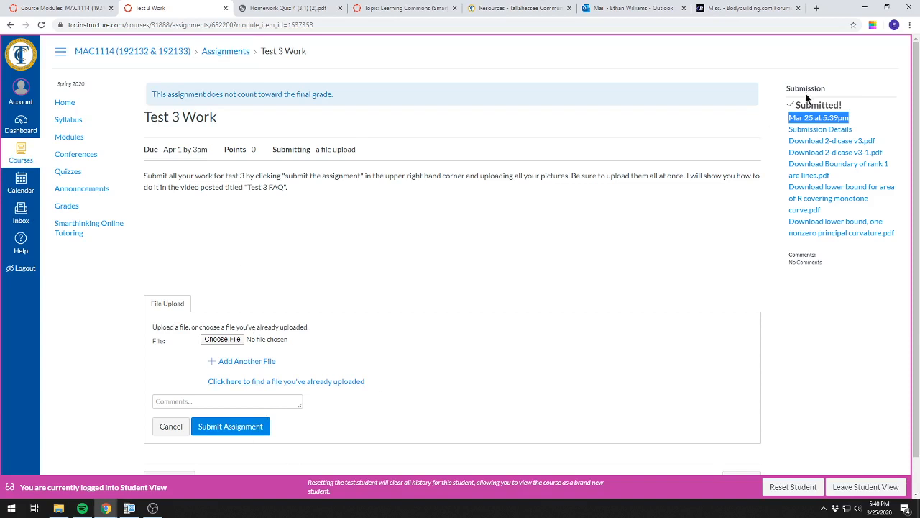
pyautogui.moveTo(817, 176)
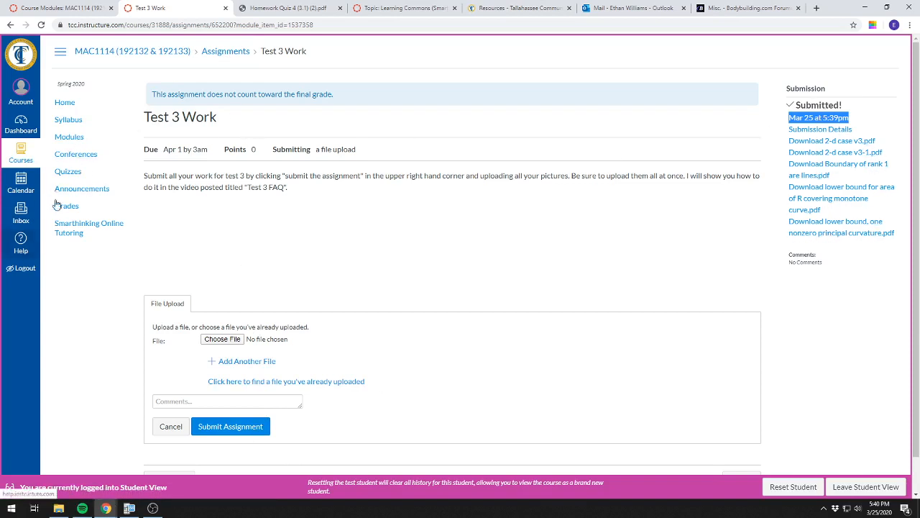
# - Leave the unsent resubmission via Modules and reopen Test 3 Work showing its Submitted! summary
pyautogui.click(69, 137)
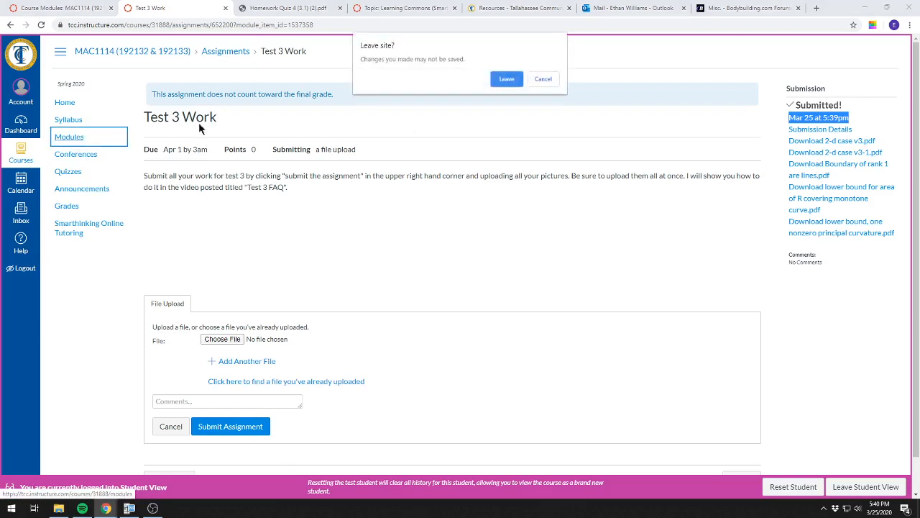
pyautogui.click(506, 78)
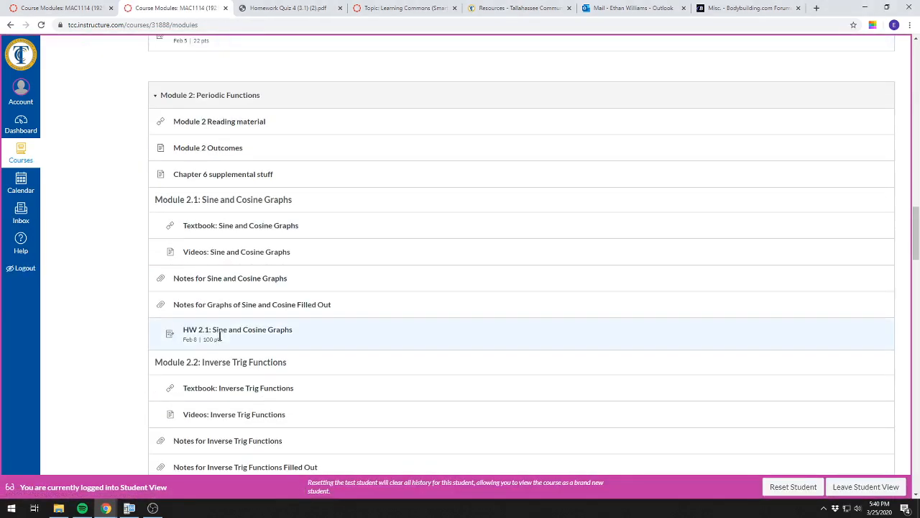
pyautogui.scroll(-3)
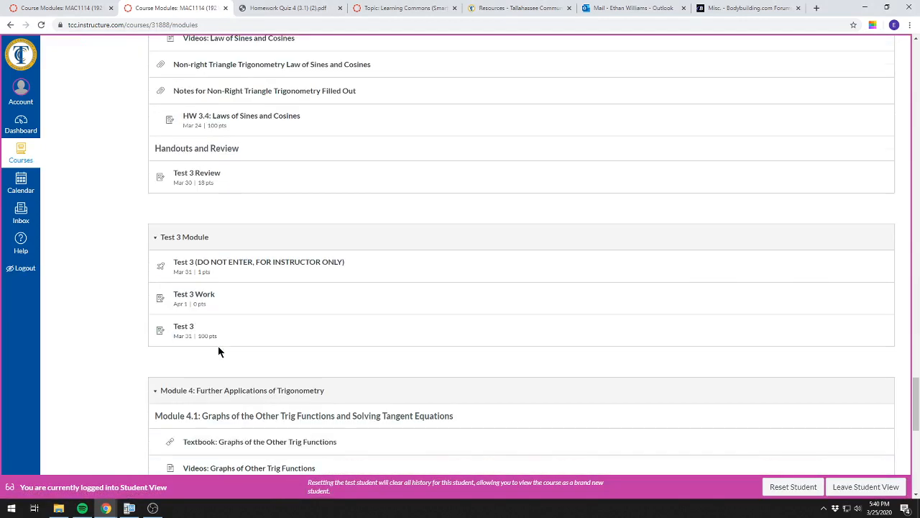
pyautogui.click(194, 294)
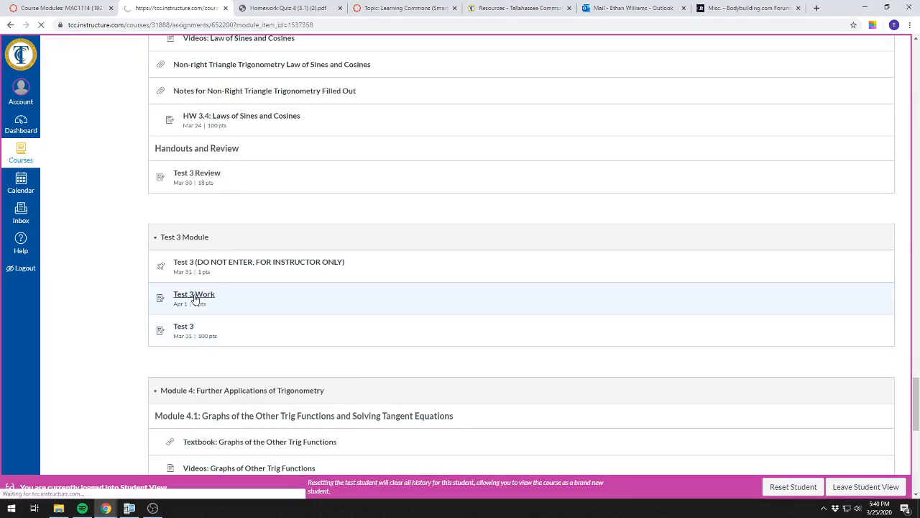
pyautogui.click(195, 293)
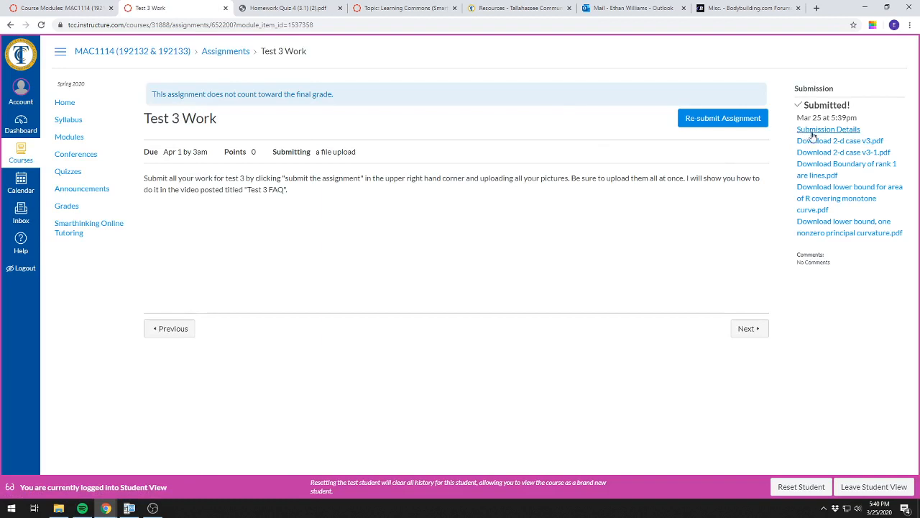
pyautogui.moveTo(107, 130)
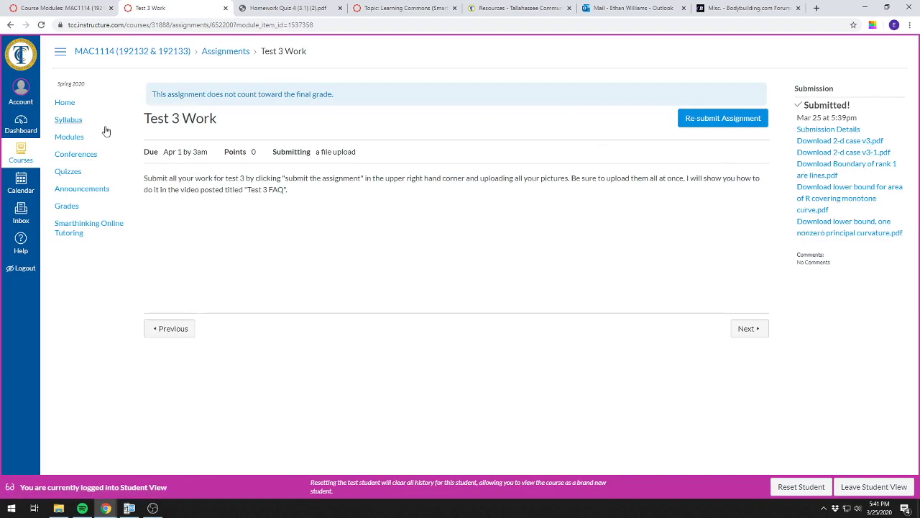
pyautogui.click(66, 207)
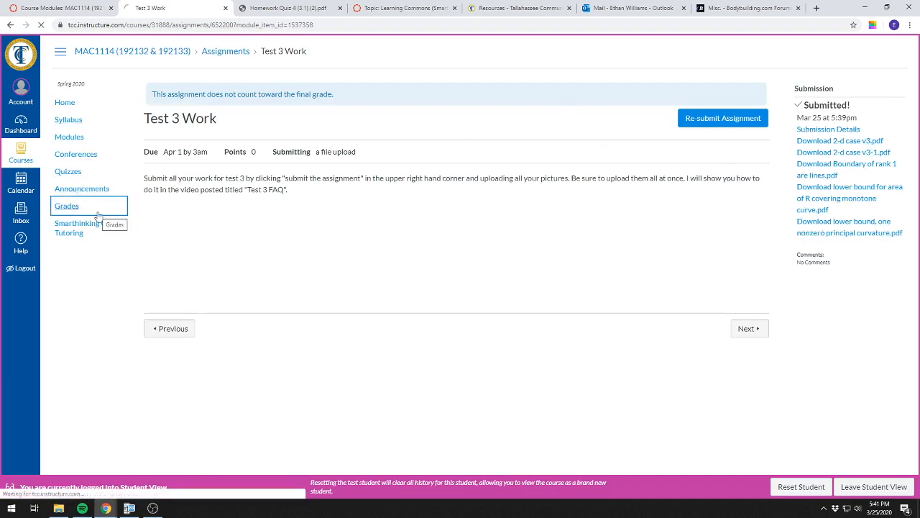
# - Enter a what-if score of 0 for Test 3 Work on the Grades page, giving a 55.56% total
pyautogui.click(66, 207)
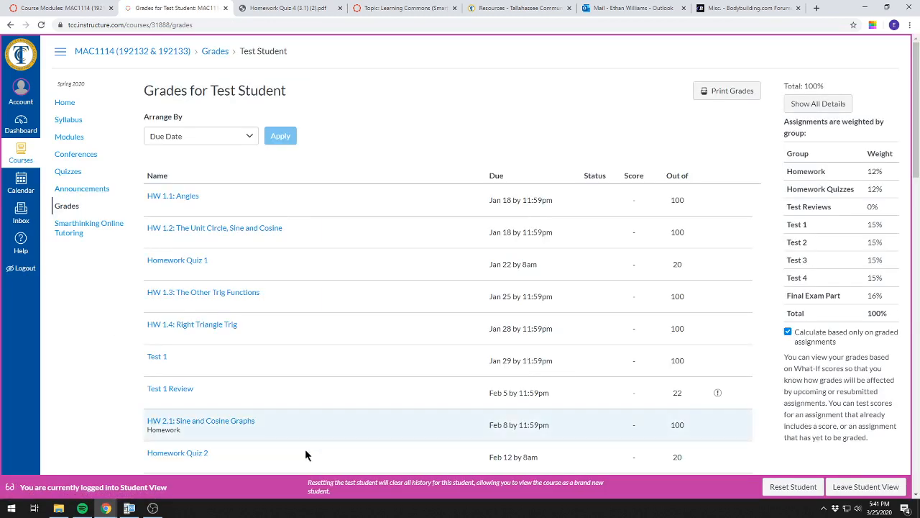
pyautogui.scroll(-3)
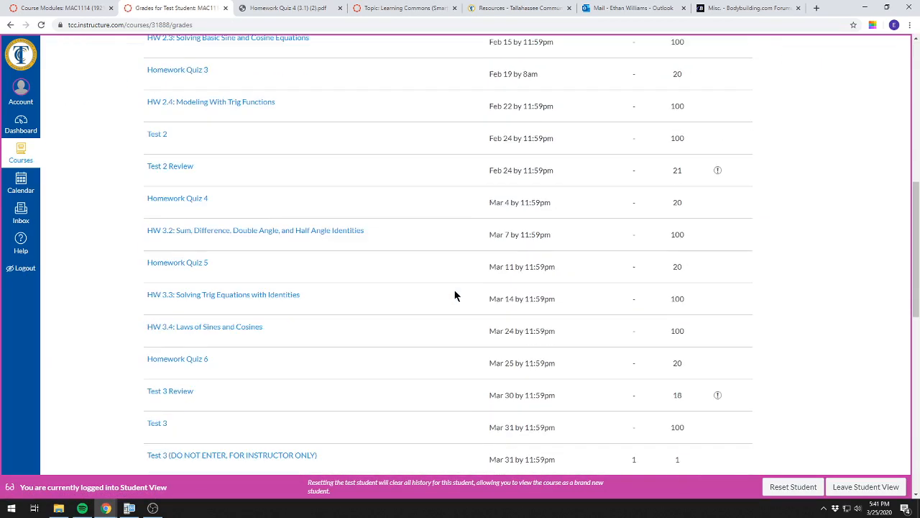
pyautogui.scroll(-3)
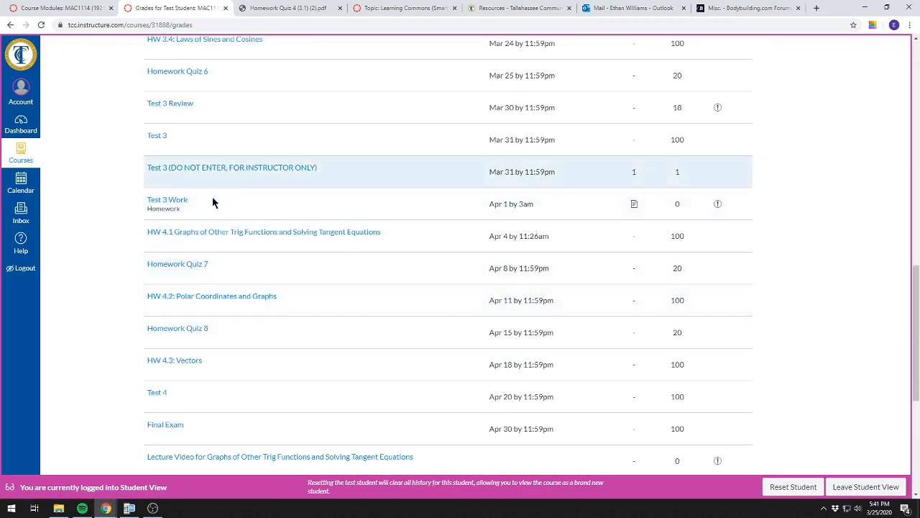
pyautogui.moveTo(634, 207)
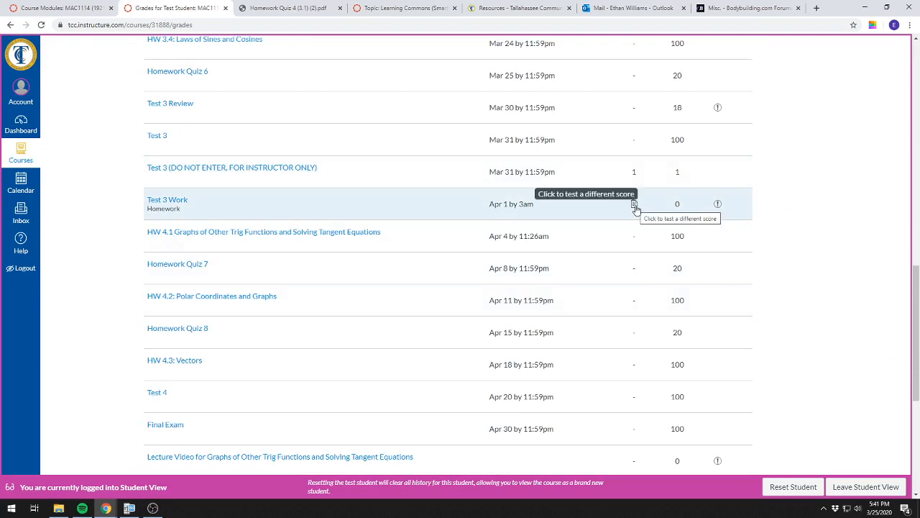
pyautogui.click(636, 207)
pyautogui.write('0')
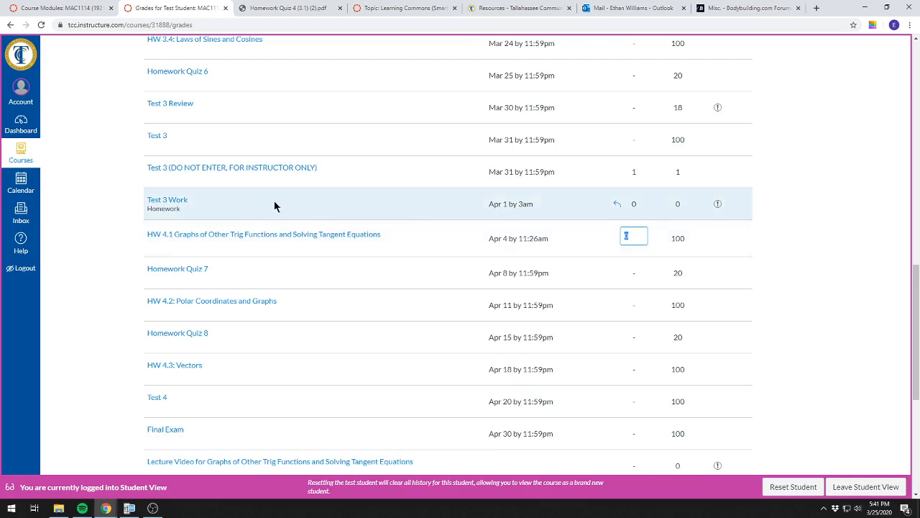
pyautogui.click(718, 205)
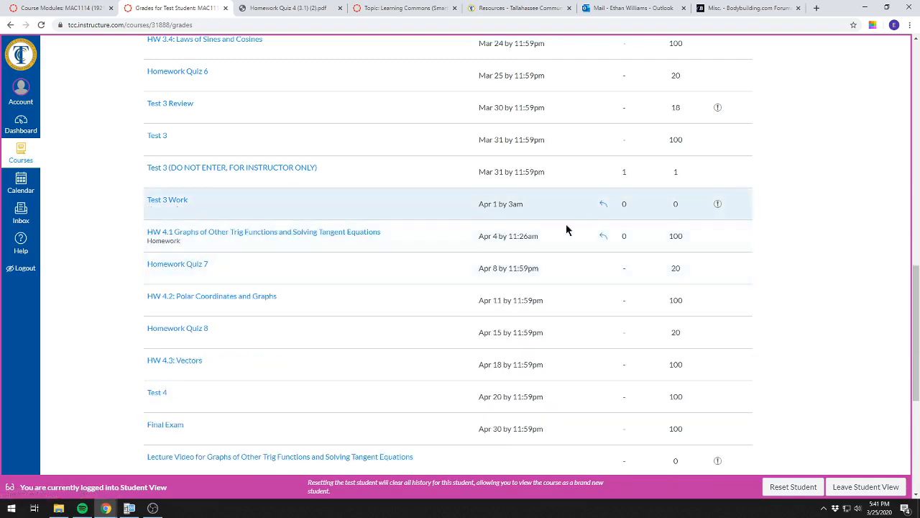
pyautogui.scroll(3)
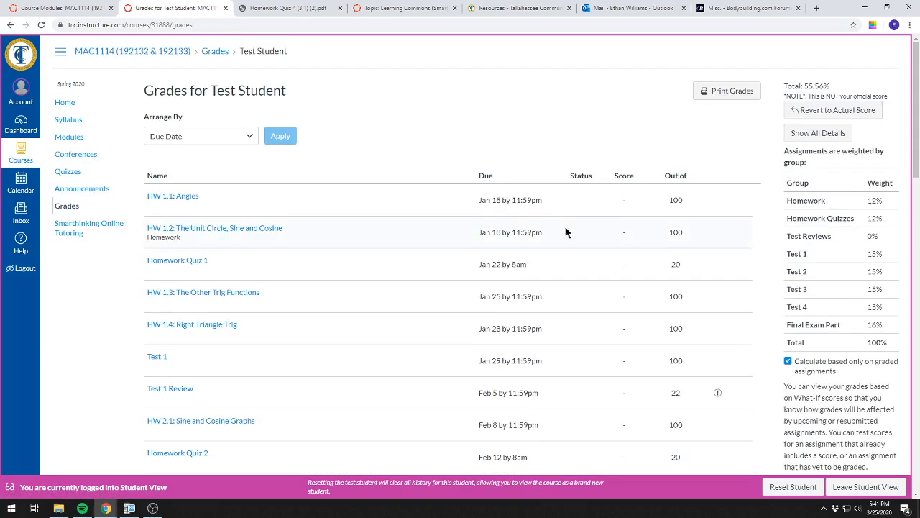
pyautogui.moveTo(382, 227)
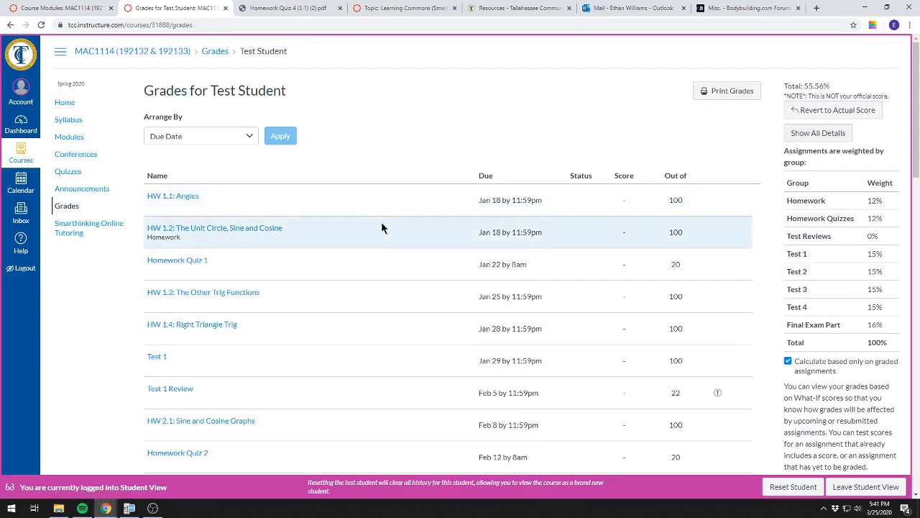
pyautogui.moveTo(394, 222)
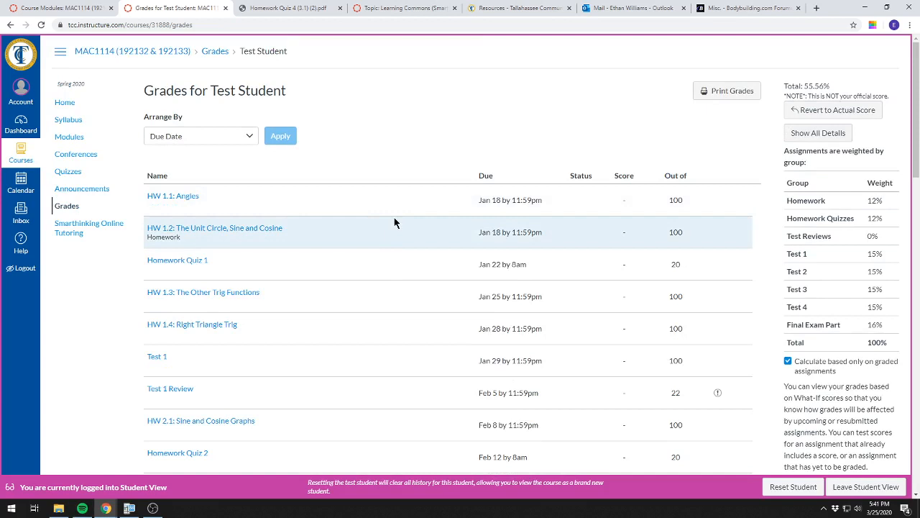
pyautogui.moveTo(40, 123)
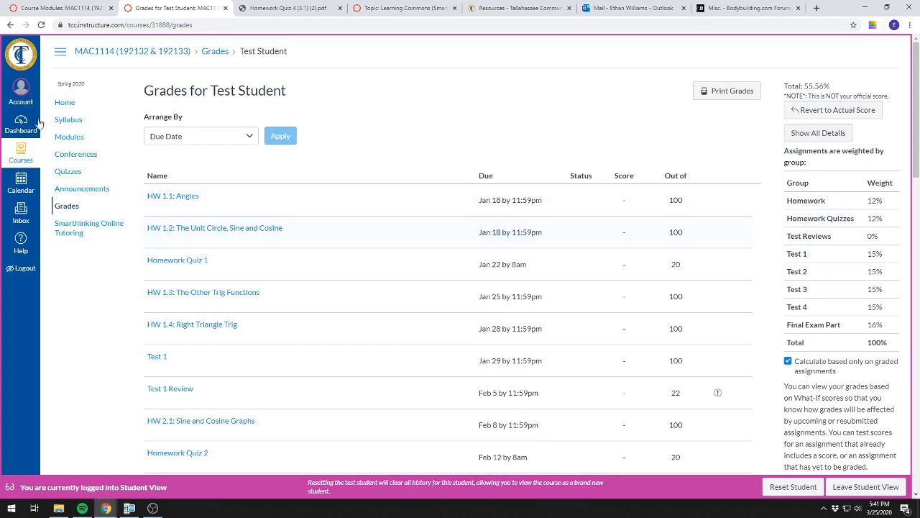
# - Return to the course Modules page and scroll to the Module 3 Handouts, Test 3 Review and Test 3 Module
pyautogui.click(64, 102)
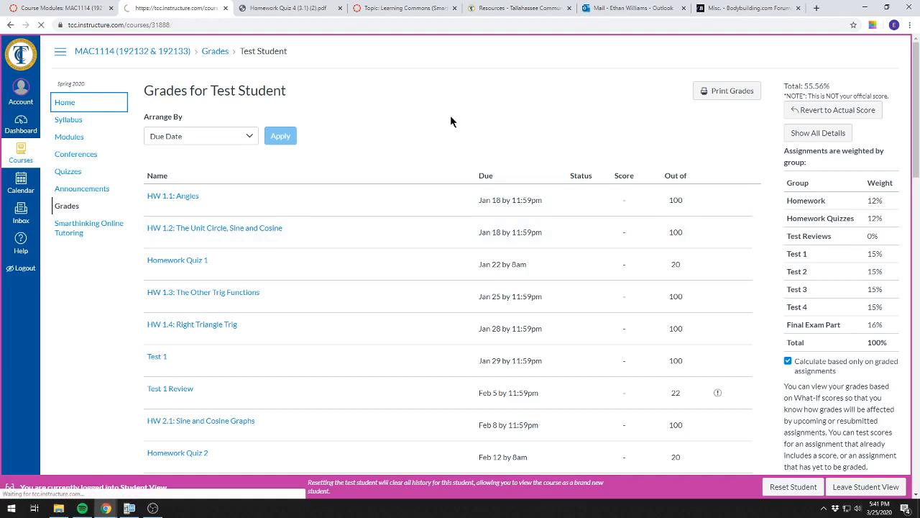
pyautogui.click(69, 137)
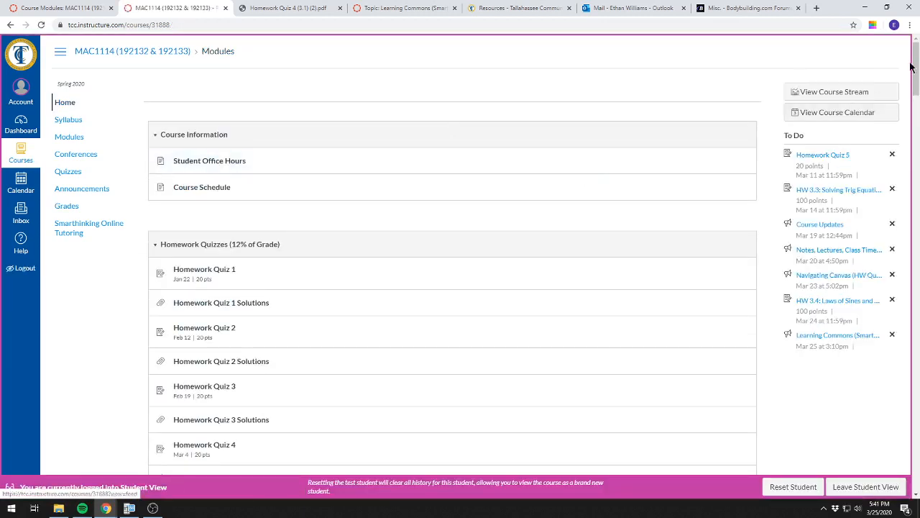
pyautogui.scroll(-3)
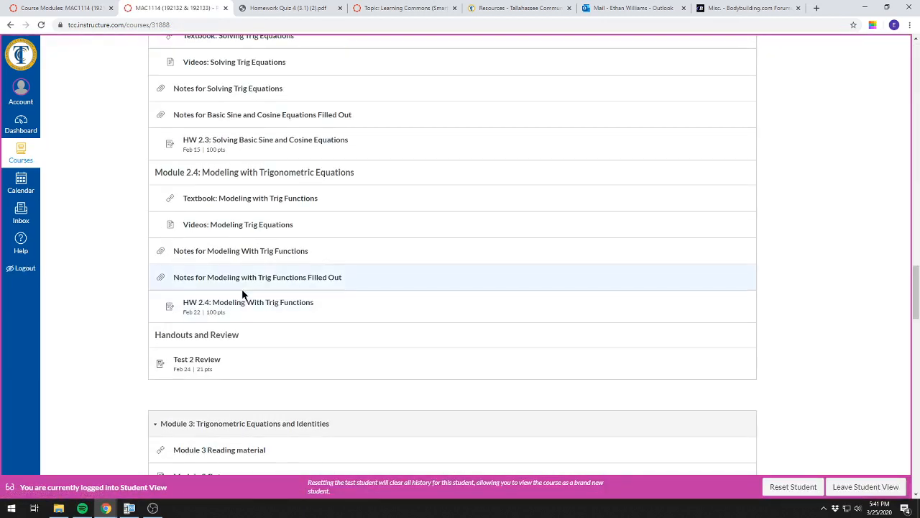
pyautogui.scroll(-3)
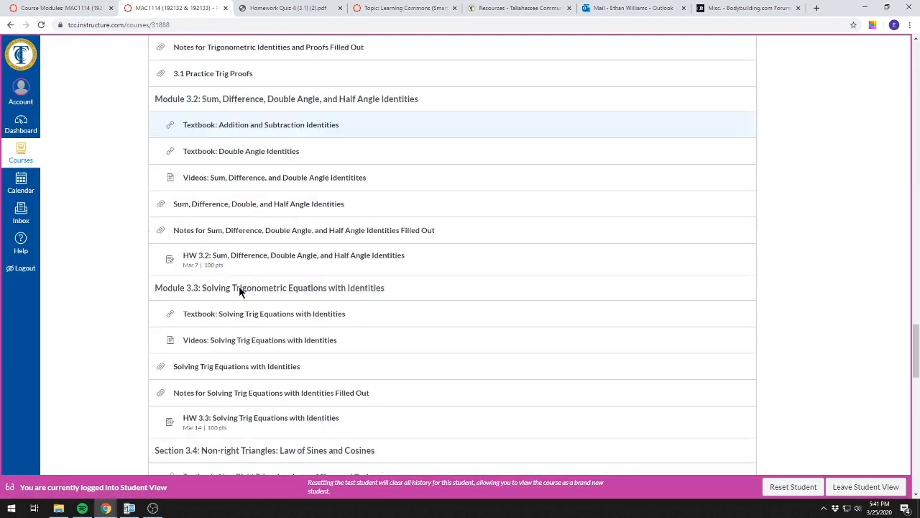
pyautogui.scroll(-3)
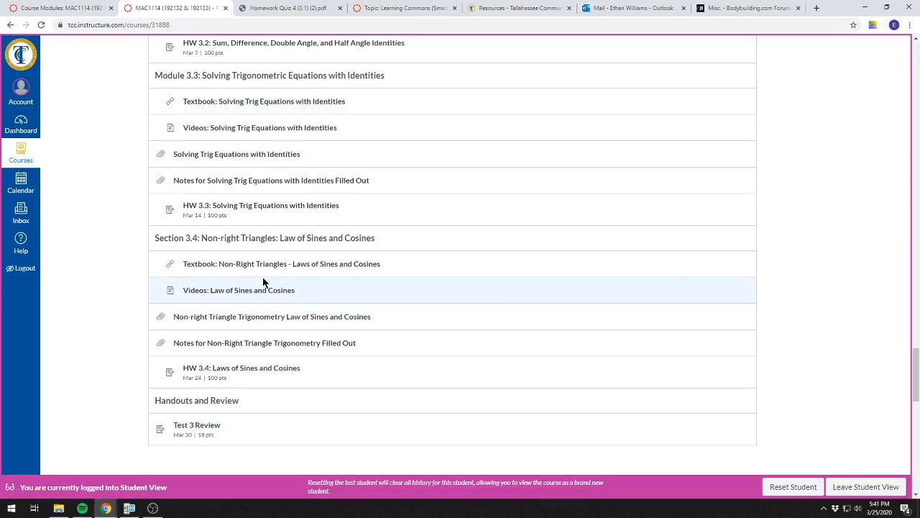
pyautogui.moveTo(282, 265)
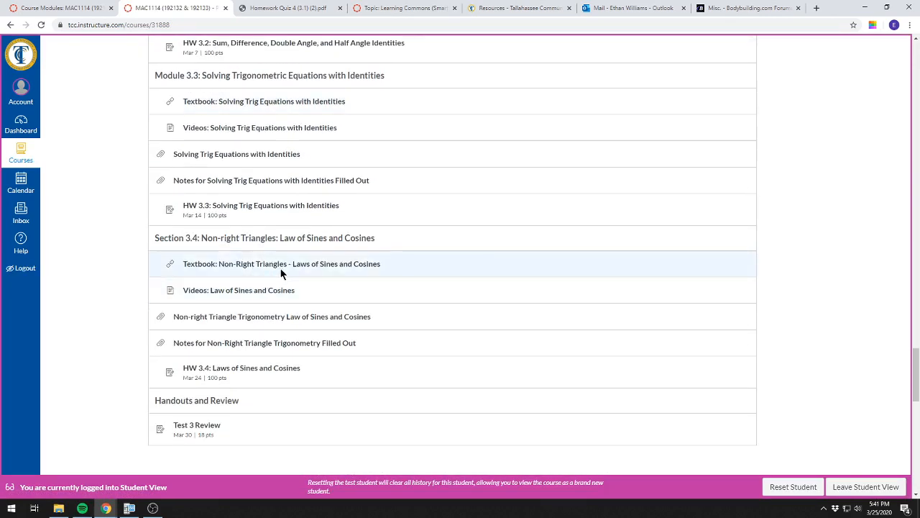
pyautogui.moveTo(238, 296)
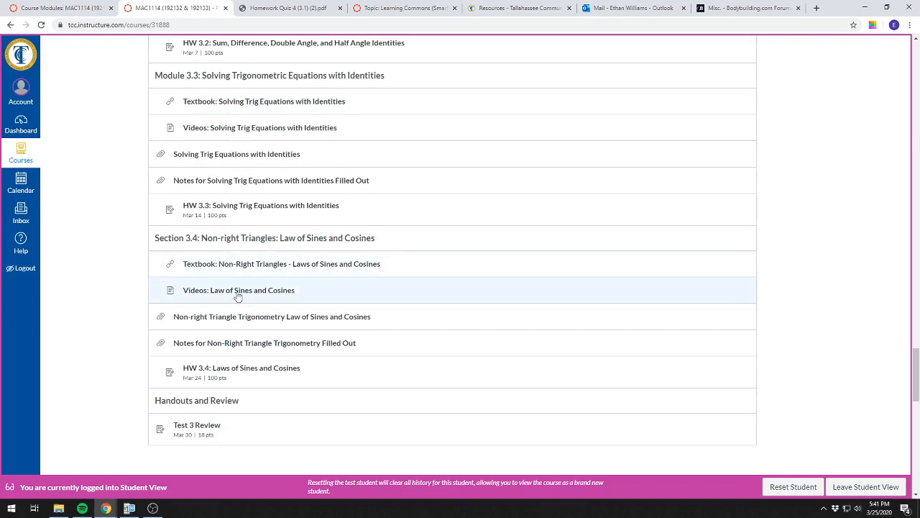
pyautogui.scroll(3)
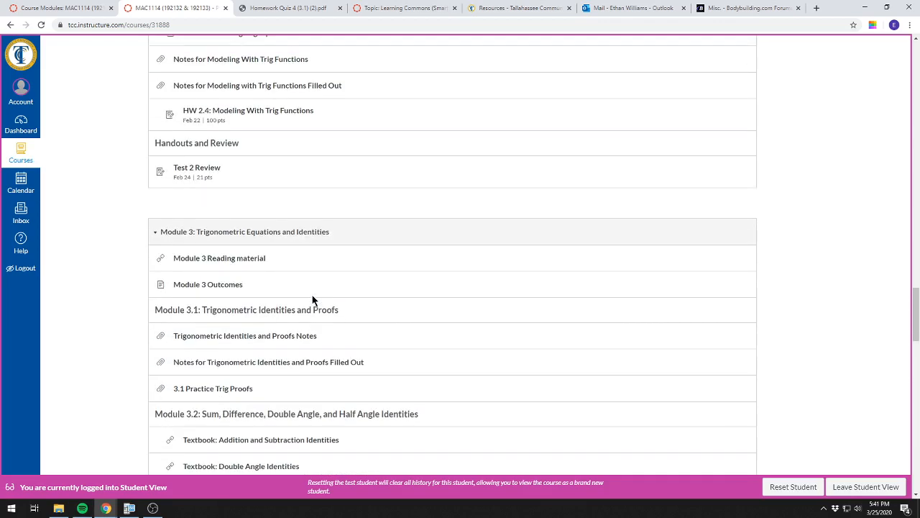
pyautogui.scroll(3)
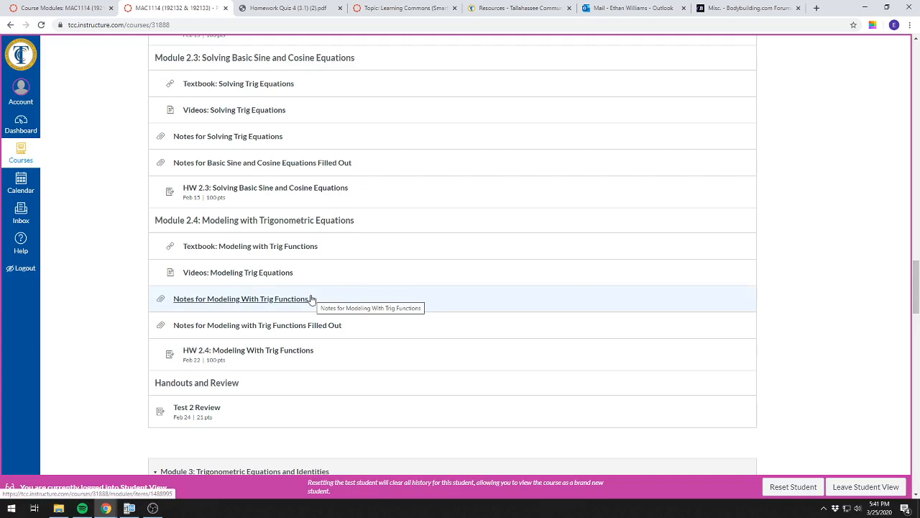
pyautogui.scroll(-3)
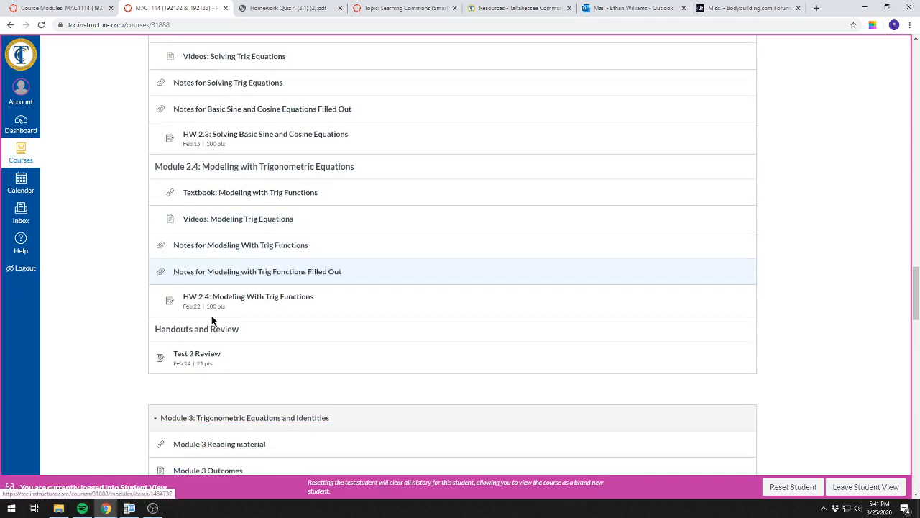
pyautogui.scroll(-3)
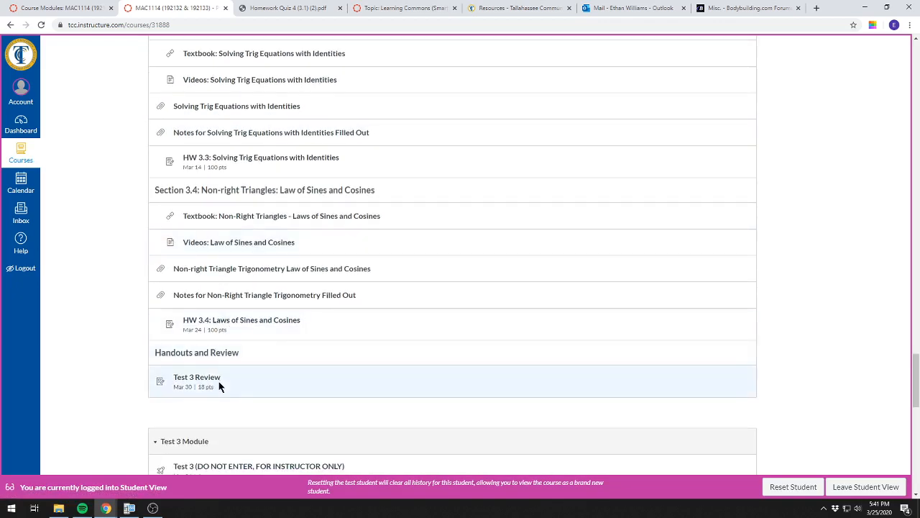
pyautogui.moveTo(141, 397)
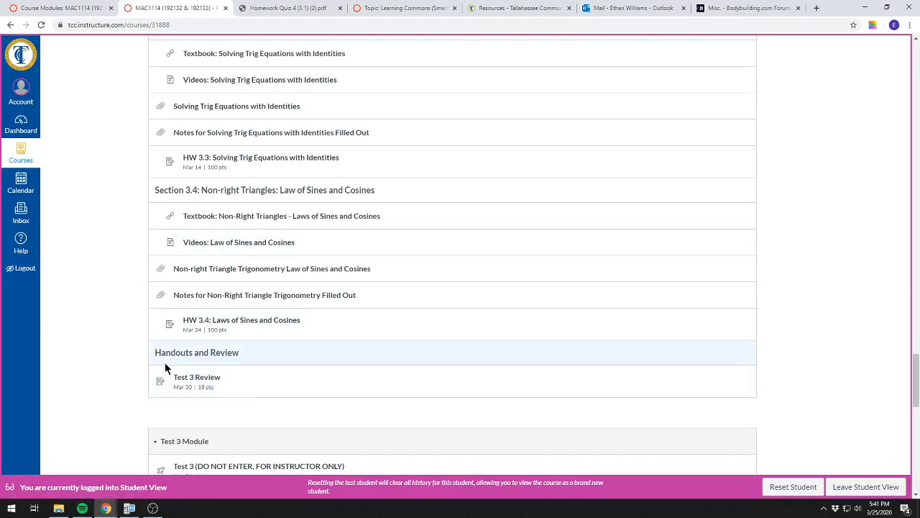
pyautogui.moveTo(141, 402)
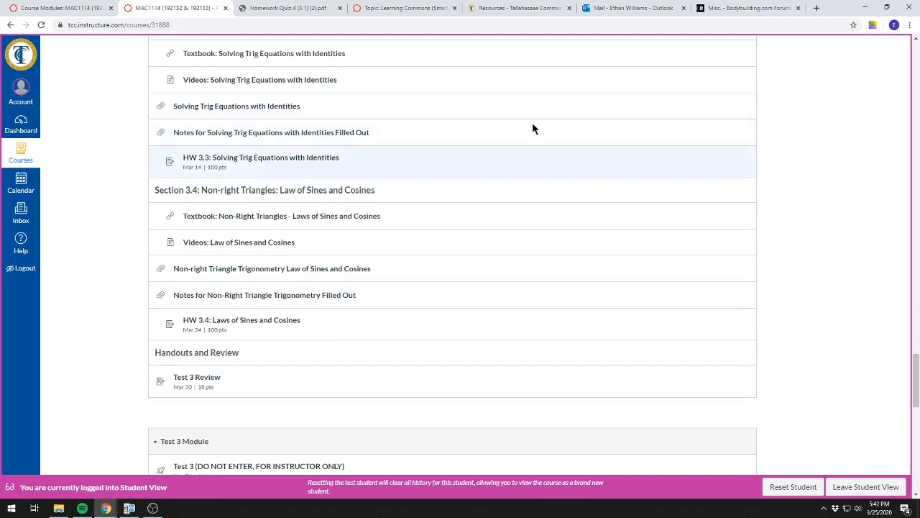
pyautogui.scroll(-3)
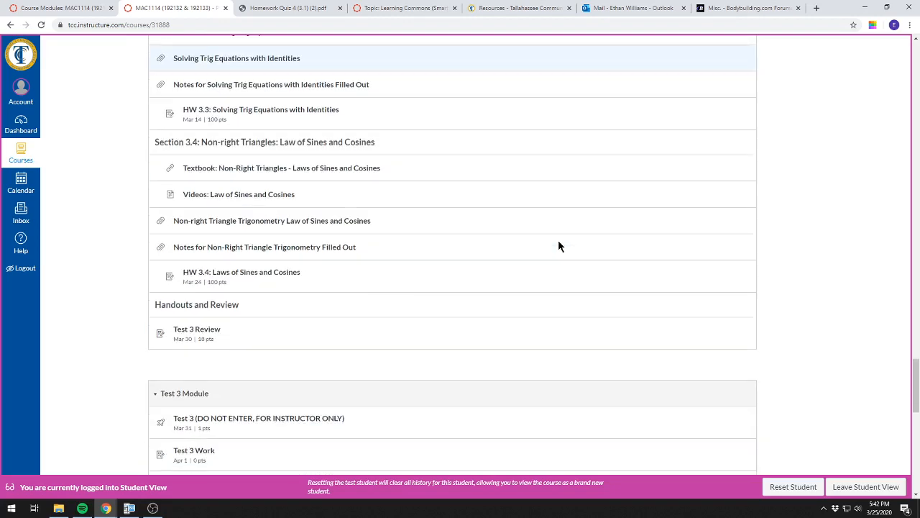
pyautogui.scroll(-3)
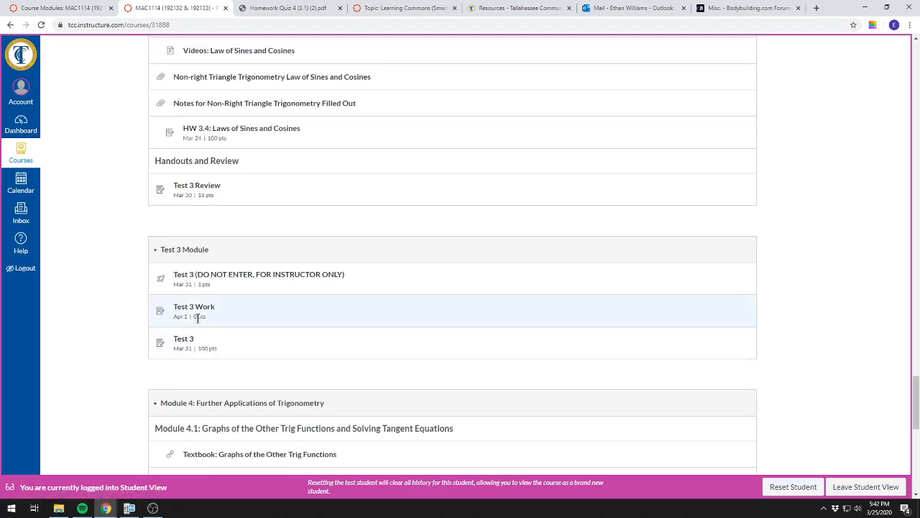
pyautogui.moveTo(227, 310)
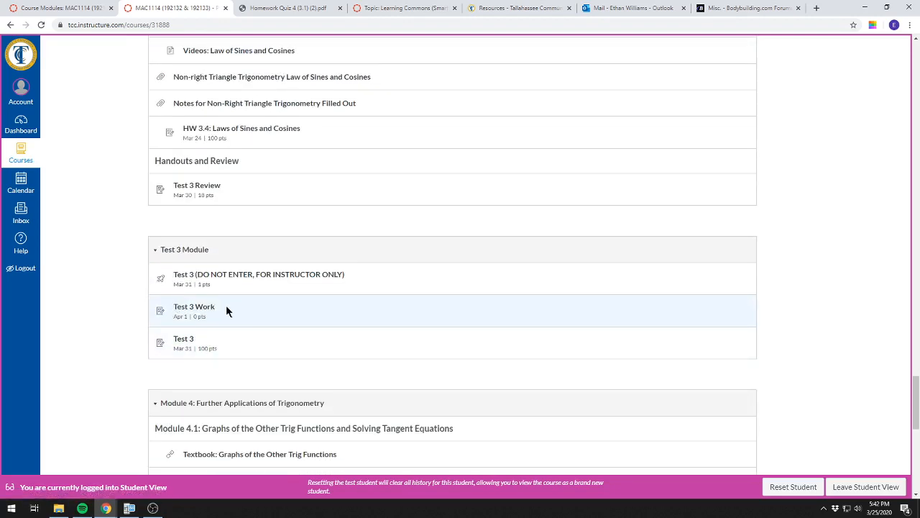
pyautogui.moveTo(182, 311)
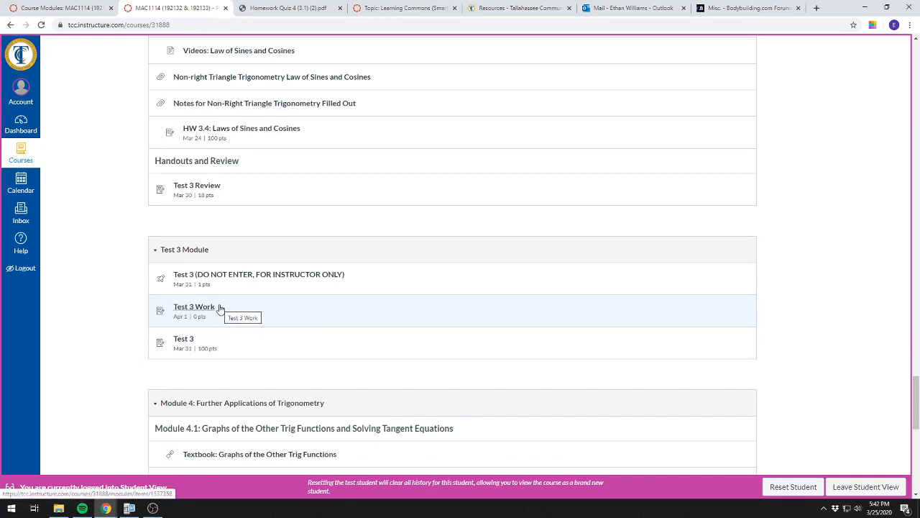
pyautogui.moveTo(220, 308)
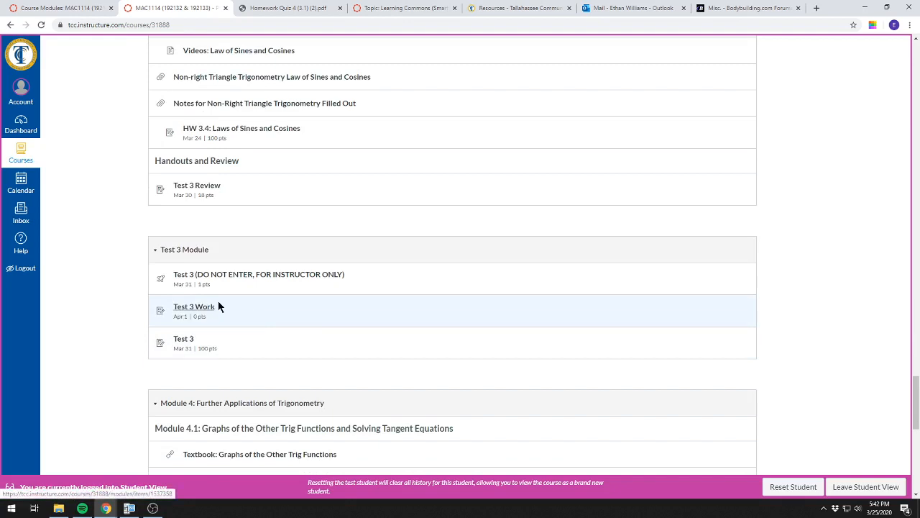
pyautogui.moveTo(242, 262)
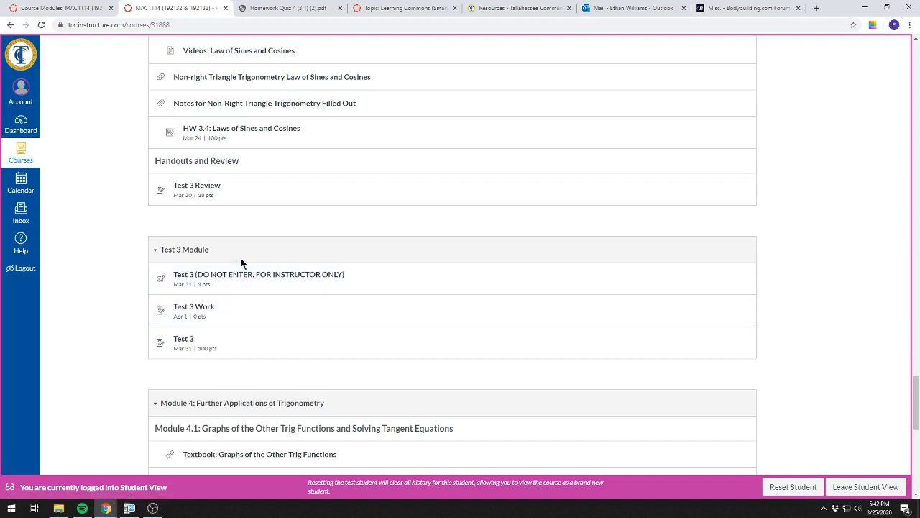
pyautogui.moveTo(332, 190)
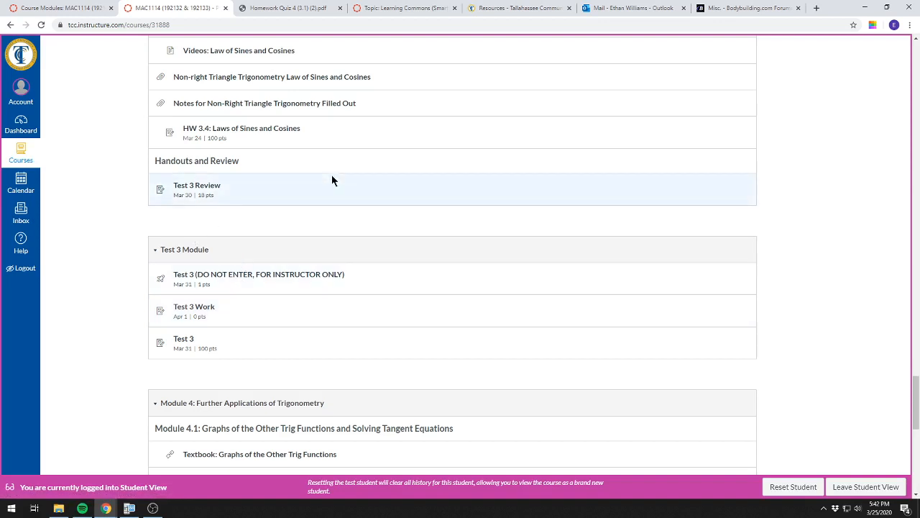
pyautogui.moveTo(329, 158)
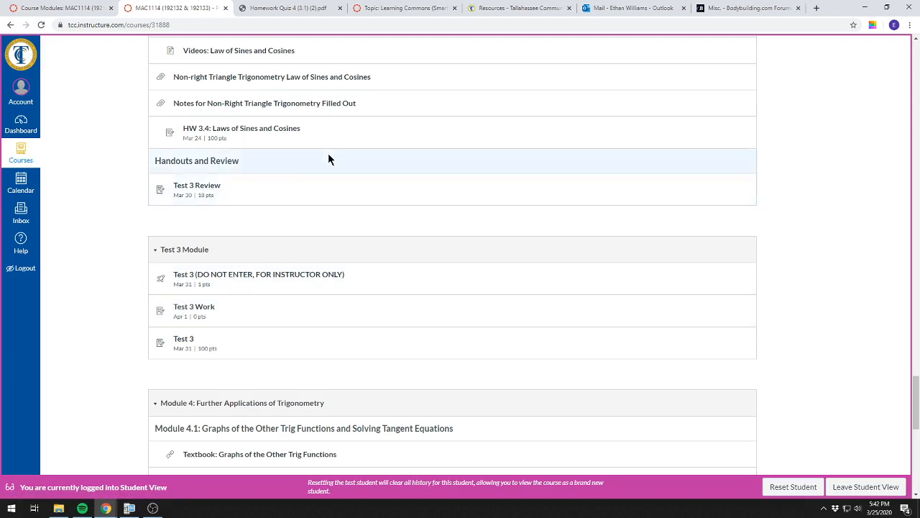
pyautogui.moveTo(309, 6)
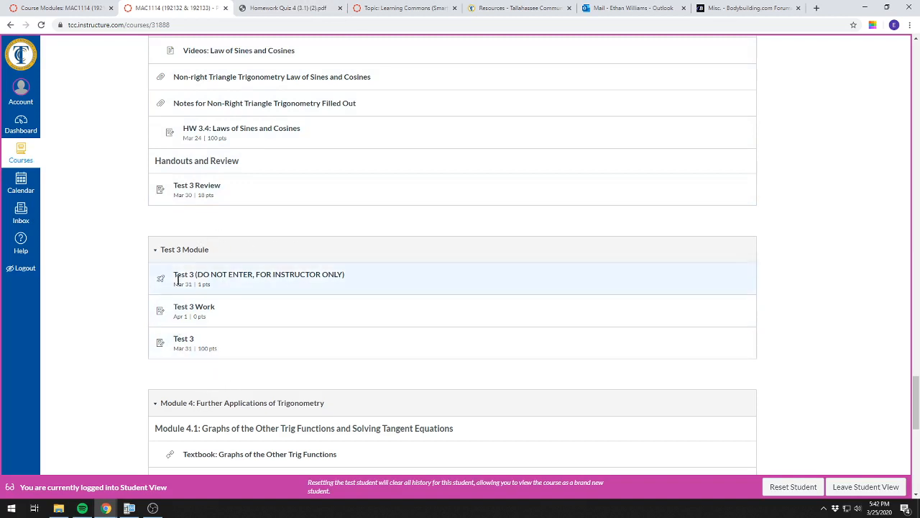
pyautogui.moveTo(270, 247)
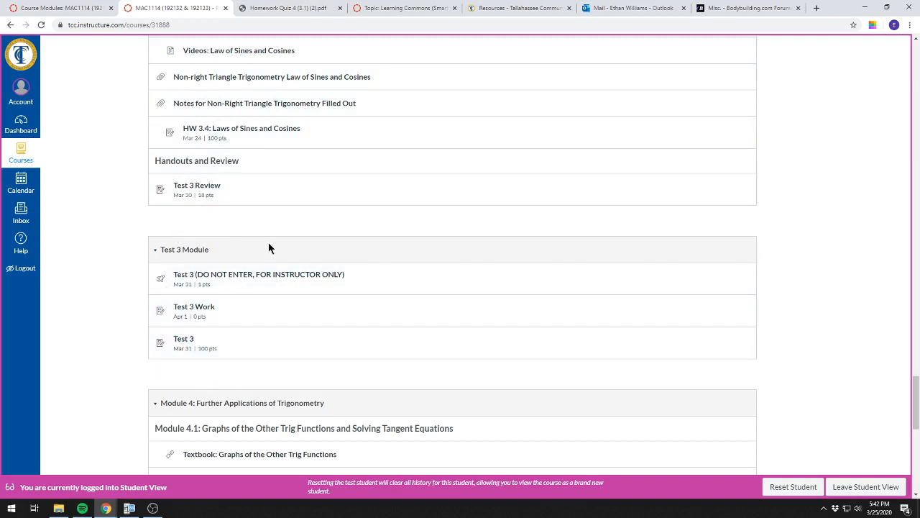
pyautogui.moveTo(322, 307)
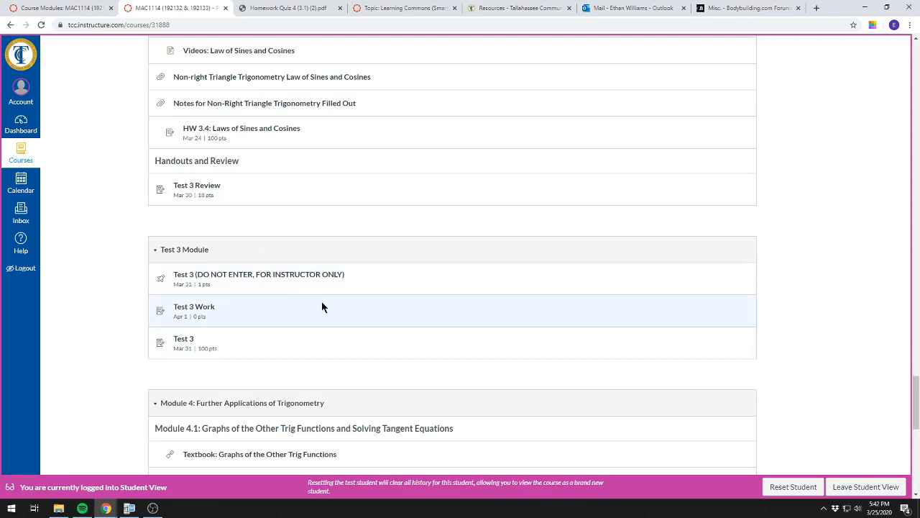
pyautogui.moveTo(285, 312)
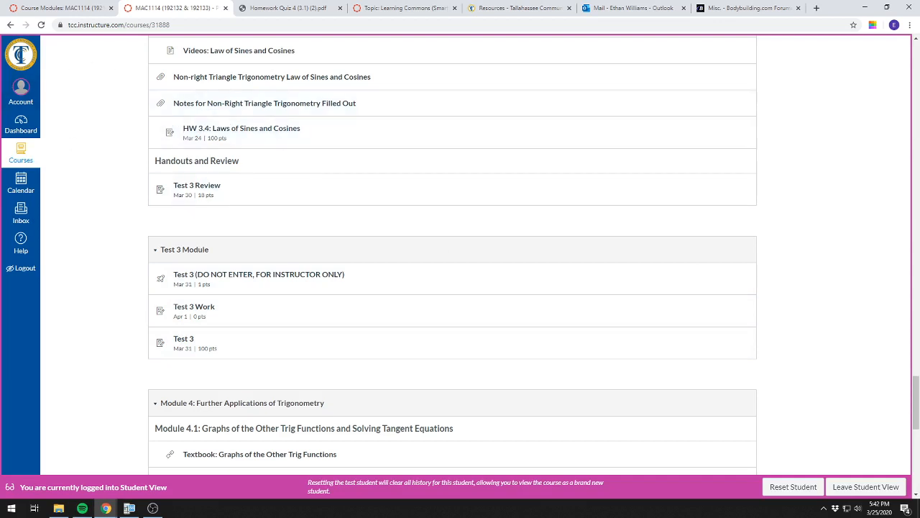
pyautogui.moveTo(553, 288)
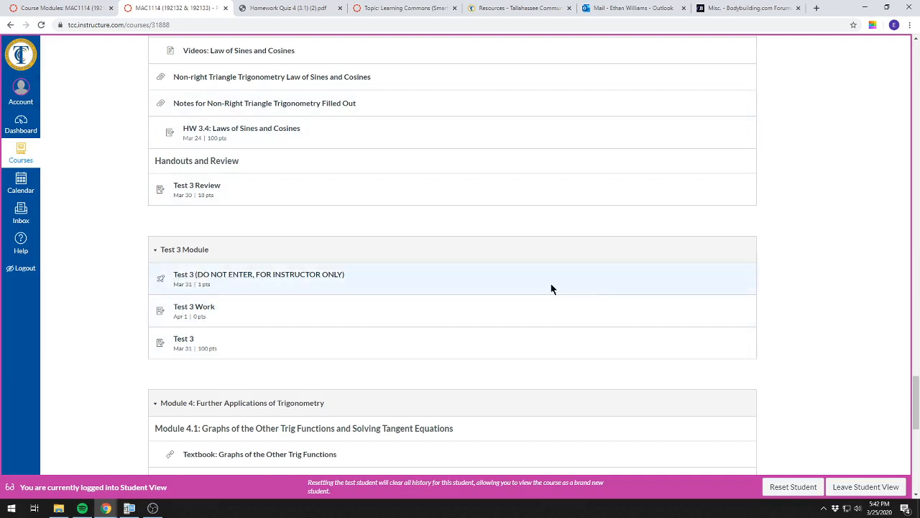
pyautogui.moveTo(870, 494)
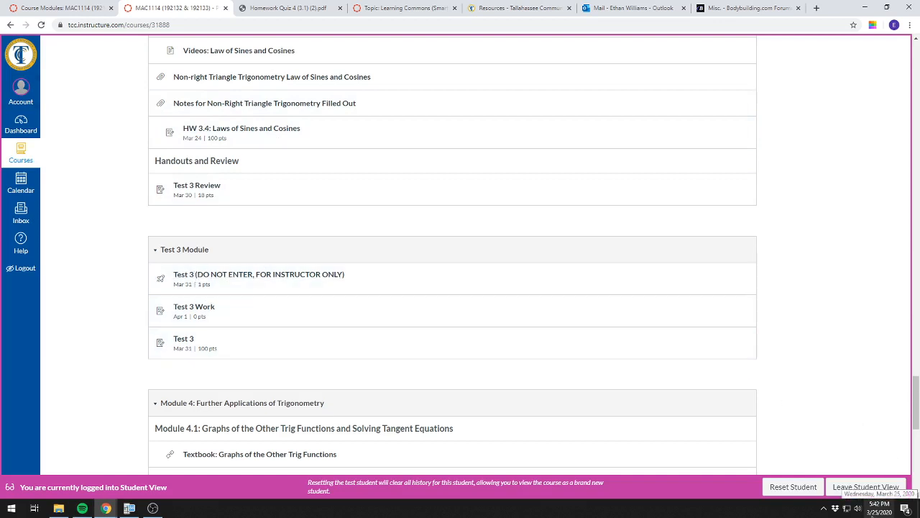
# - Show the March 2020 taskbar calendar with Wednesday, March 25 as today
pyautogui.click(880, 509)
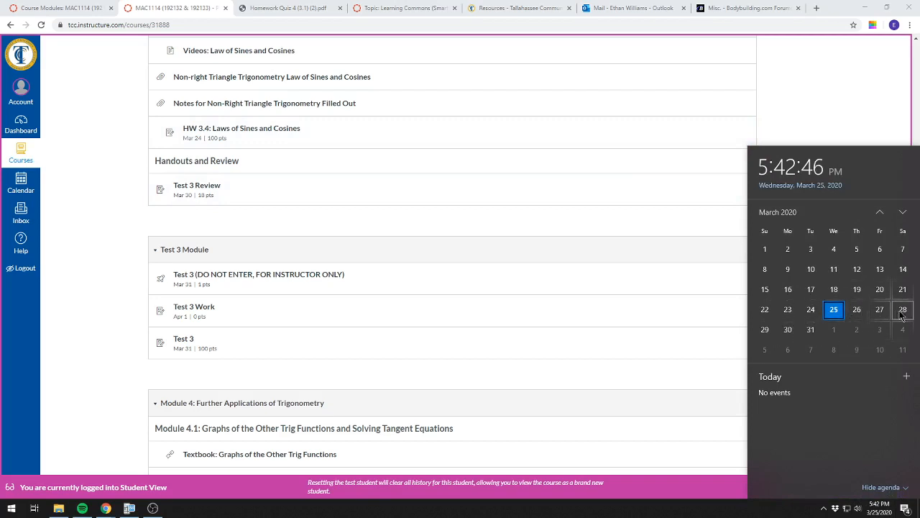
pyautogui.moveTo(785, 338)
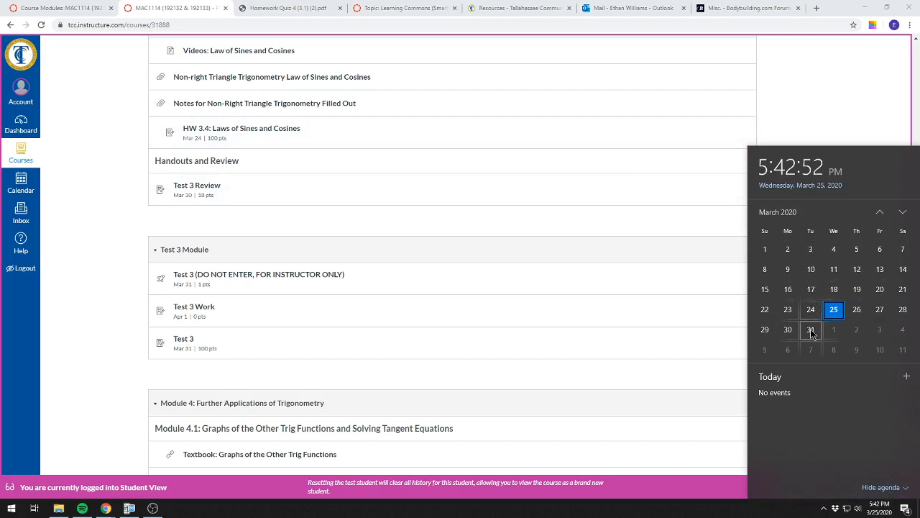
pyautogui.moveTo(799, 289)
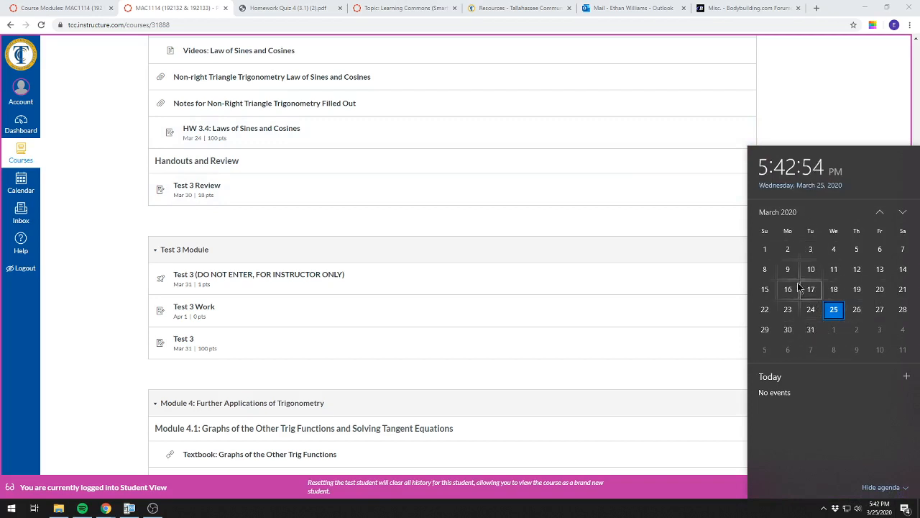